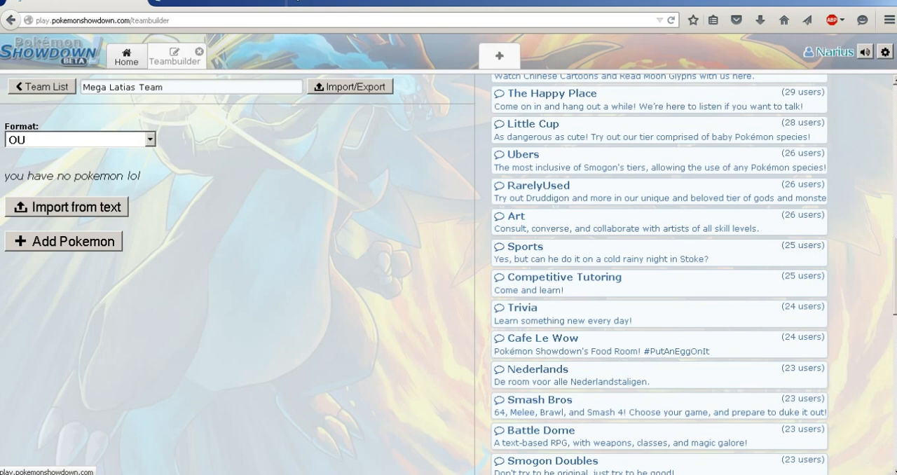
# Step: Add a first Pokémon slot to the Mega Latias Team and search for 'latias'
pyautogui.click(63, 240)
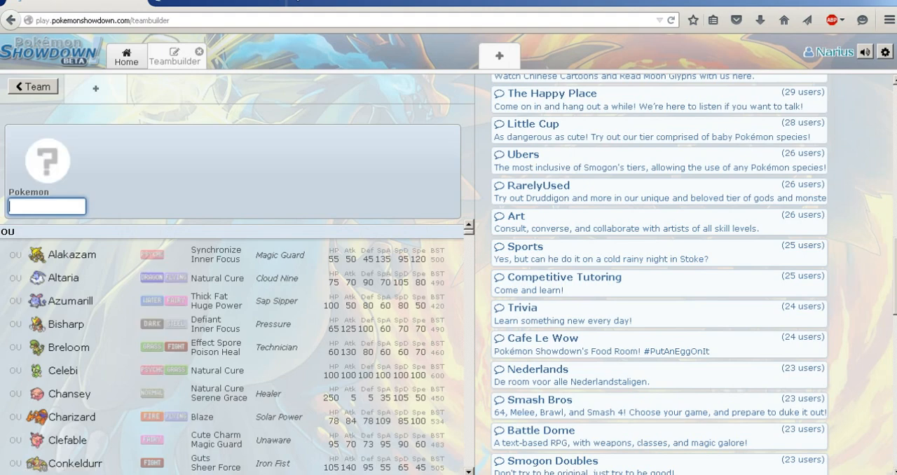
pyautogui.write('latias')
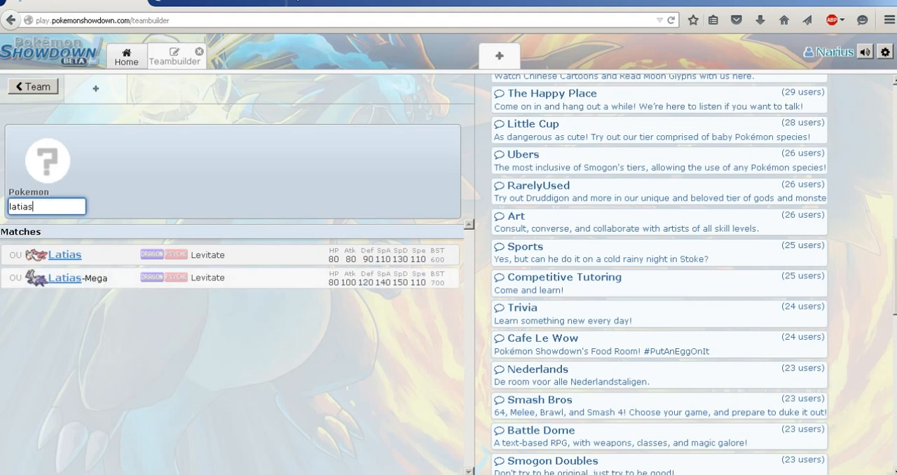
# Step: Put Latias in the first slot holding Latiasite, keeping the Levitate ability
pyautogui.click(63, 254)
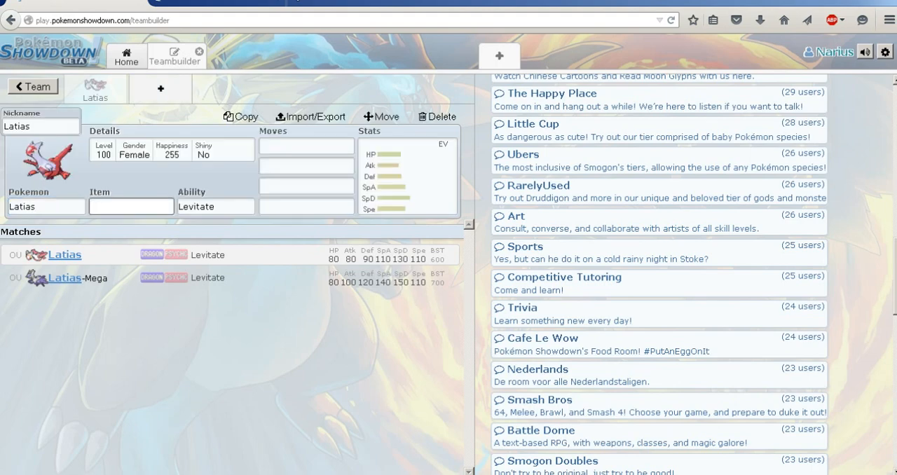
pyautogui.click(131, 206)
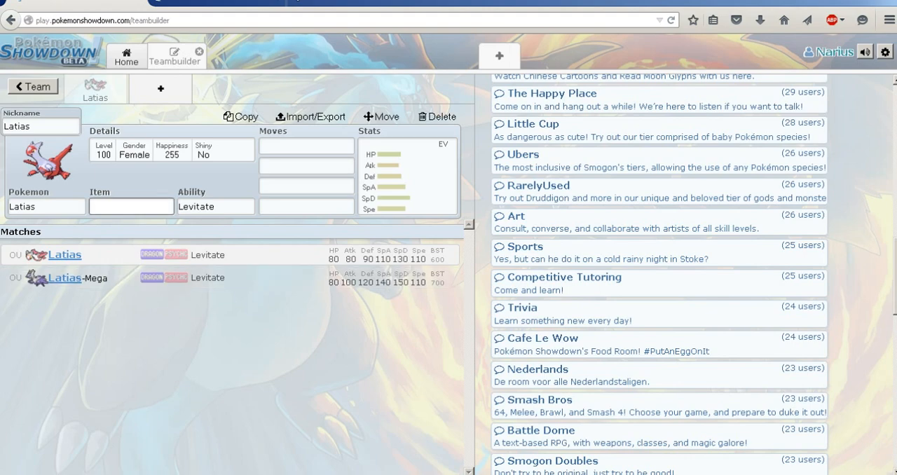
pyautogui.write('latiasite')
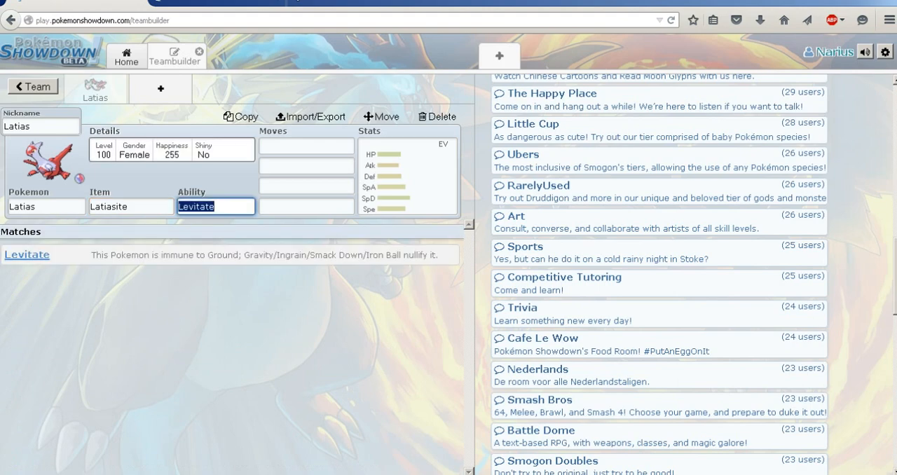
pyautogui.click(306, 146)
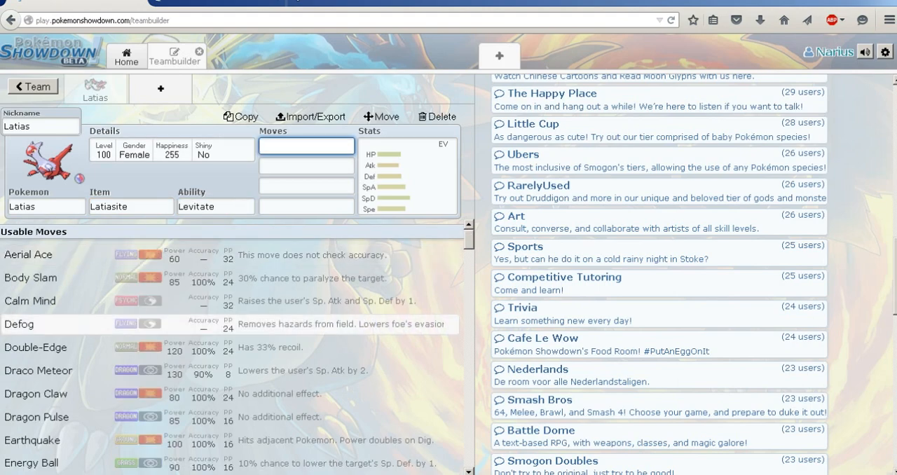
# Step: Add Dragon Pulse and Stored Power as Latias's first two moves
pyautogui.write('Dr')
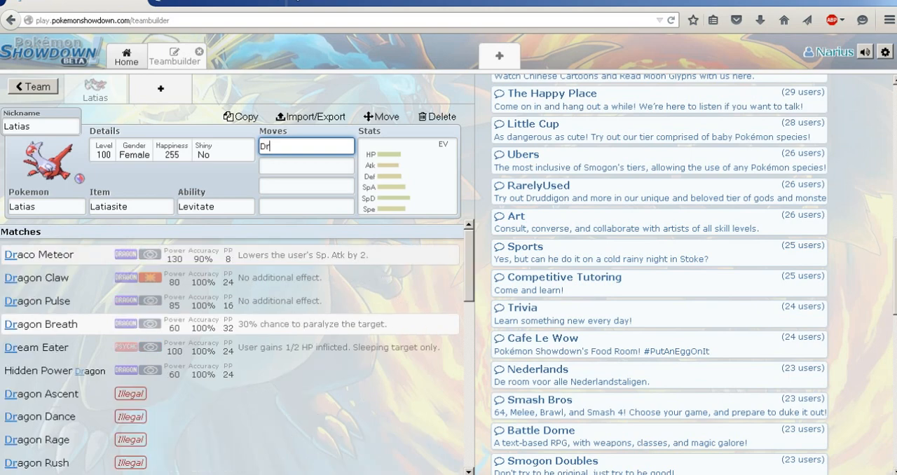
pyautogui.write('agon Pulse')
pyautogui.click(306, 166)
pyautogui.write('ps')
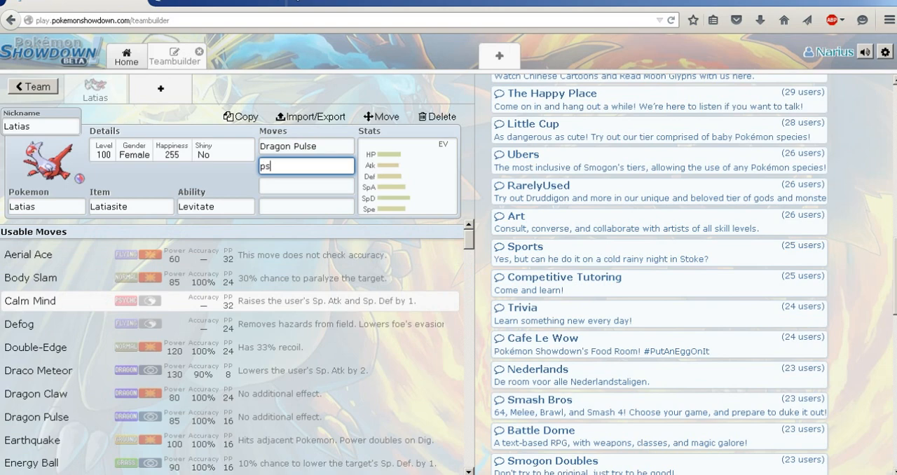
pyautogui.press('Backspace')
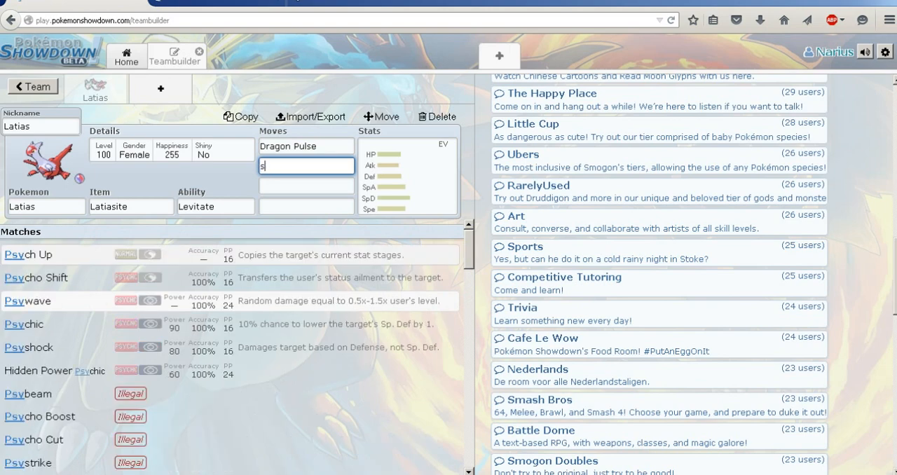
pyautogui.write('tor')
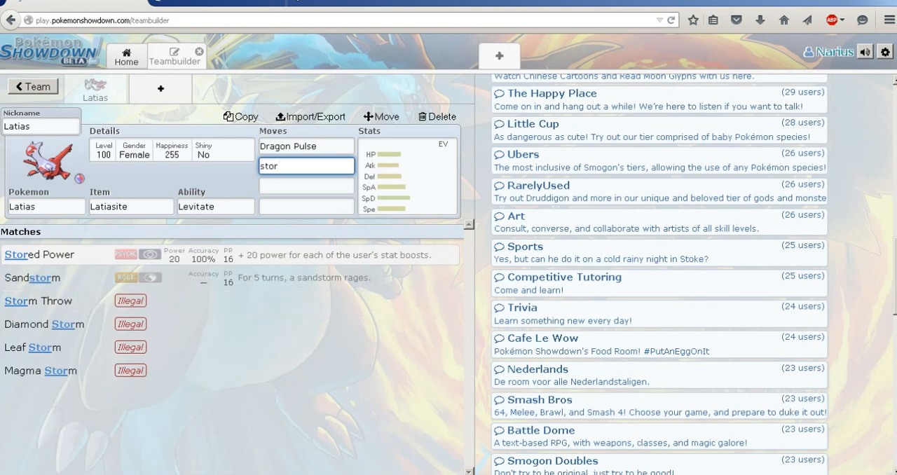
pyautogui.click(30, 254)
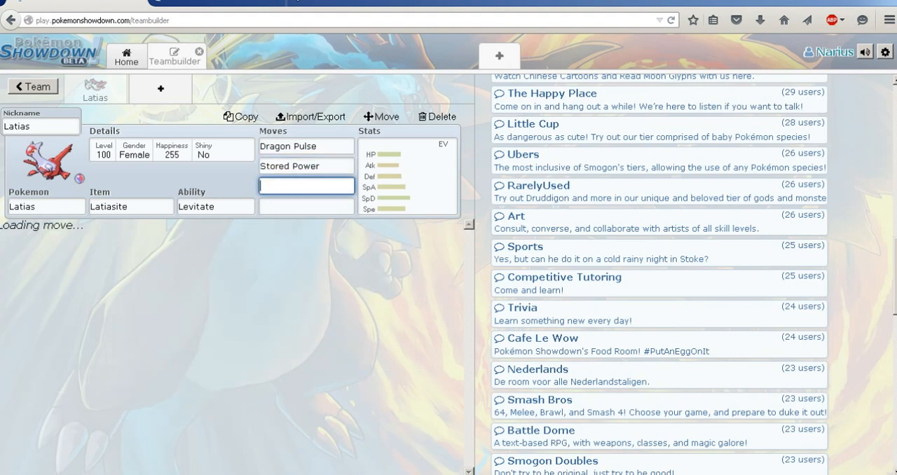
# Step: Add Calm Mind and Recover as Latias's third and fourth moves
pyautogui.click(306, 186)
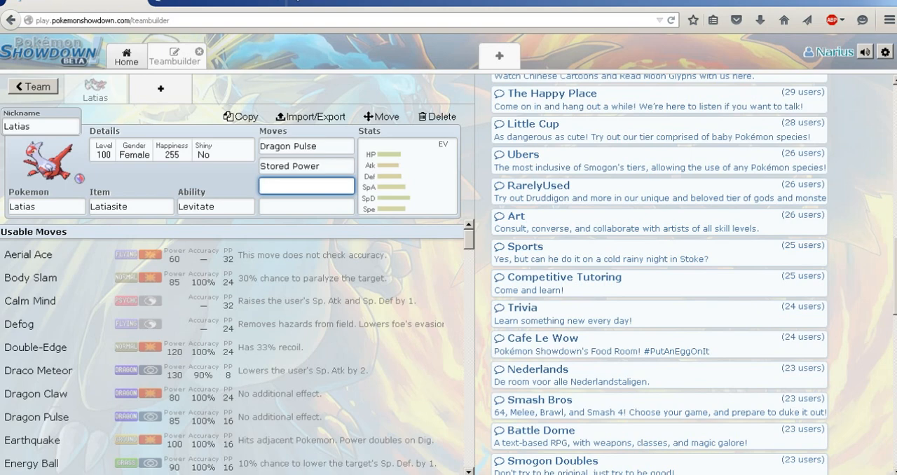
pyautogui.moveTo(31, 278)
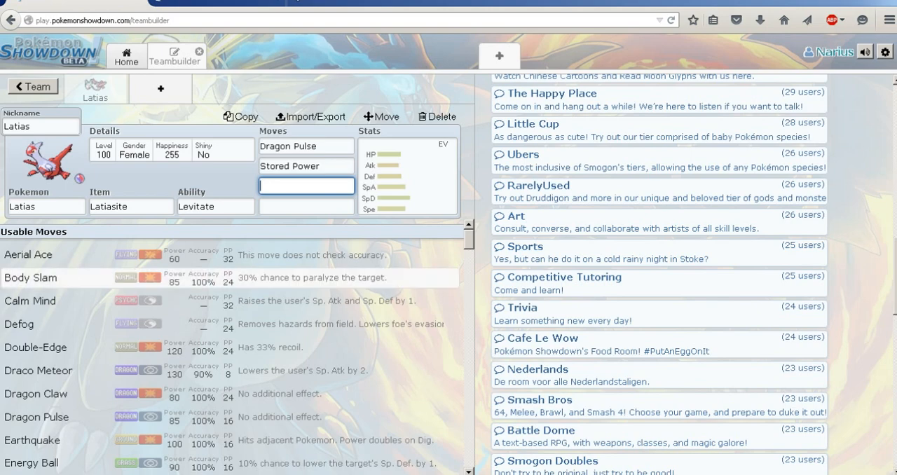
pyautogui.click(30, 301)
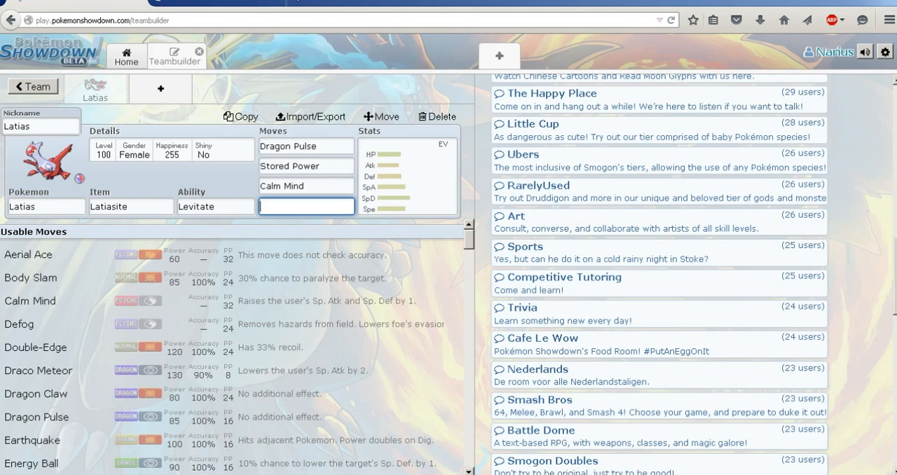
pyautogui.click(306, 206)
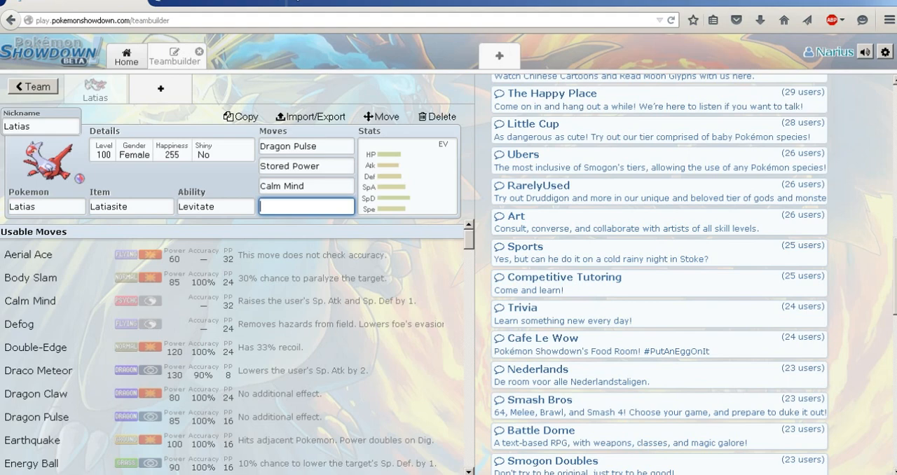
pyautogui.write('roos')
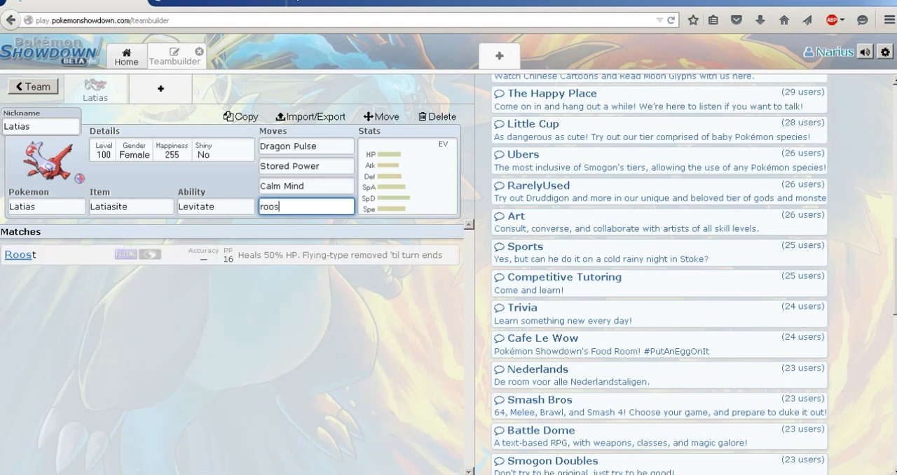
pyautogui.press('Backspace')
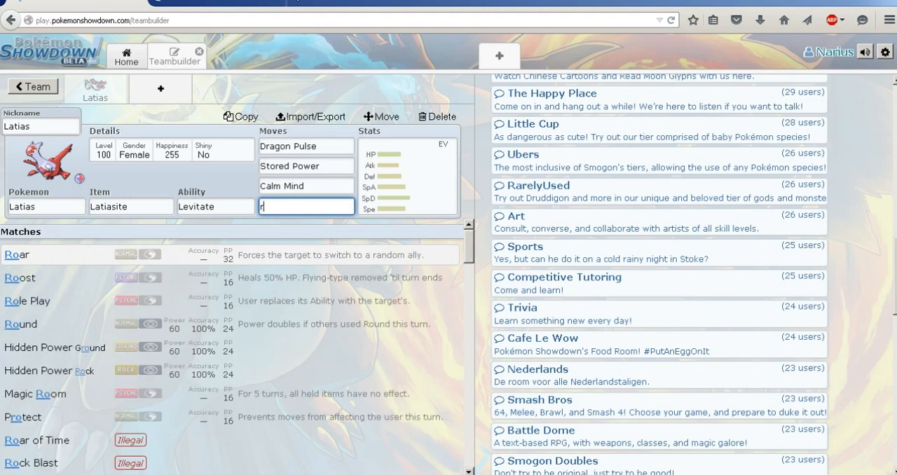
pyautogui.write('reco')
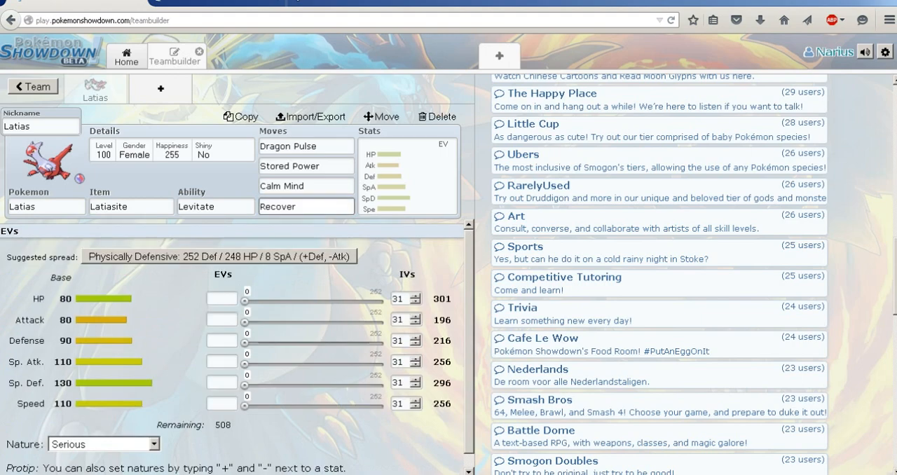
# Step: Swap Recover for Roost as Latias's fourth move
pyautogui.click(306, 206)
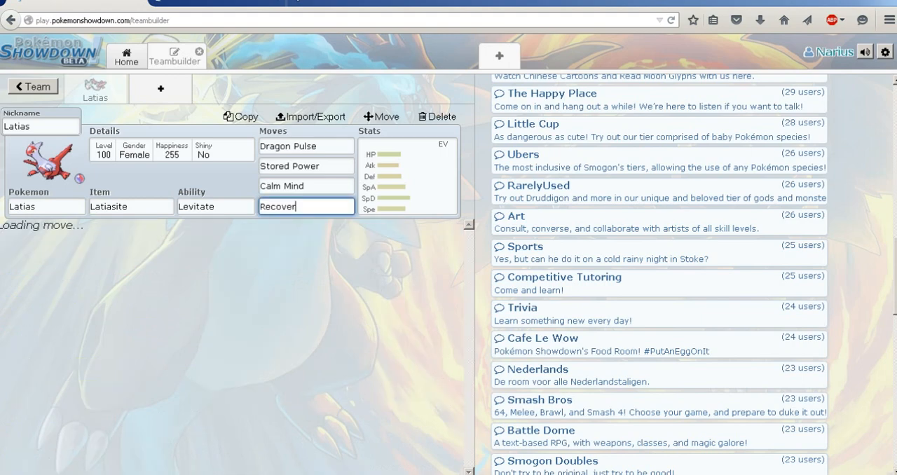
pyautogui.write('roo')
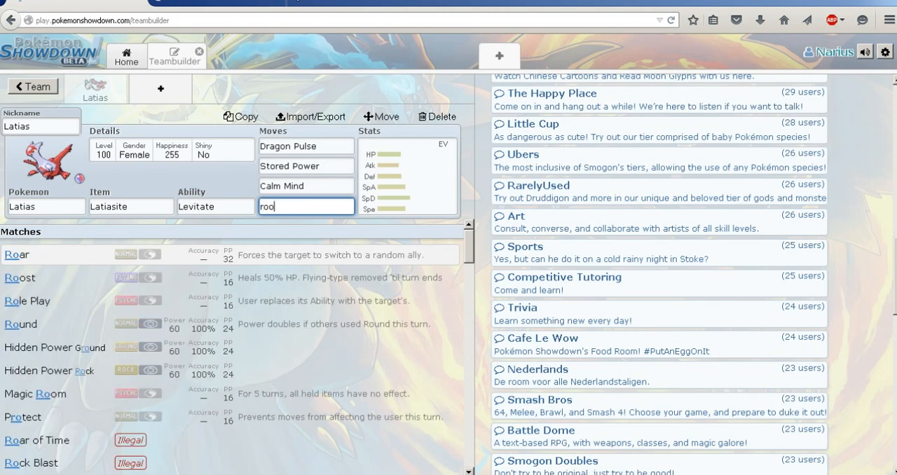
pyautogui.click(20, 278)
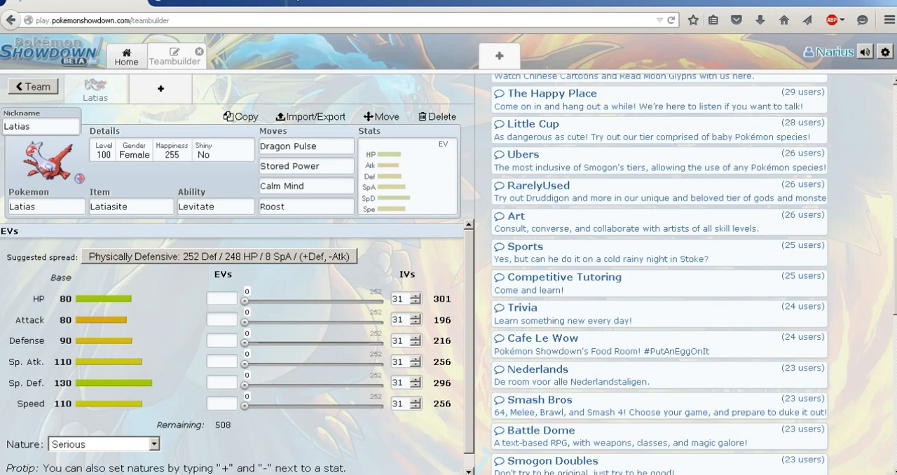
# Step: Apply the Bold 248 HP/252 Def/8 SpA spread and nickname Latias 'Eon'
pyautogui.click(219, 255)
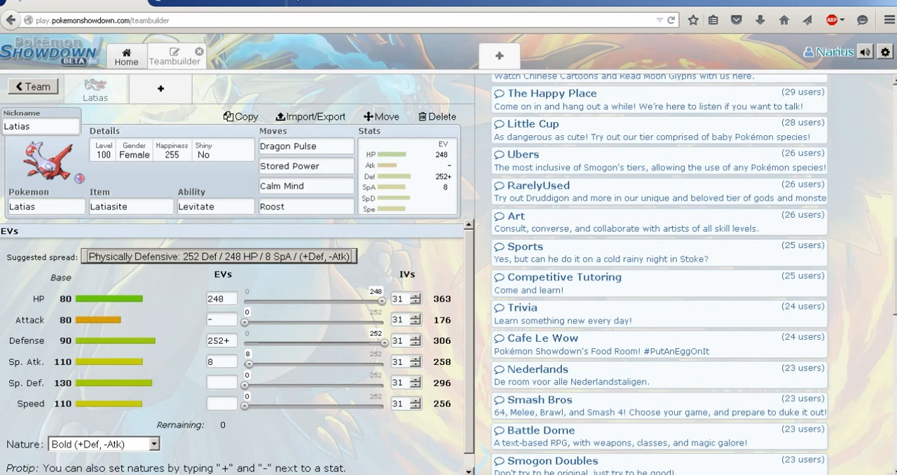
pyautogui.click(40, 125)
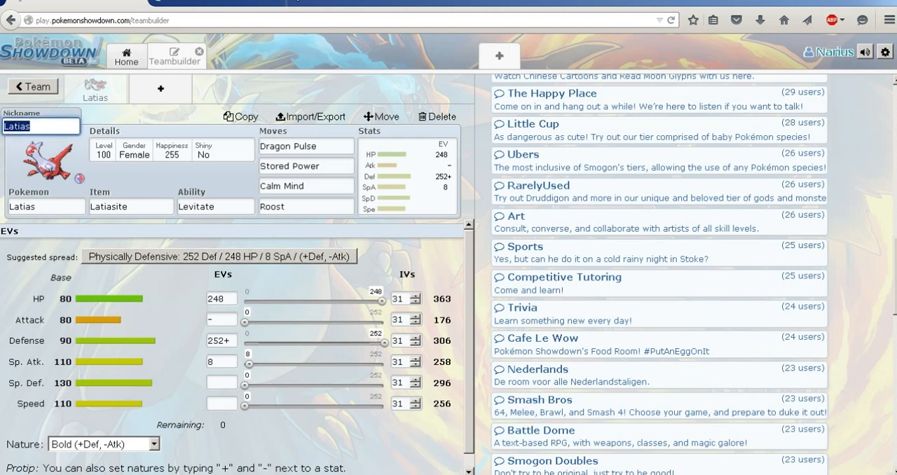
pyautogui.write('Eon')
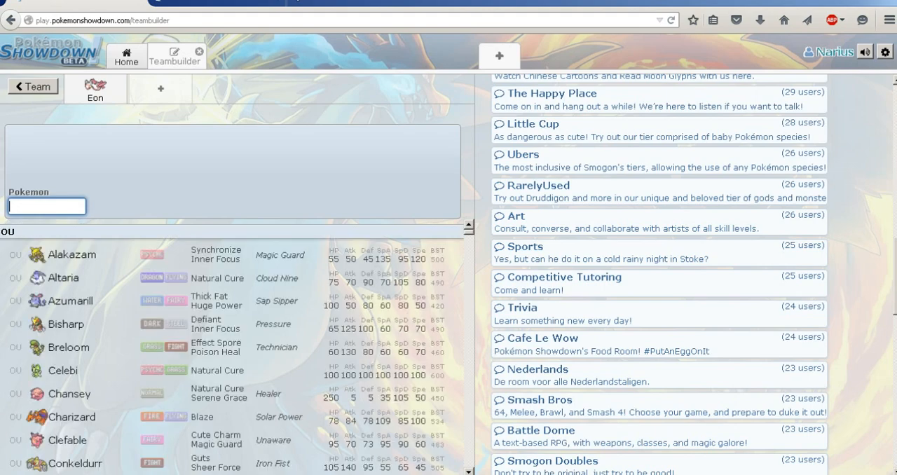
pyautogui.click(46, 206)
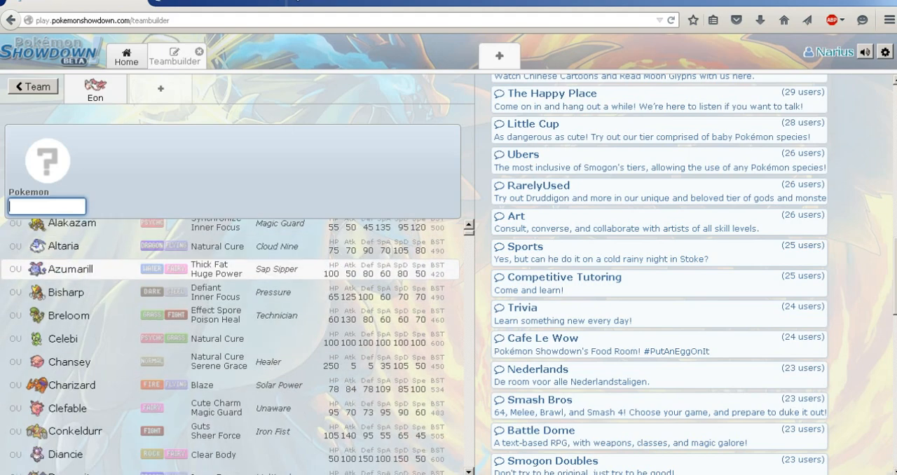
pyautogui.scroll(-3)
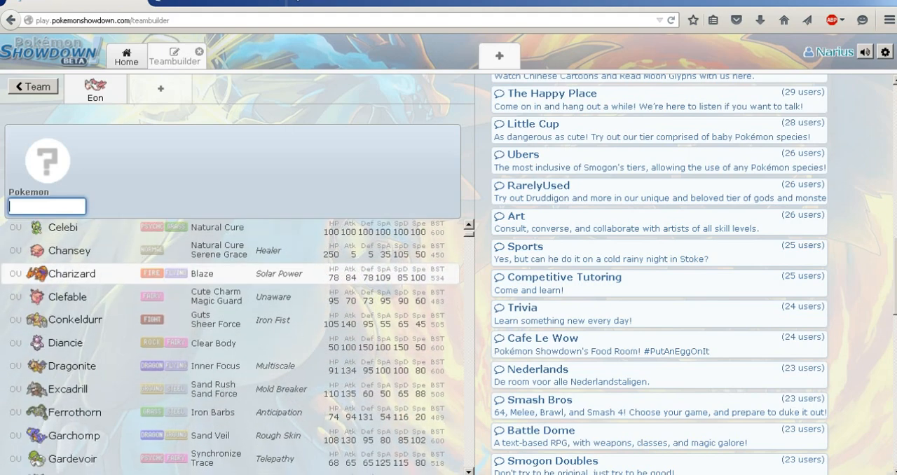
pyautogui.scroll(-3)
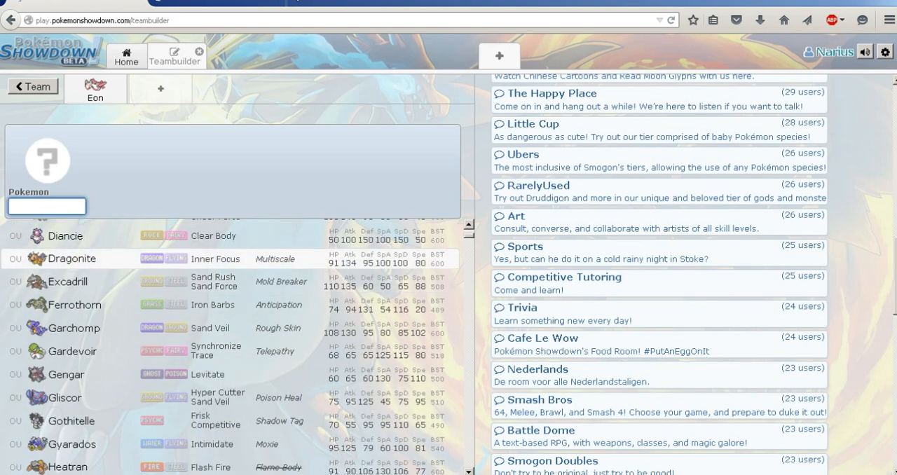
pyautogui.scroll(-3)
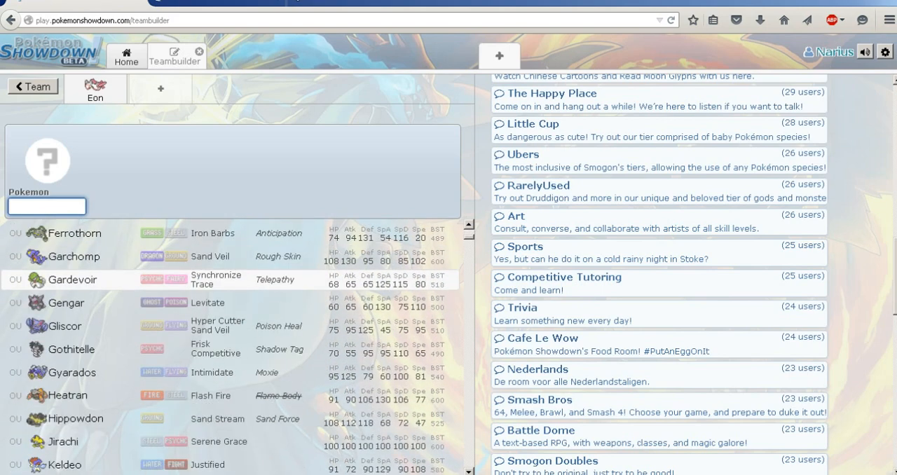
pyautogui.scroll(-3)
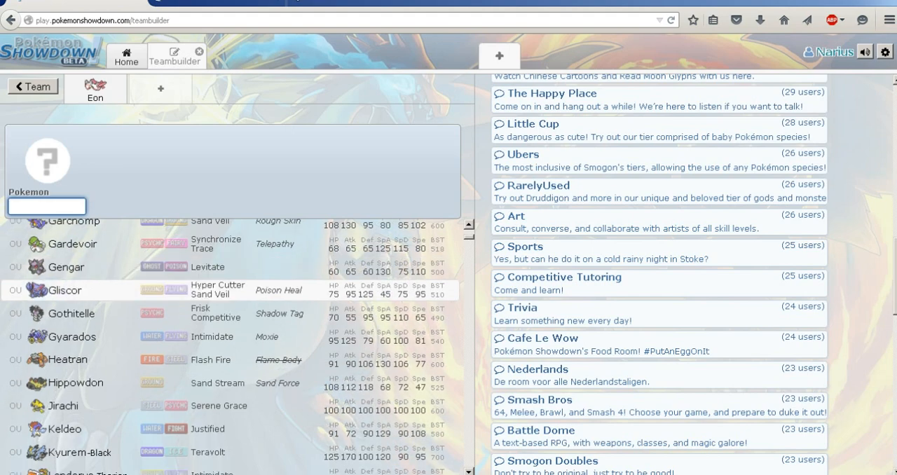
pyautogui.moveTo(63, 405)
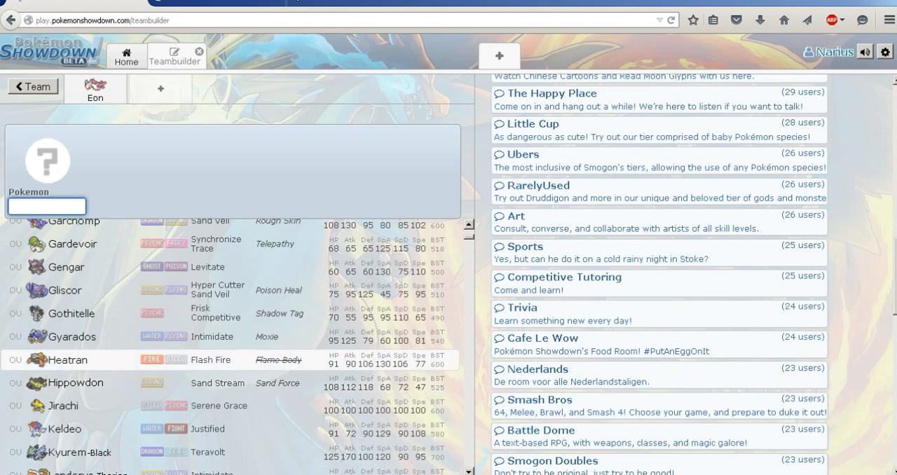
pyautogui.scroll(-3)
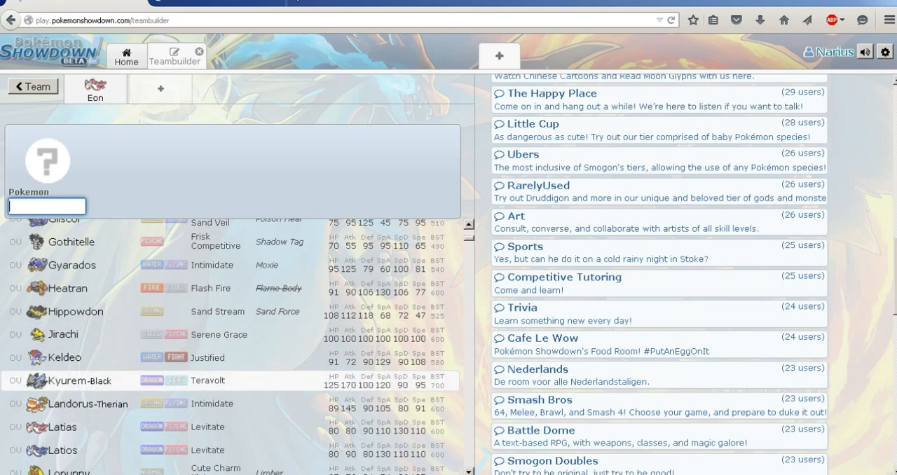
pyautogui.scroll(-3)
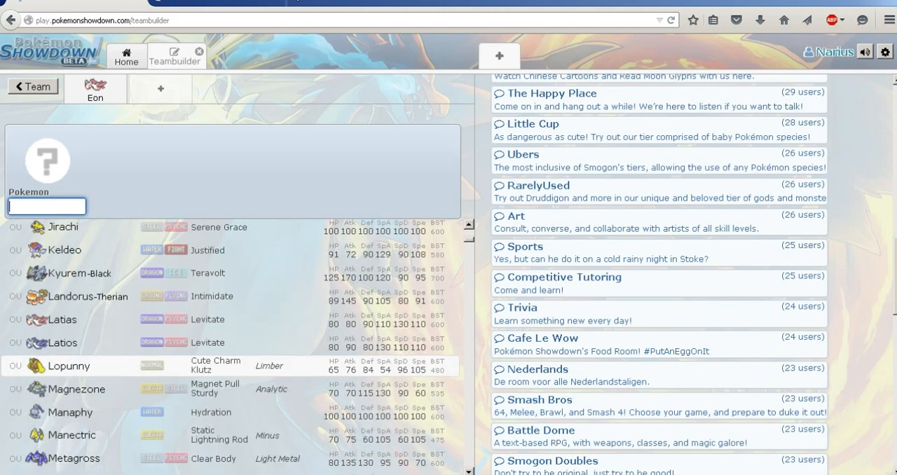
pyautogui.scroll(-3)
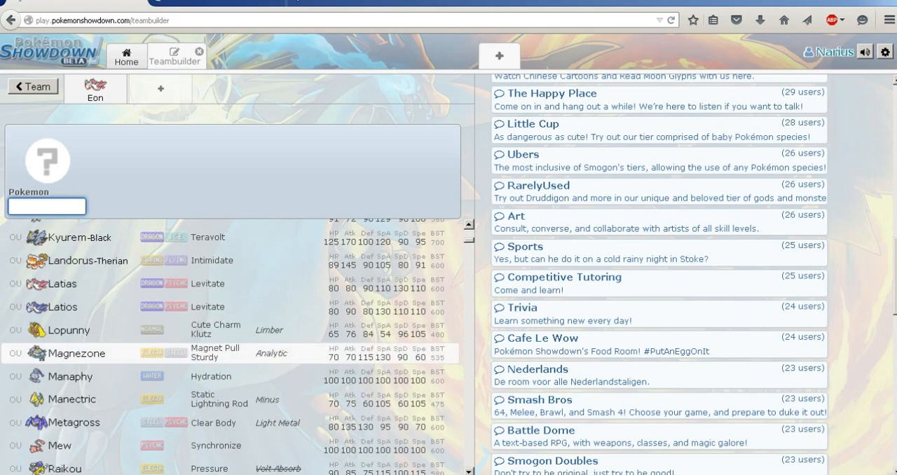
pyautogui.scroll(-3)
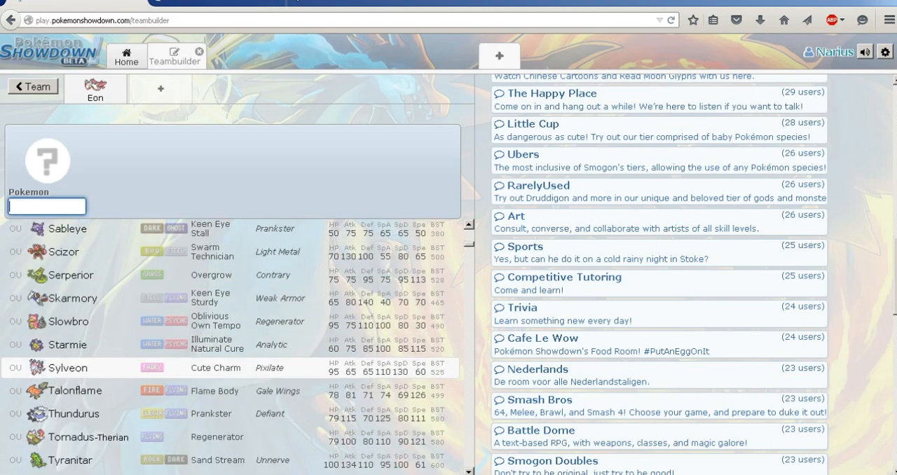
pyautogui.scroll(-3)
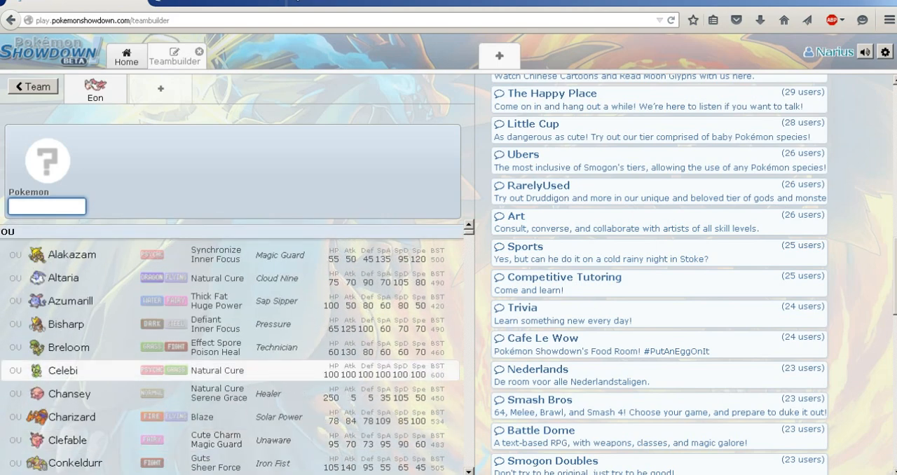
pyautogui.moveTo(69, 393)
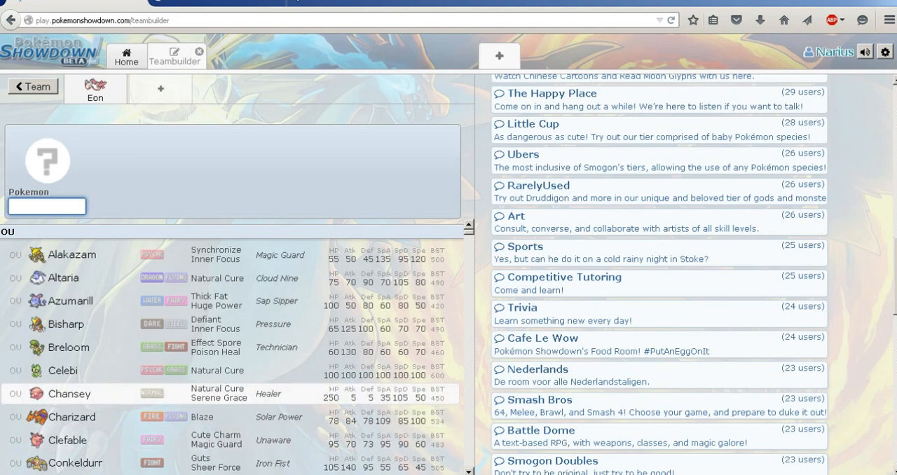
# Step: Add Bisharp to the second slot with Iron Head, Pursuit and Sucker Punch
pyautogui.click(66, 323)
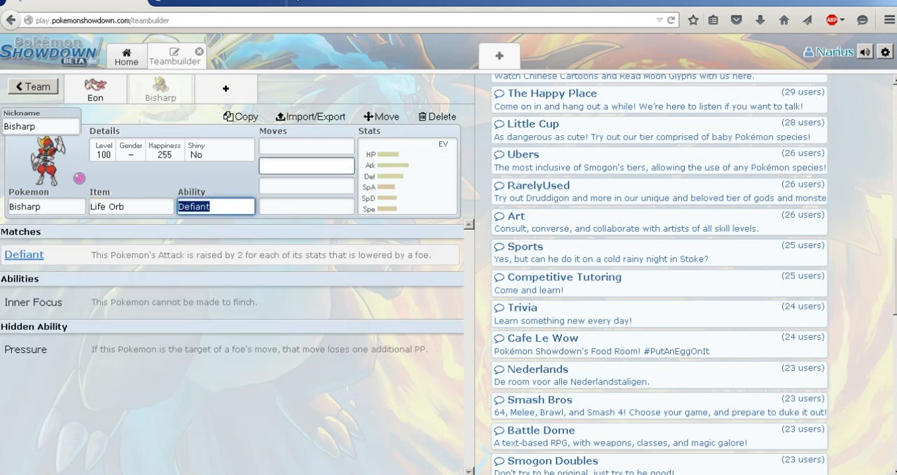
pyautogui.write('iron')
pyautogui.click(306, 165)
pyautogui.write('Low Kick')
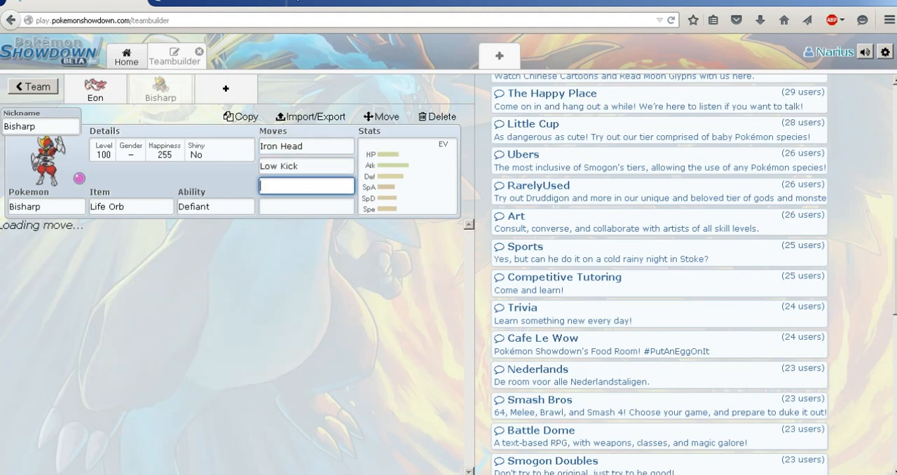
pyautogui.write('pursui')
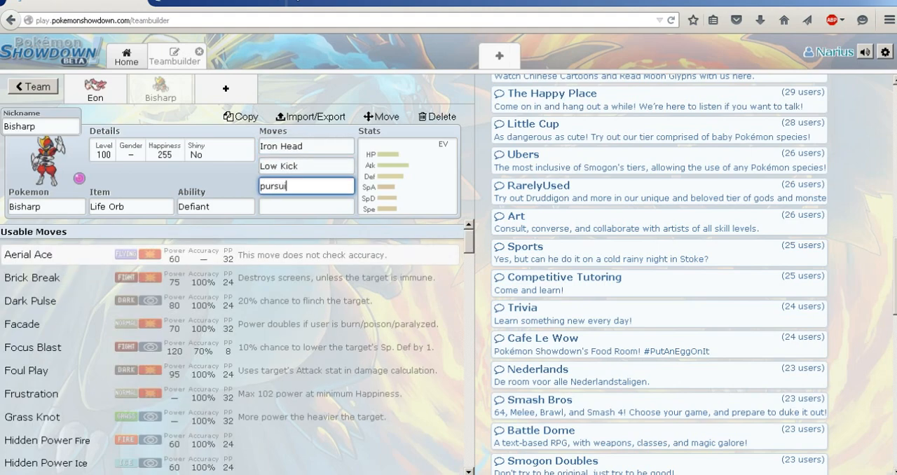
pyautogui.write('sucker Punch')
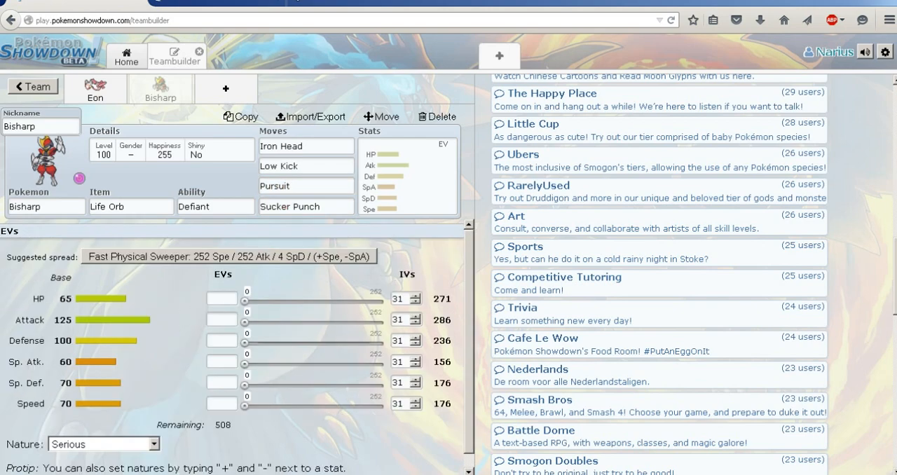
# Step: Apply the Jolly 252 Atk/252 Spe Fast Physical Sweeper spread to Bisharp
pyautogui.click(229, 256)
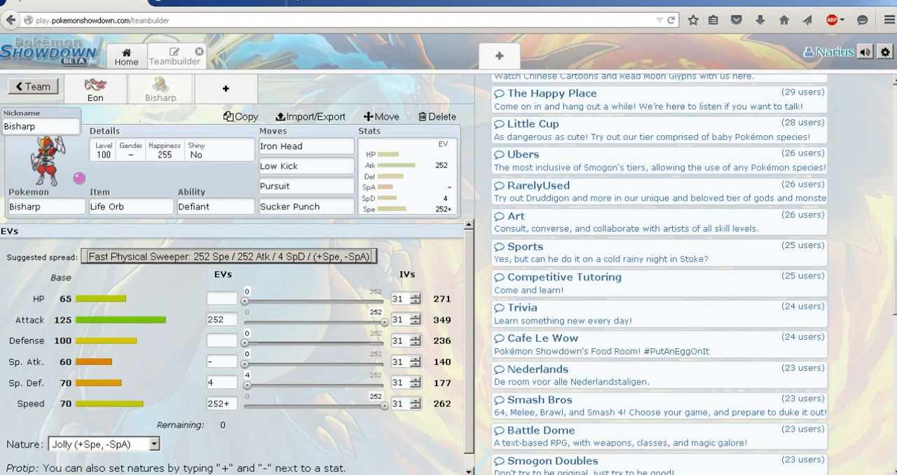
pyautogui.click(40, 126)
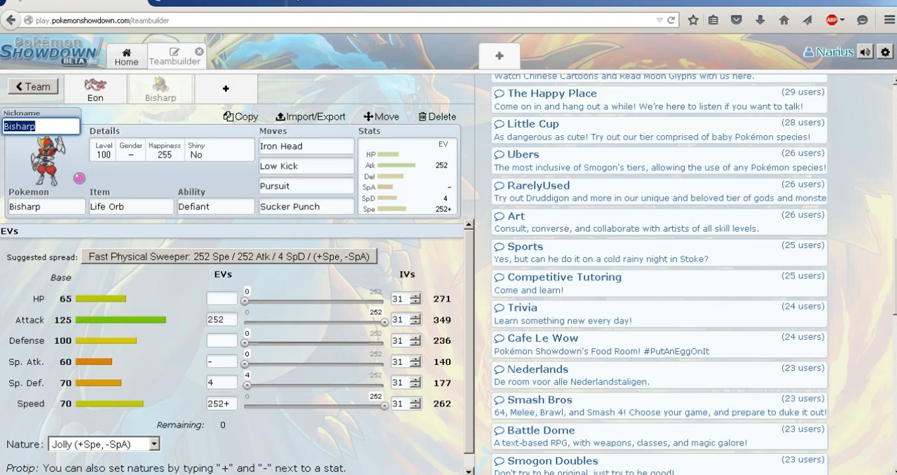
pyautogui.click(44, 206)
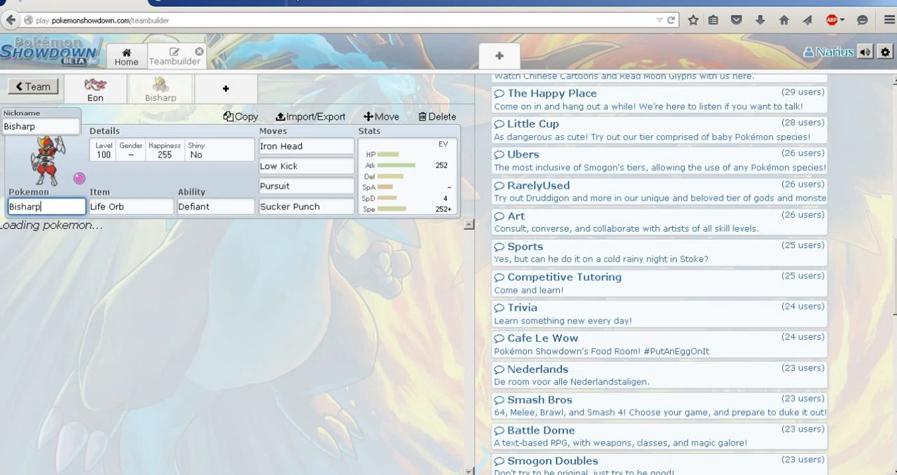
# Step: Replace Bisharp with Scizor and give it Choice Band
pyautogui.click(46, 206)
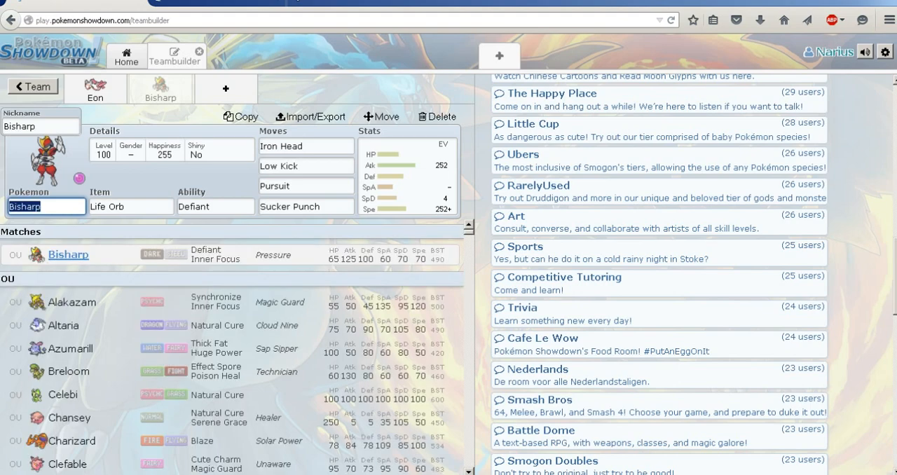
pyautogui.write('scizor')
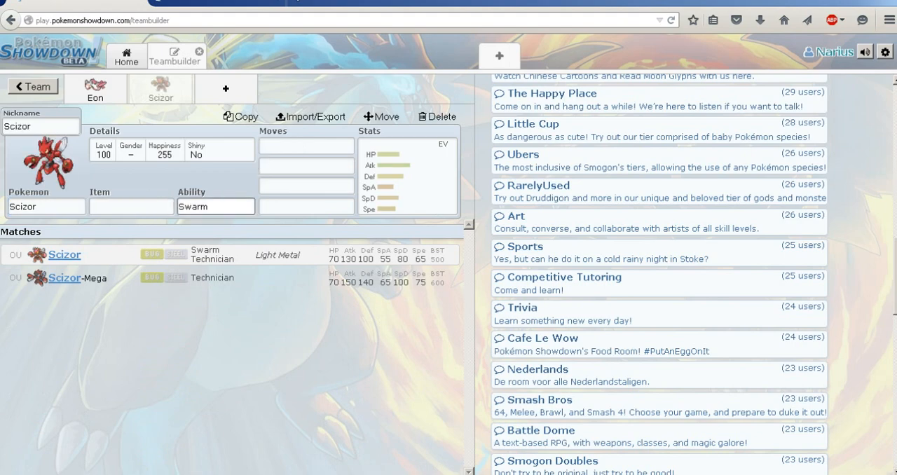
pyautogui.click(214, 206)
pyautogui.write('c')
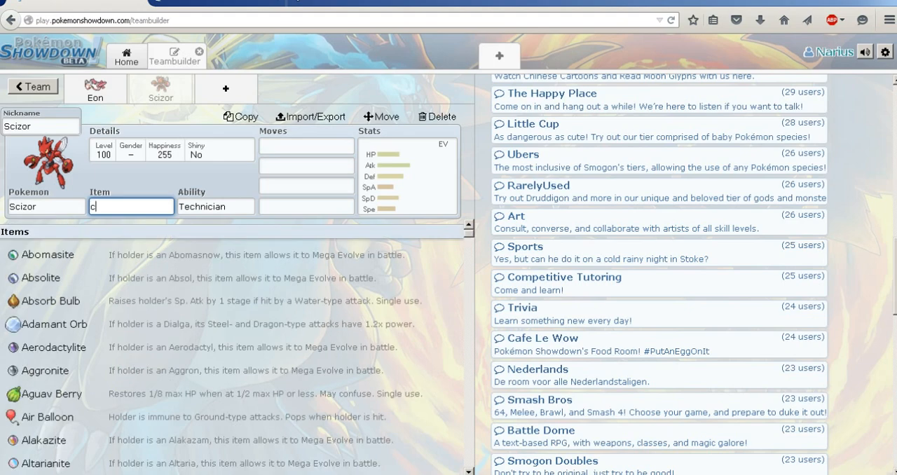
pyautogui.write('hoice Band')
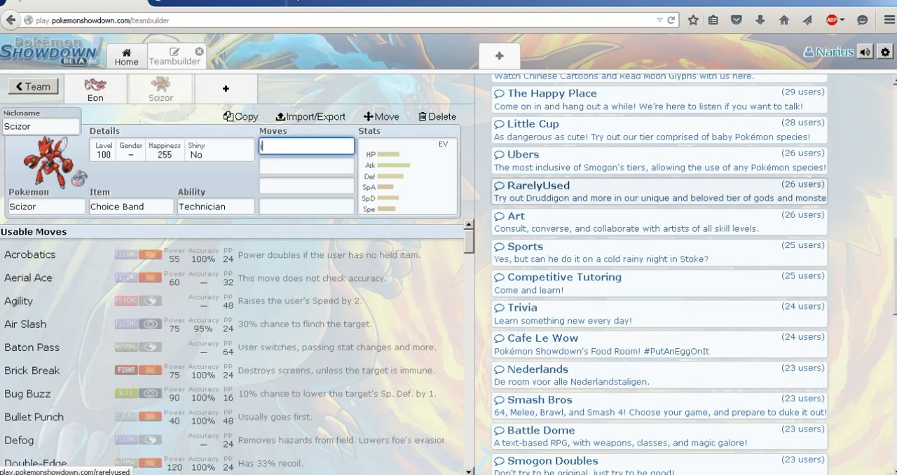
# Step: Enter Iron Head, U-turn and Bullet Punch as Scizor's moves
pyautogui.write('iron')
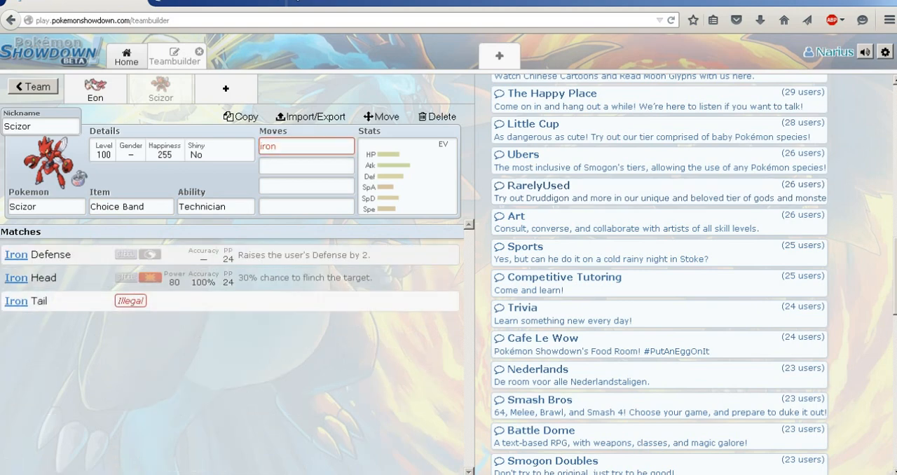
pyautogui.click(26, 301)
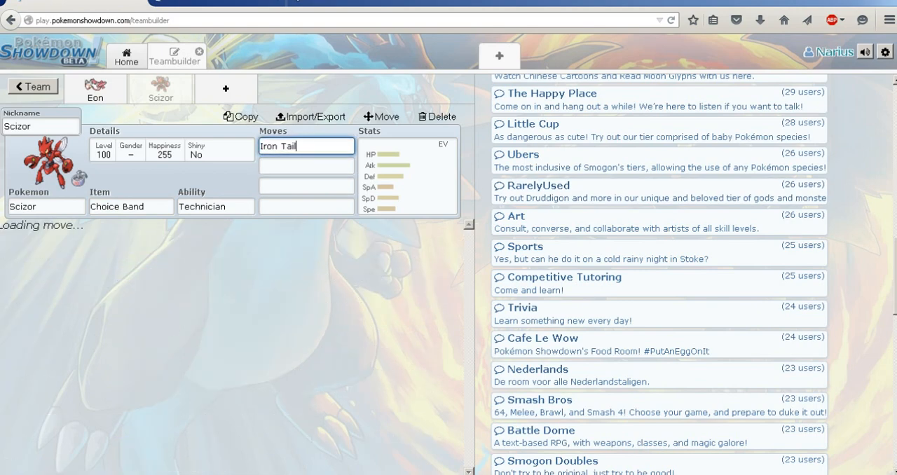
pyautogui.write('iron')
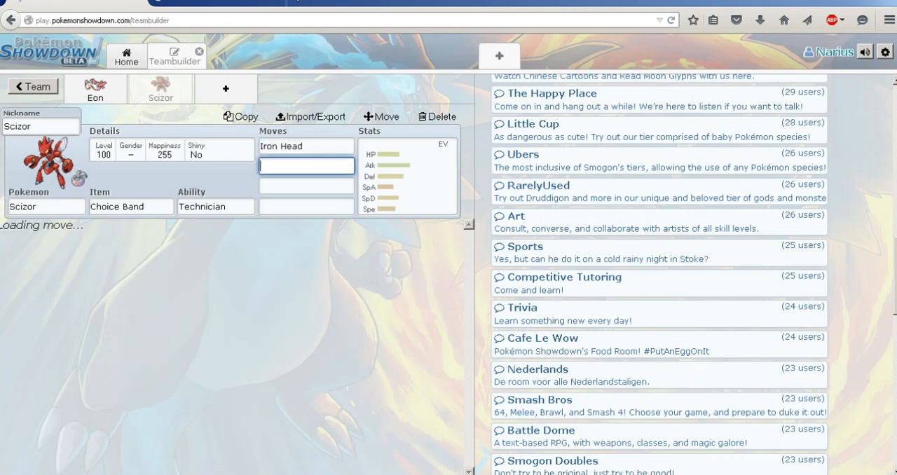
pyautogui.click(305, 165)
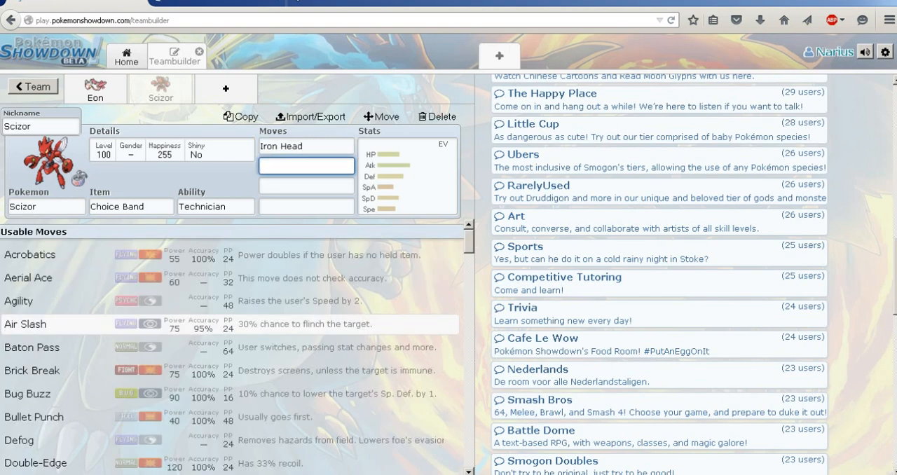
pyautogui.write('ut')
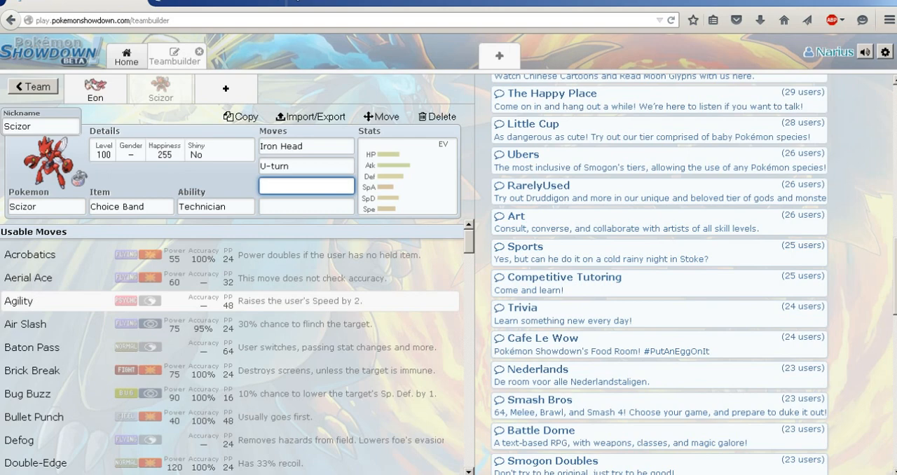
pyautogui.write('bull')
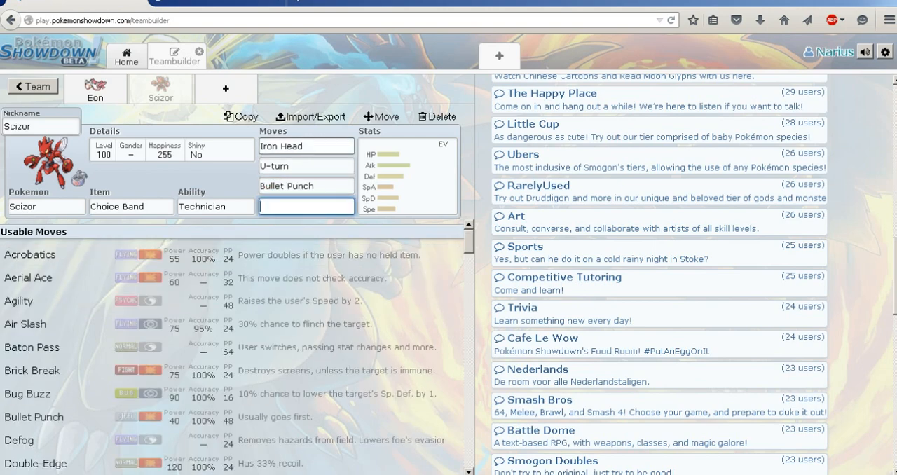
# Step: Replace Iron Head with Superpower and scroll the move list for a fourth move
pyautogui.click(305, 146)
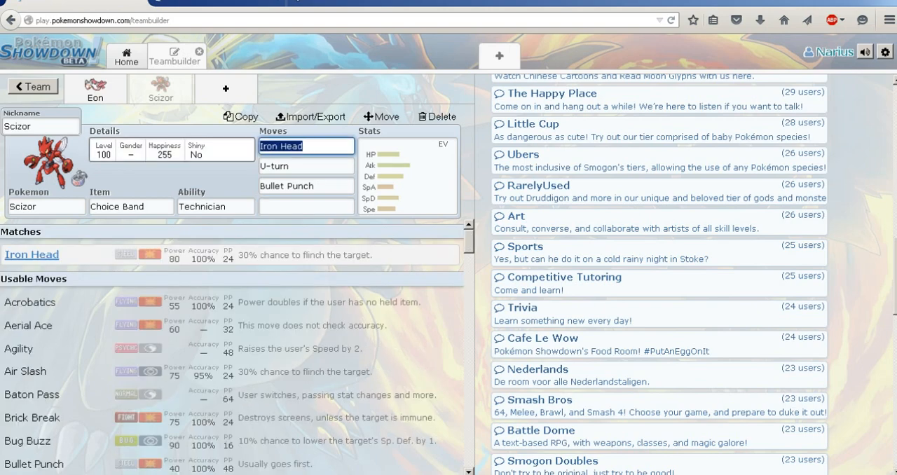
pyautogui.write('sup')
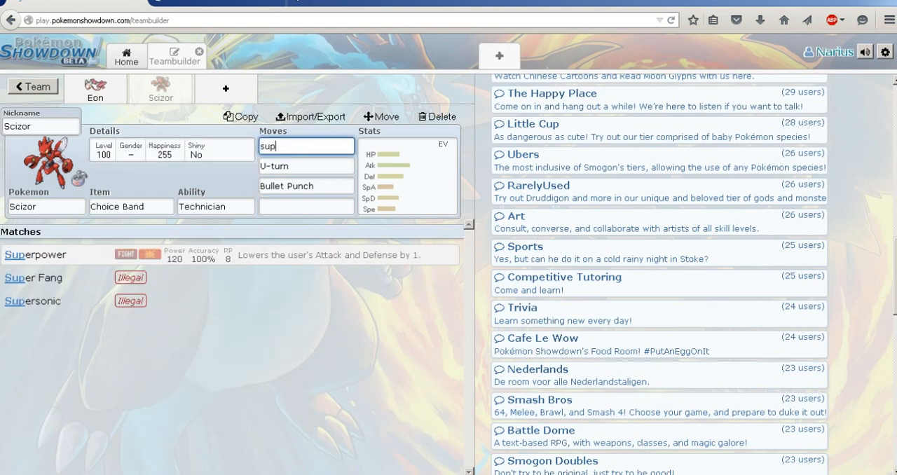
pyautogui.click(36, 254)
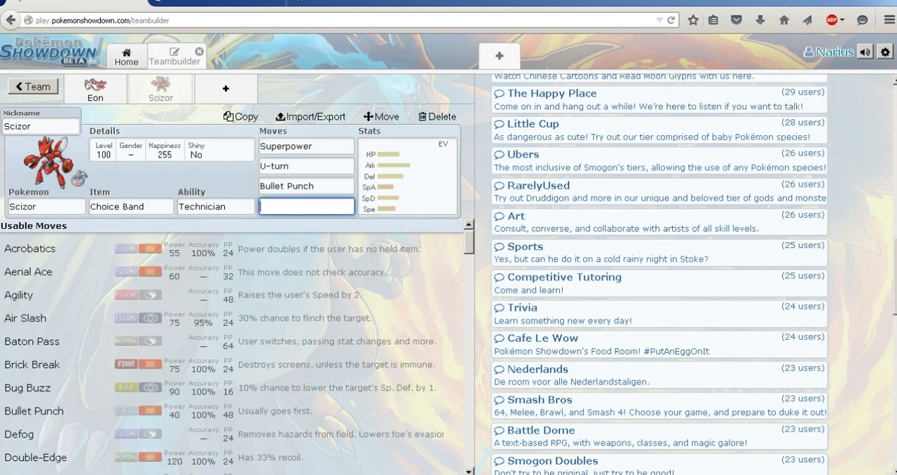
pyautogui.scroll(-3)
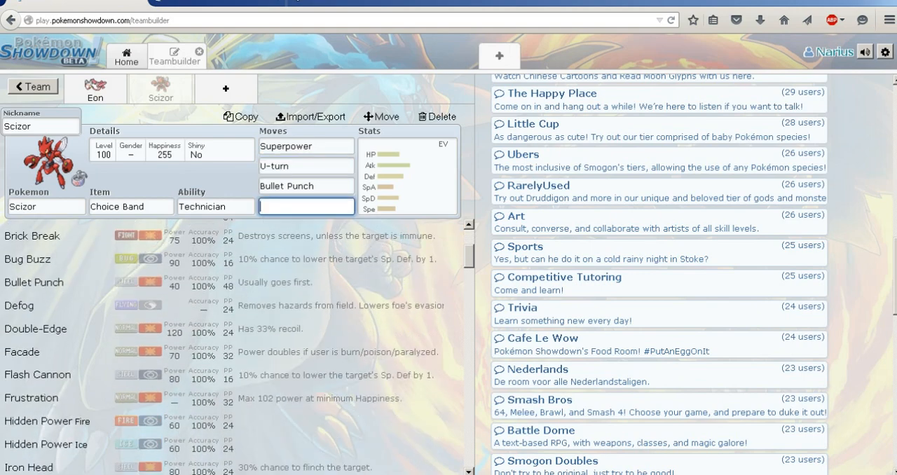
pyautogui.scroll(-3)
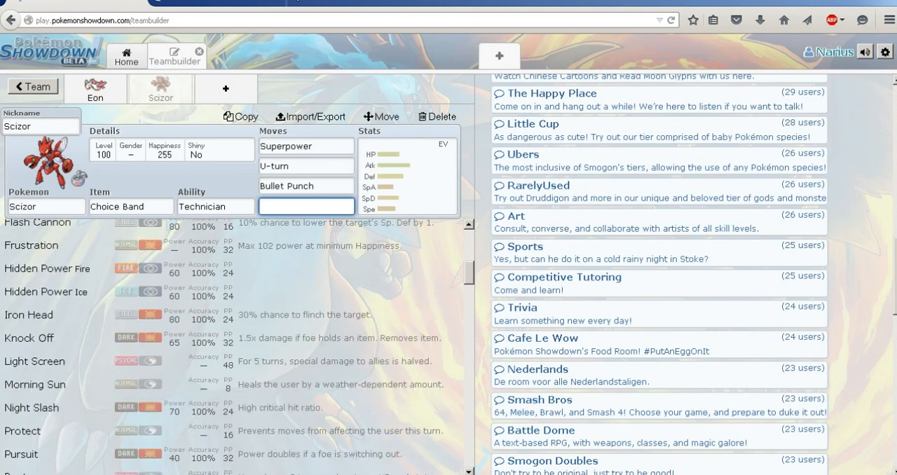
pyautogui.scroll(-3)
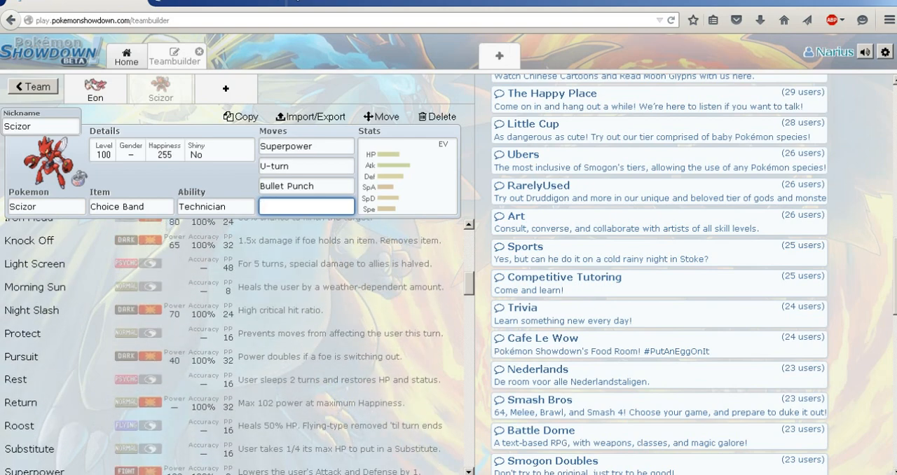
pyautogui.scroll(-3)
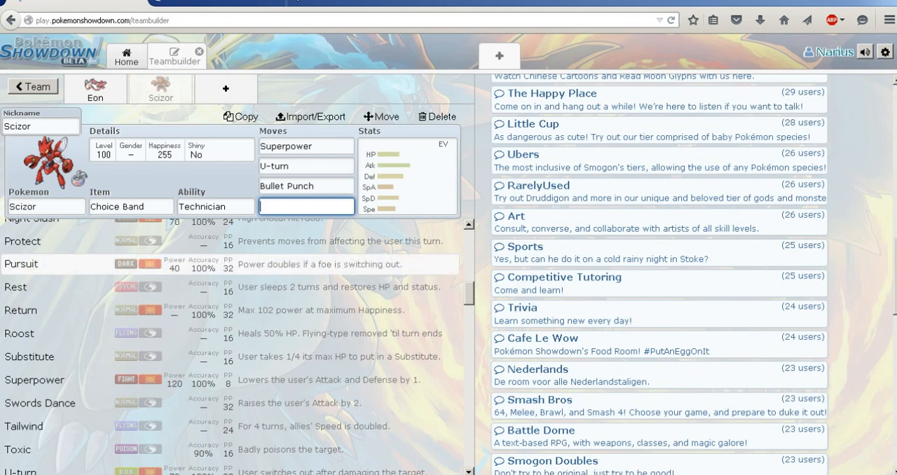
# Step: Add Pursuit, apply the Adamant 248 HP/252 Atk/8 SpD spread, nickname Scizor 'NewMeta'
pyautogui.click(21, 264)
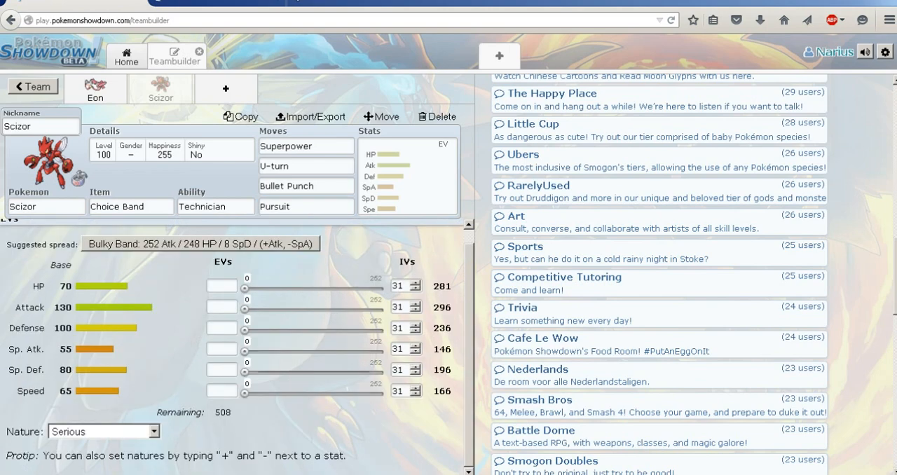
pyautogui.click(199, 244)
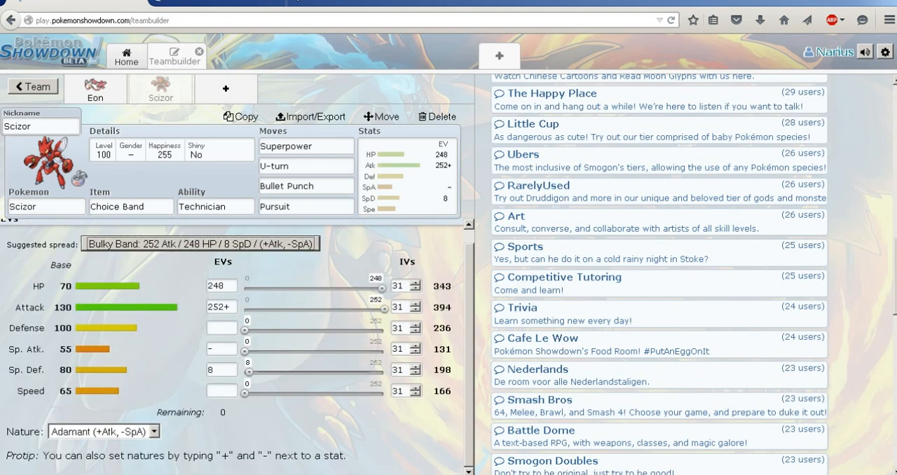
pyautogui.click(39, 126)
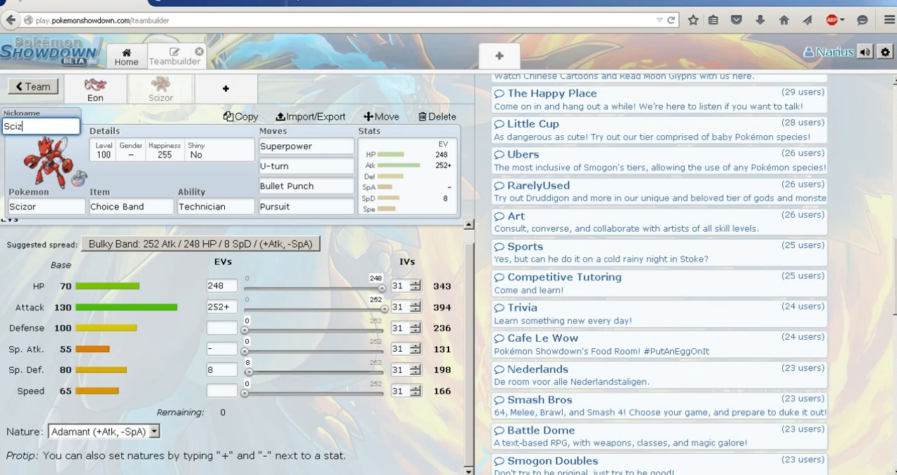
pyautogui.press('Backspace')
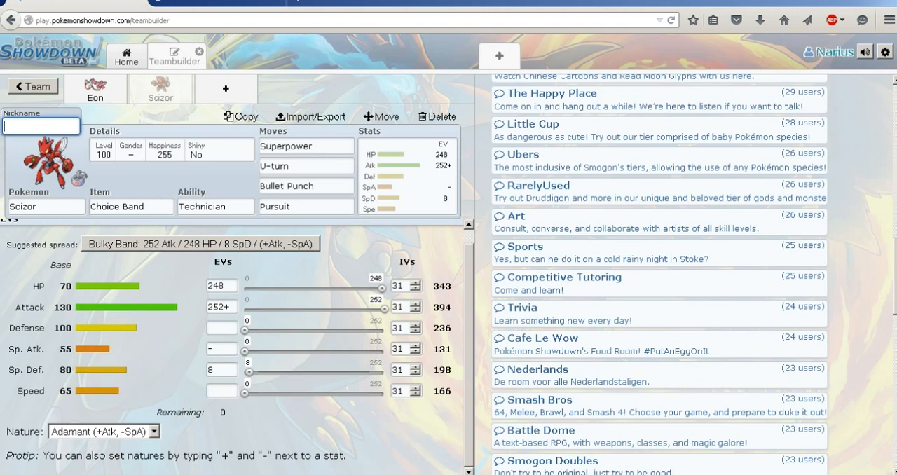
pyautogui.write('New')
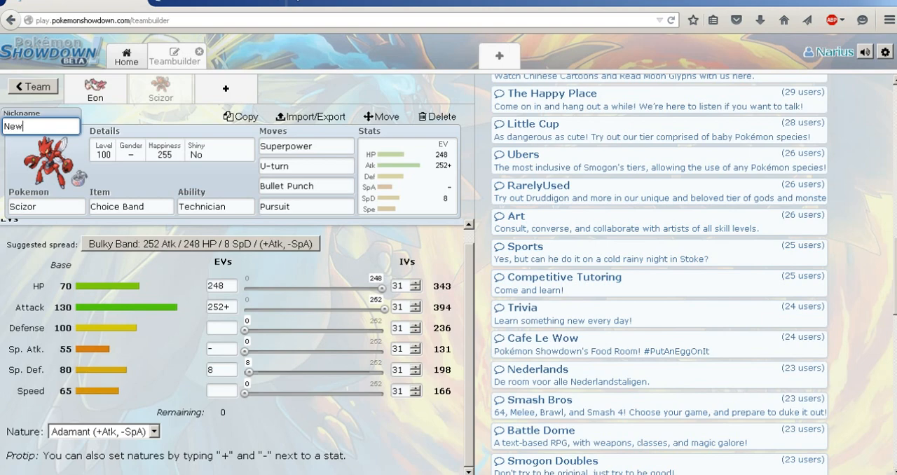
pyautogui.write('Meta')
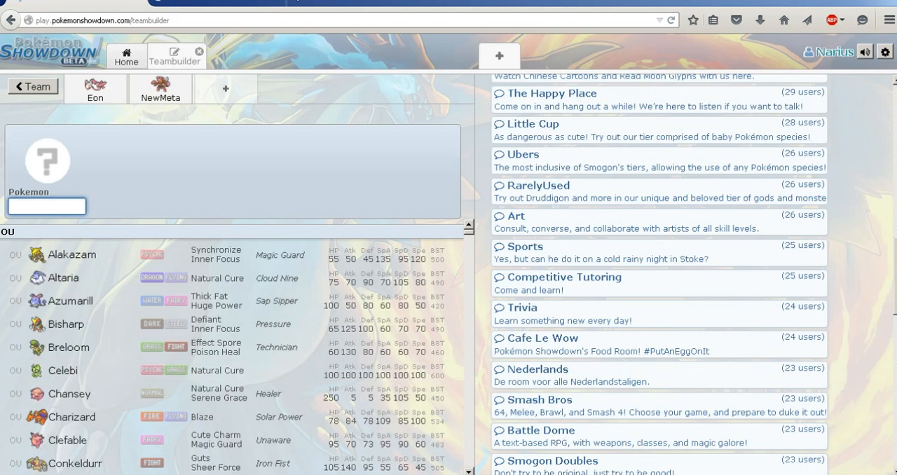
pyautogui.scroll(-3)
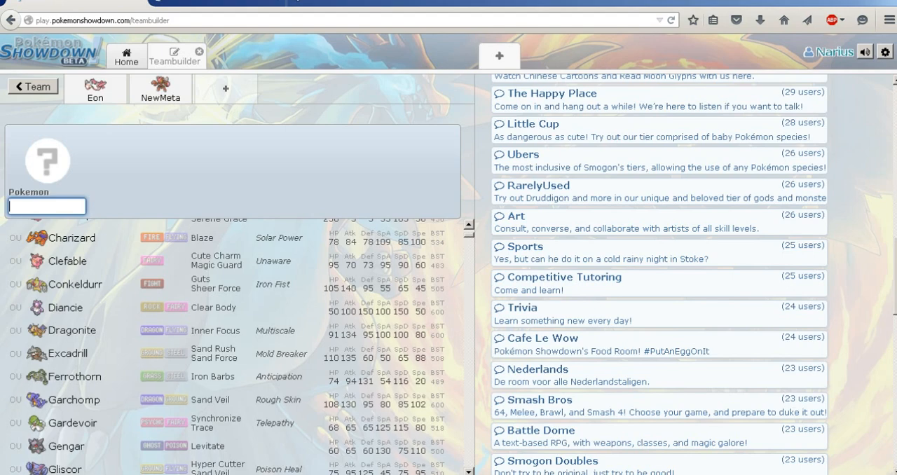
pyautogui.scroll(-3)
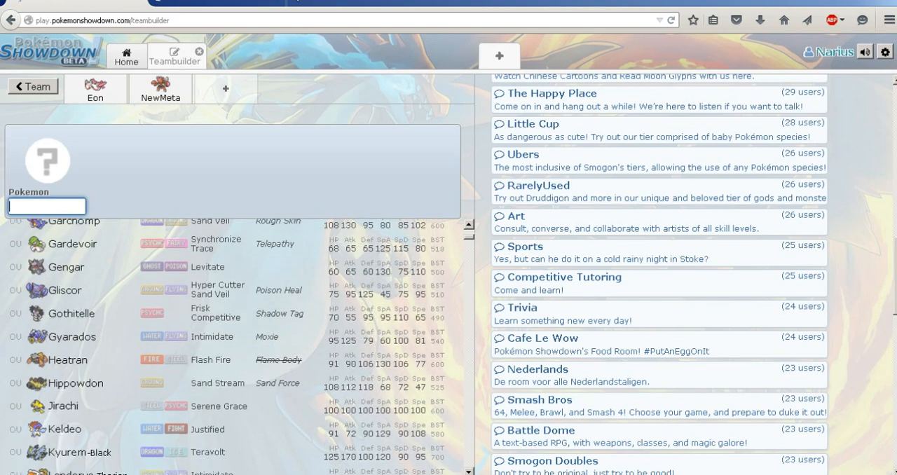
pyautogui.scroll(-3)
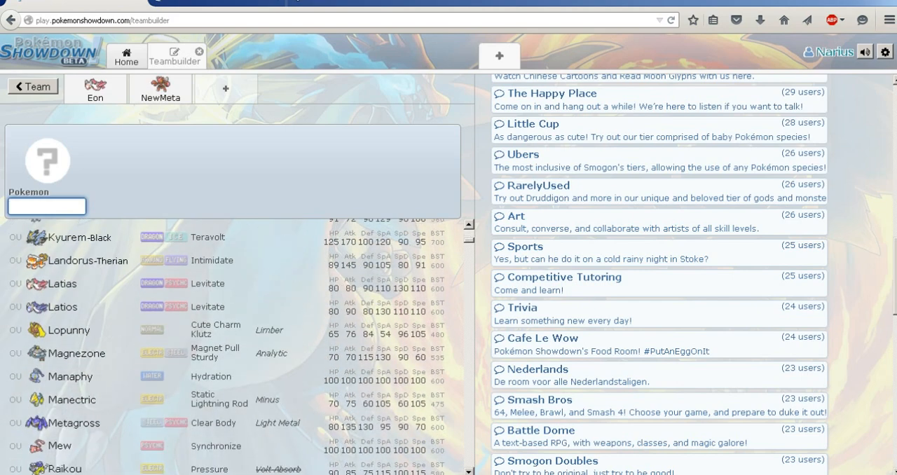
pyautogui.scroll(-3)
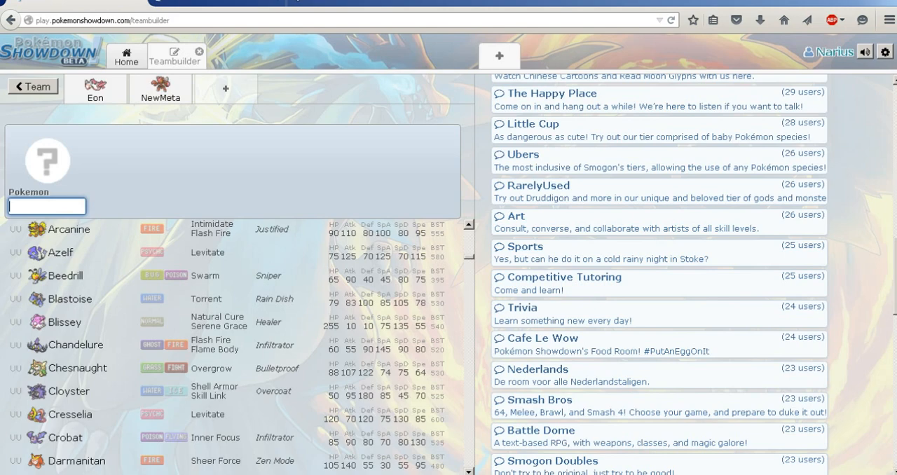
pyautogui.scroll(-3)
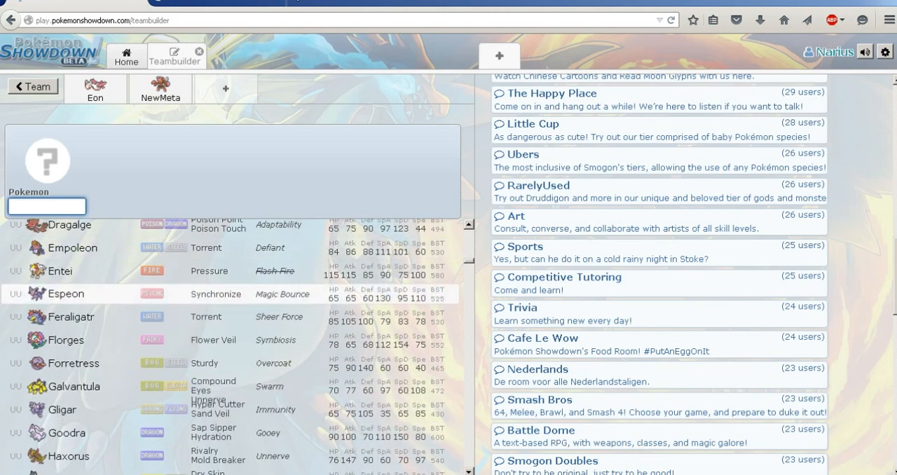
pyautogui.scroll(-3)
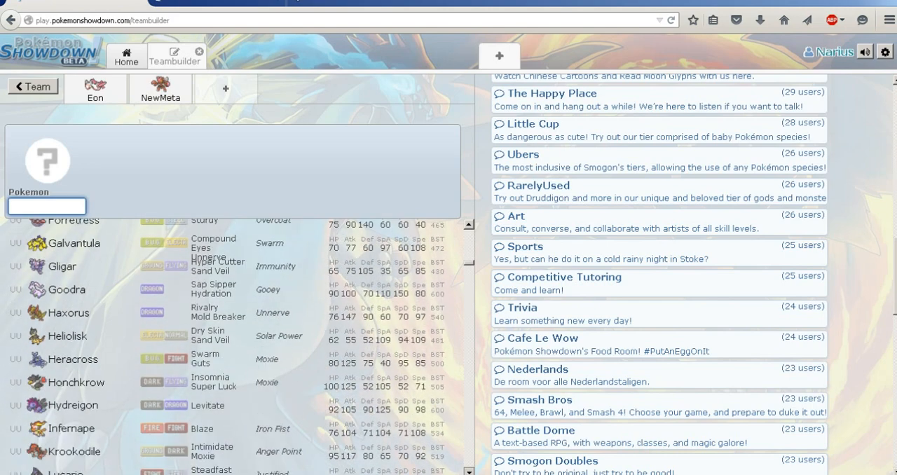
pyautogui.scroll(-3)
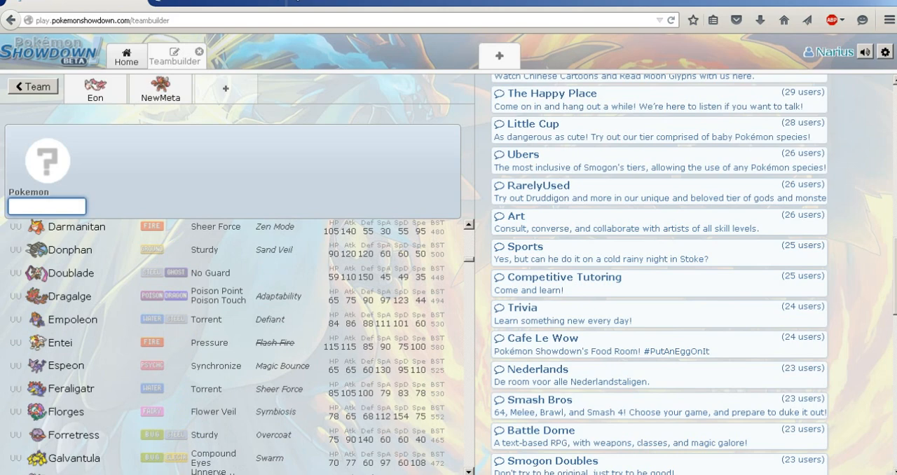
pyautogui.scroll(-3)
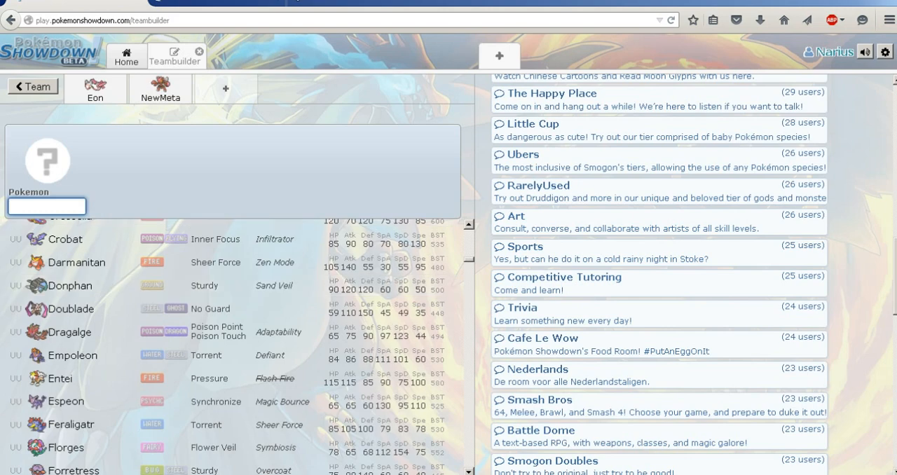
pyautogui.scroll(3)
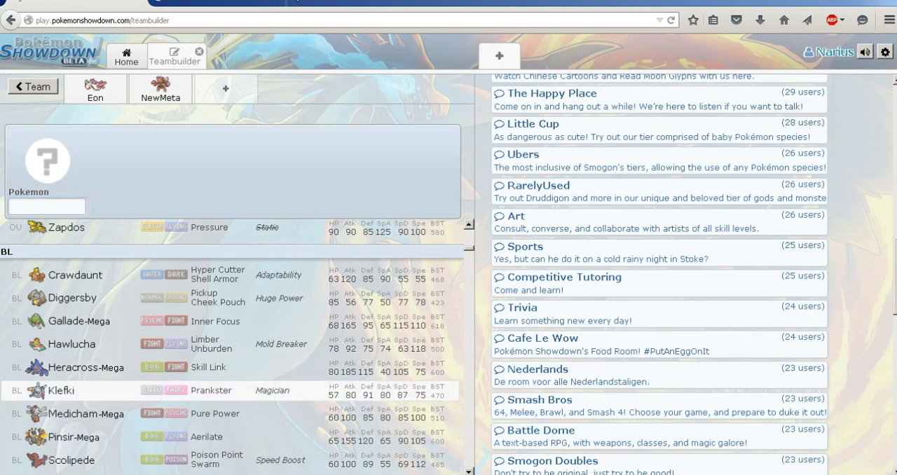
# Step: Add Klefki to the third slot and try 'heal' and 'arom' move searches
pyautogui.click(59, 391)
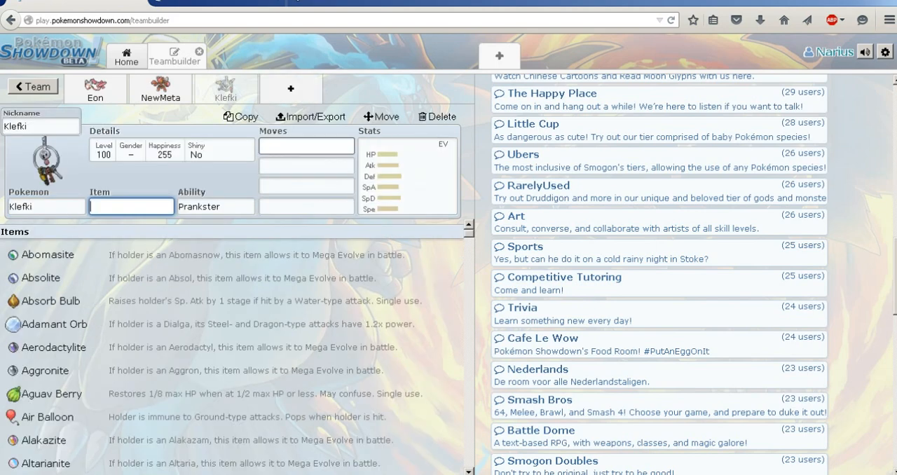
pyautogui.write('heal')
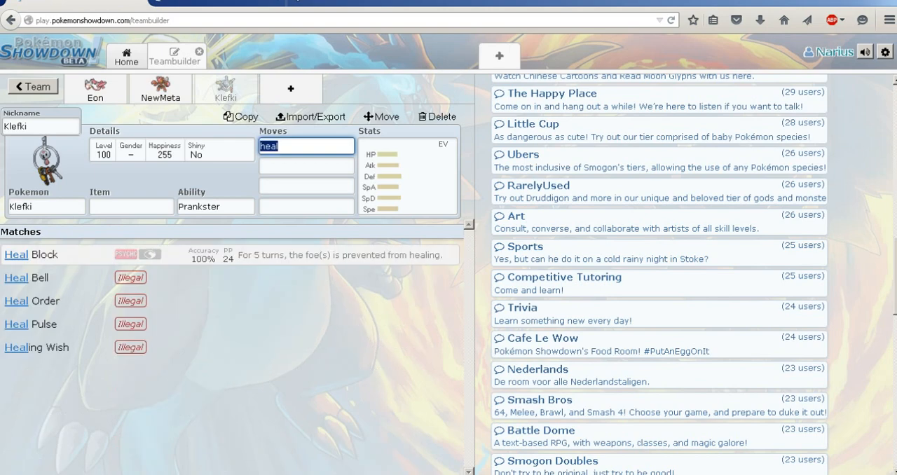
pyautogui.write('aroma')
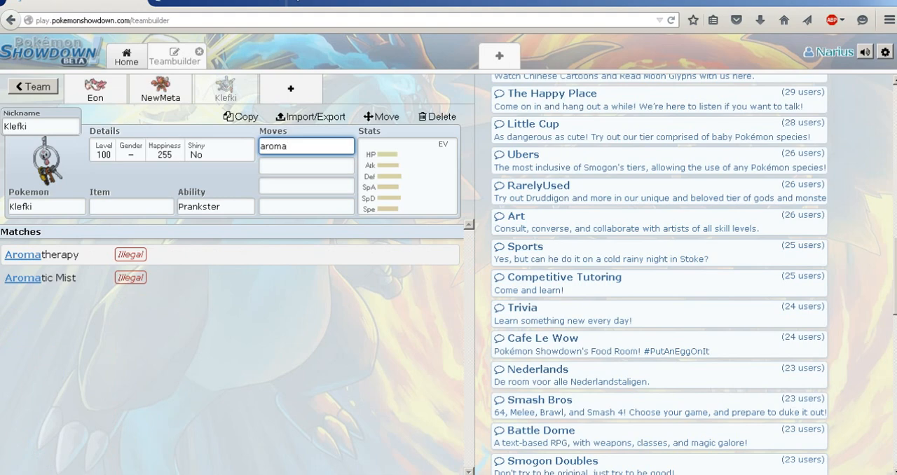
# Step: Clear the third slot's species and scroll the OU list toward Clefable
pyautogui.click(45, 206)
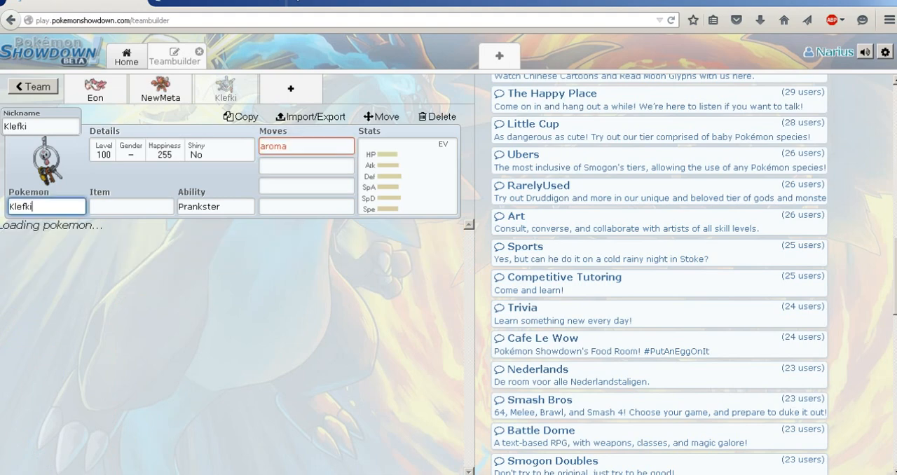
pyautogui.click(46, 206)
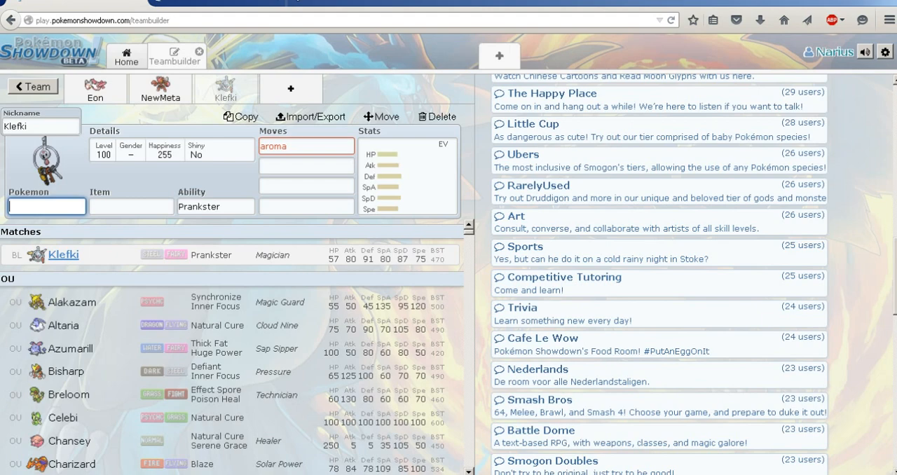
pyautogui.scroll(-3)
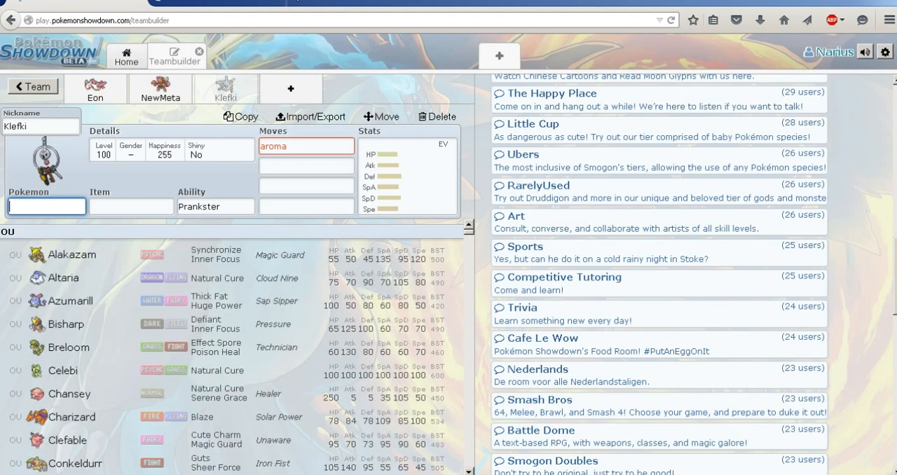
pyautogui.scroll(-3)
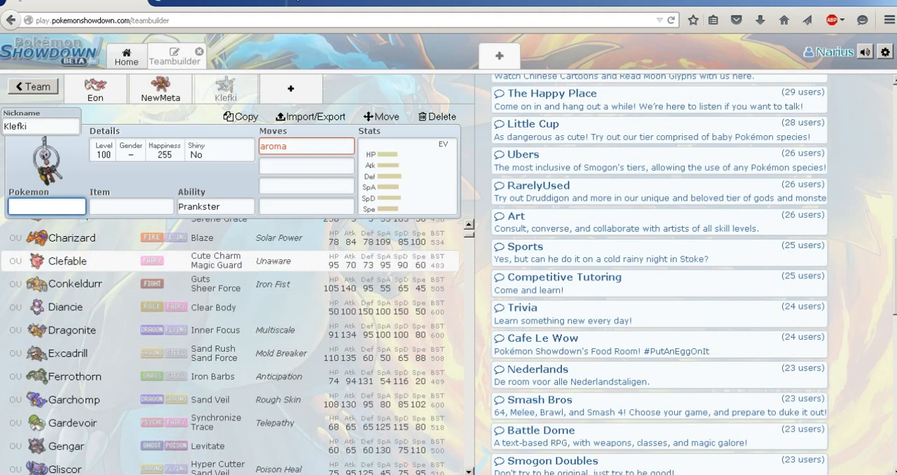
# Step: Put Clefable in the third slot holding Leftovers with the Unaware ability
pyautogui.click(67, 260)
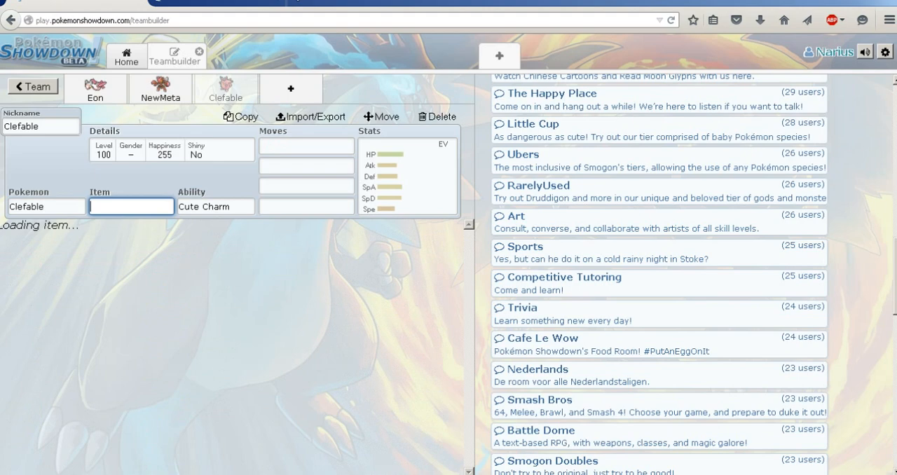
pyautogui.click(215, 206)
pyautogui.write('Unaware')
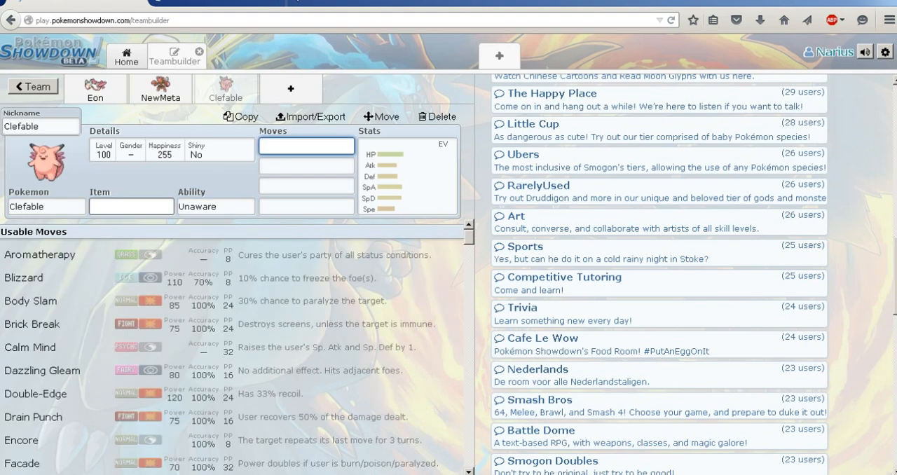
pyautogui.write('lefto')
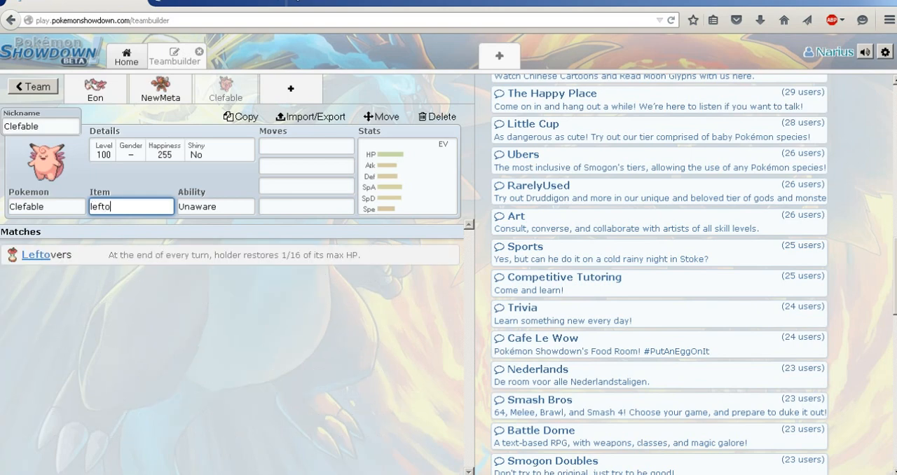
pyautogui.click(215, 206)
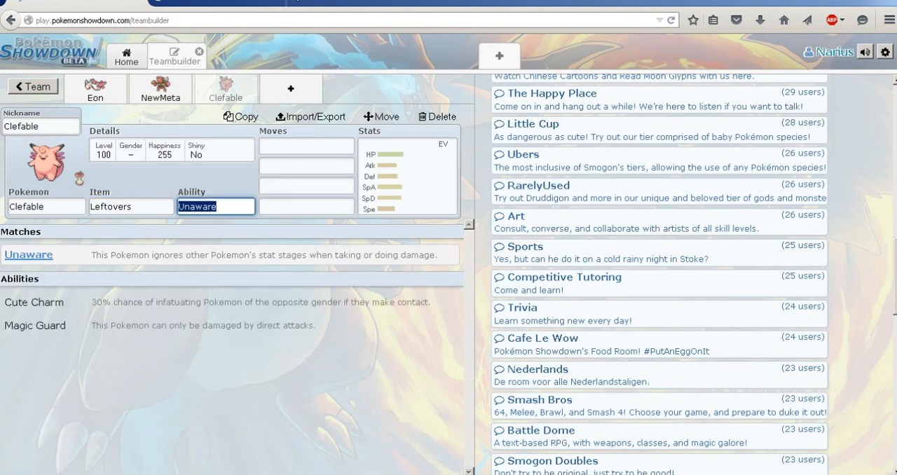
pyautogui.click(307, 146)
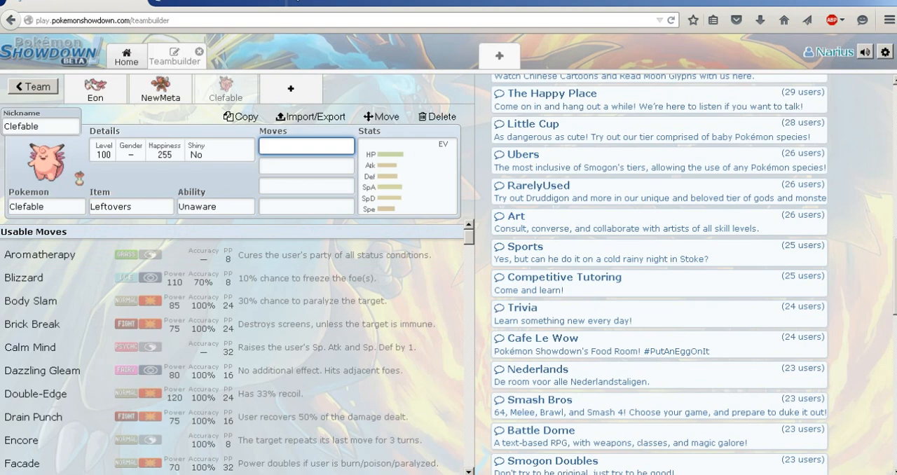
# Step: Give Clefable Moonblast, Fire Blast and Aromatherapy as moves
pyautogui.write('moonbl')
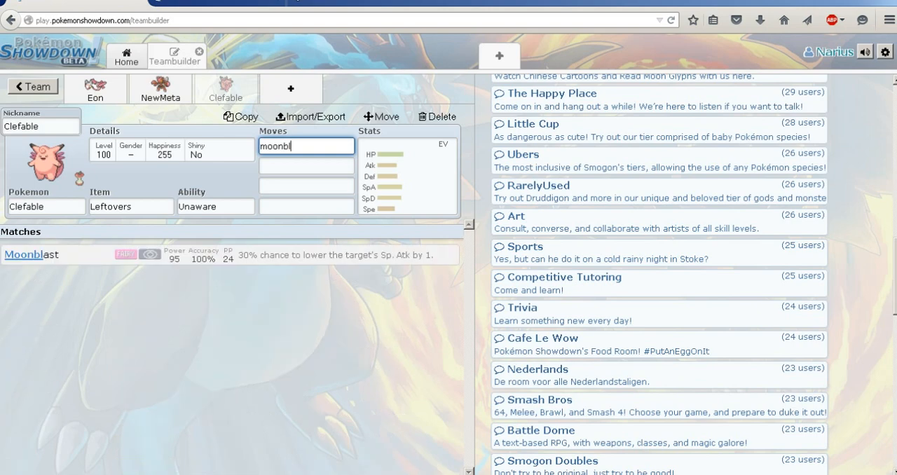
pyautogui.click(31, 254)
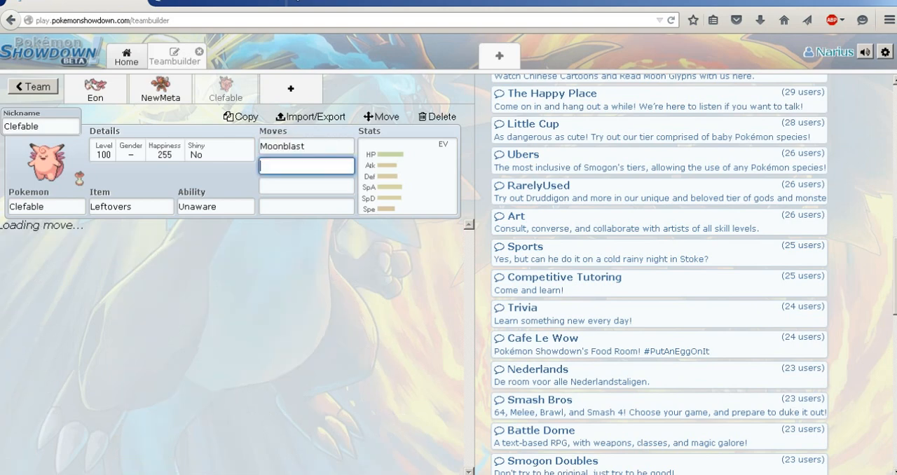
pyautogui.write('fire')
pyautogui.click(307, 185)
pyautogui.write('Stealth Rock')
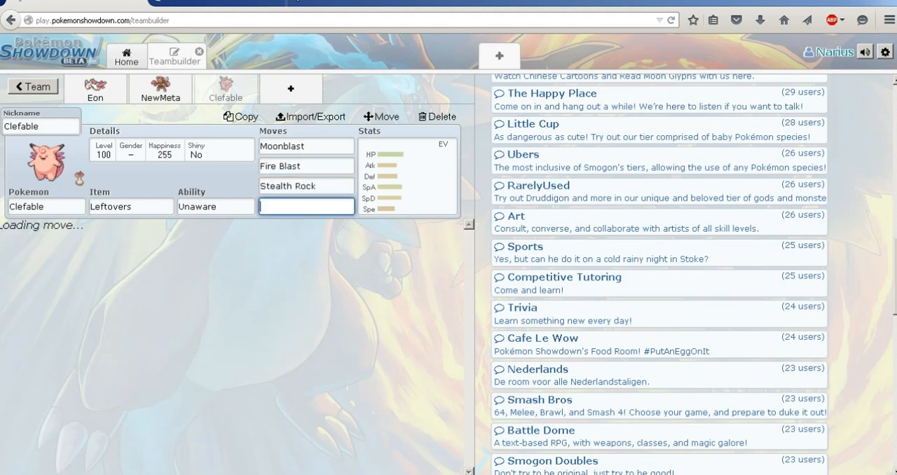
pyautogui.click(306, 205)
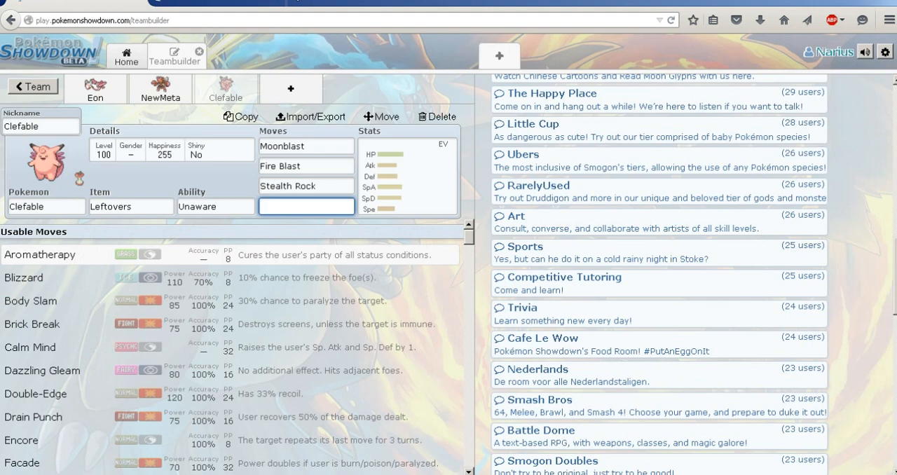
pyautogui.write('aroma')
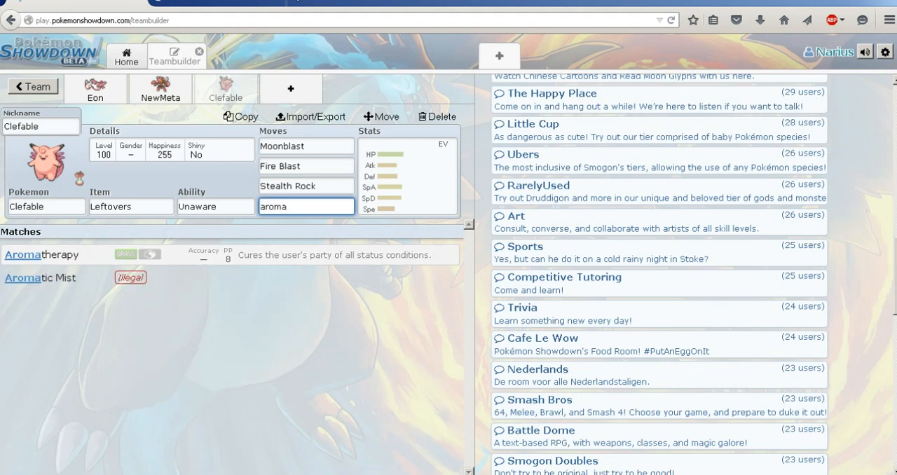
pyautogui.click(41, 254)
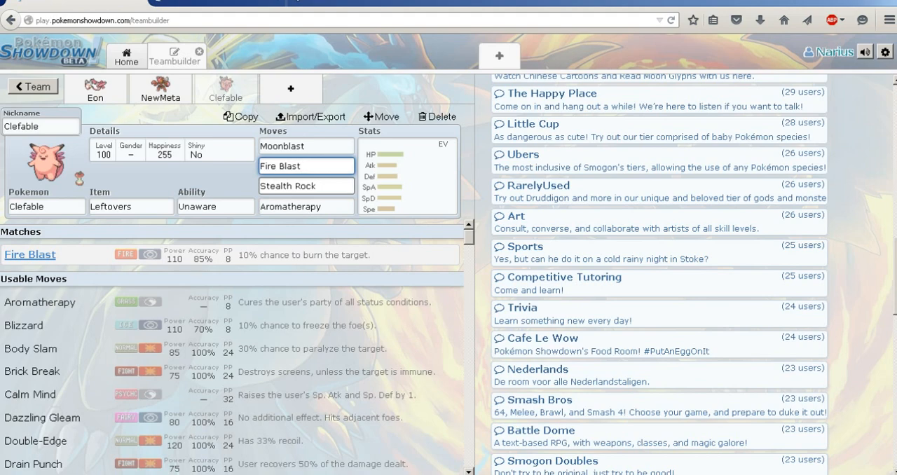
# Step: Swap Fire Blast for Soft-Boiled and nickname Clefable 'FAIRY!'
pyautogui.click(306, 165)
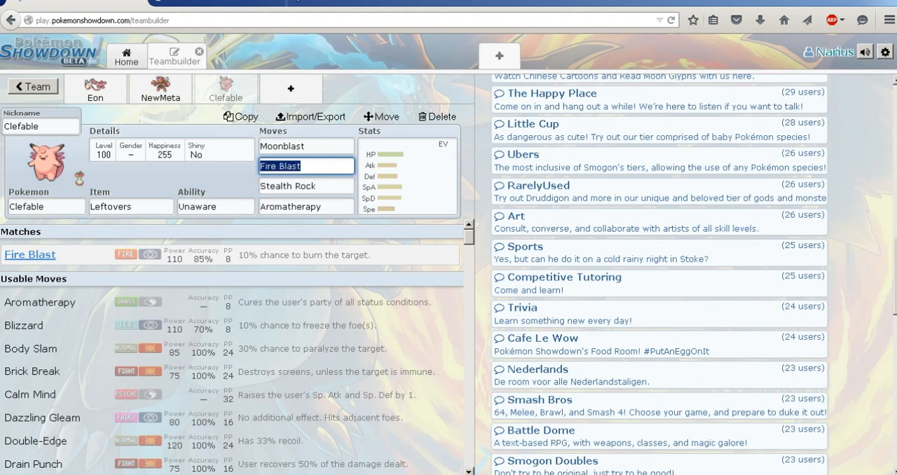
pyautogui.write('wish')
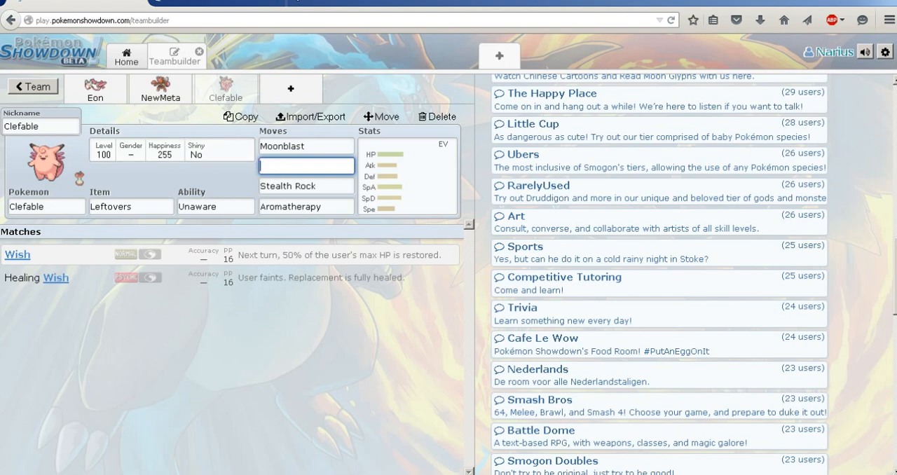
pyautogui.write('soft')
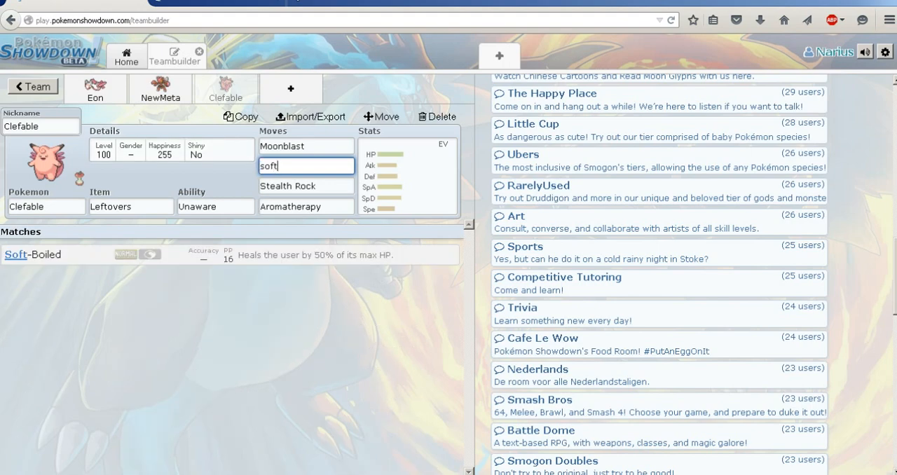
pyautogui.click(306, 186)
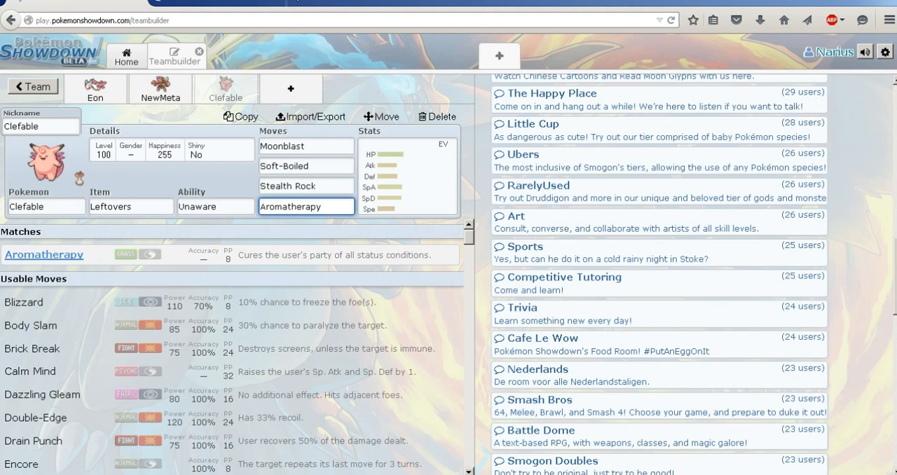
pyautogui.click(306, 206)
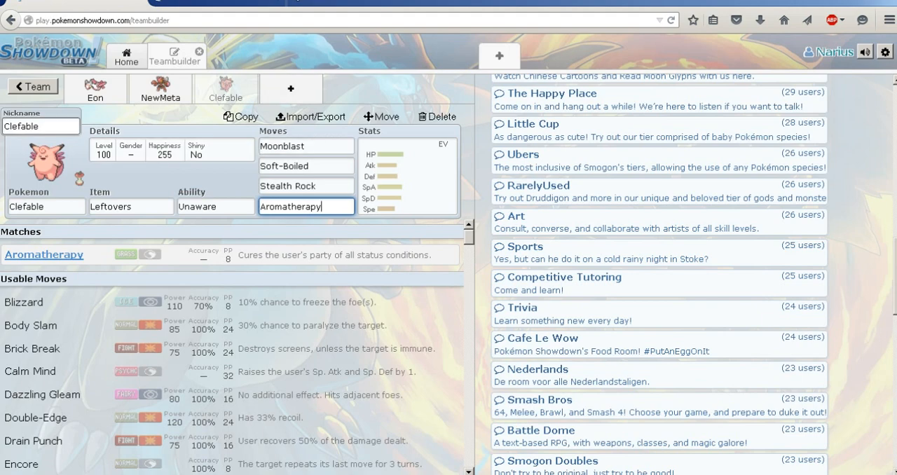
pyautogui.write('FAIRY')
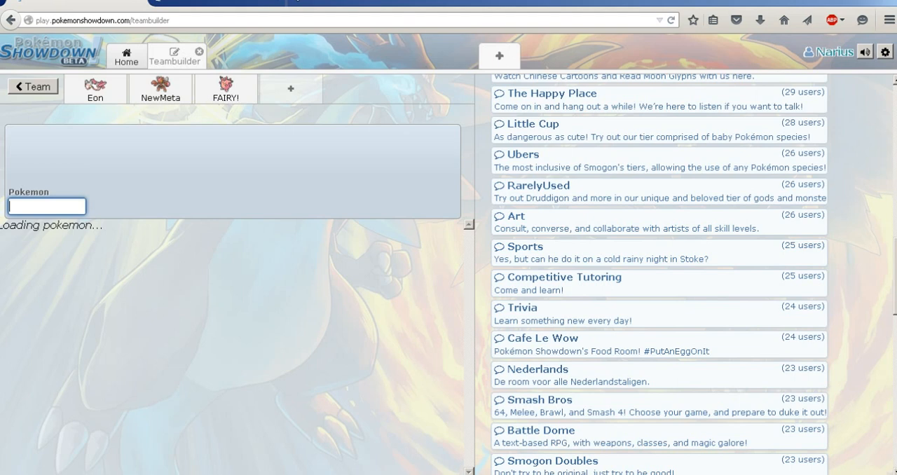
# Step: Add Tyranitar as the fourth team member, with its Sand Stream ability
pyautogui.write('==')
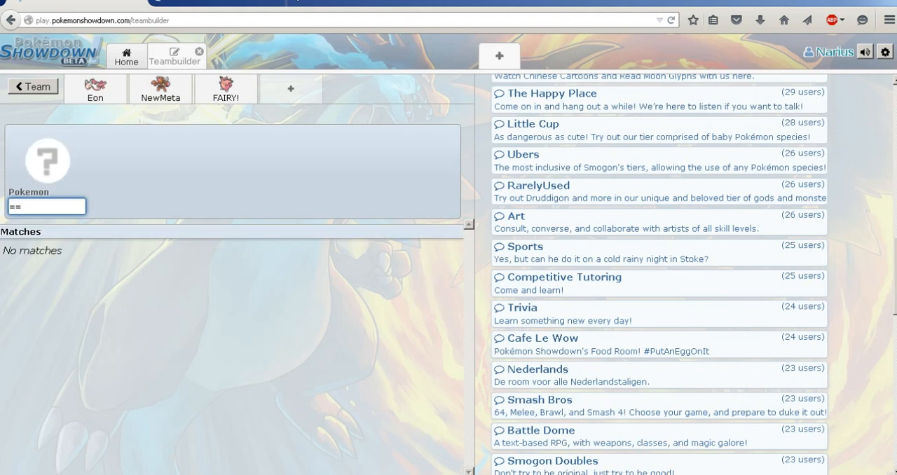
pyautogui.press('Backspace')
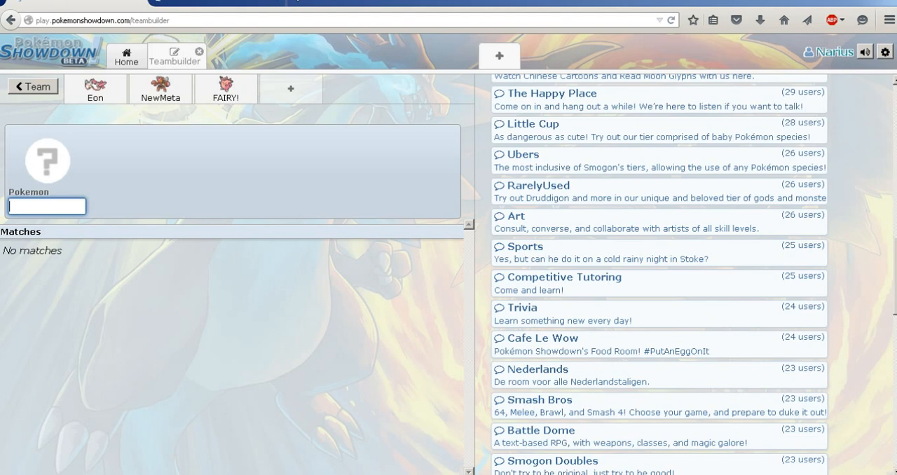
pyautogui.write('Tyrar')
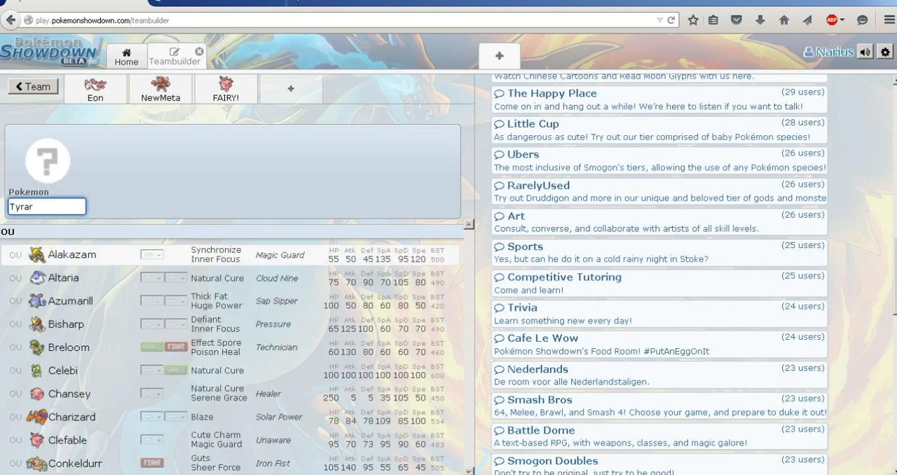
pyautogui.write('n')
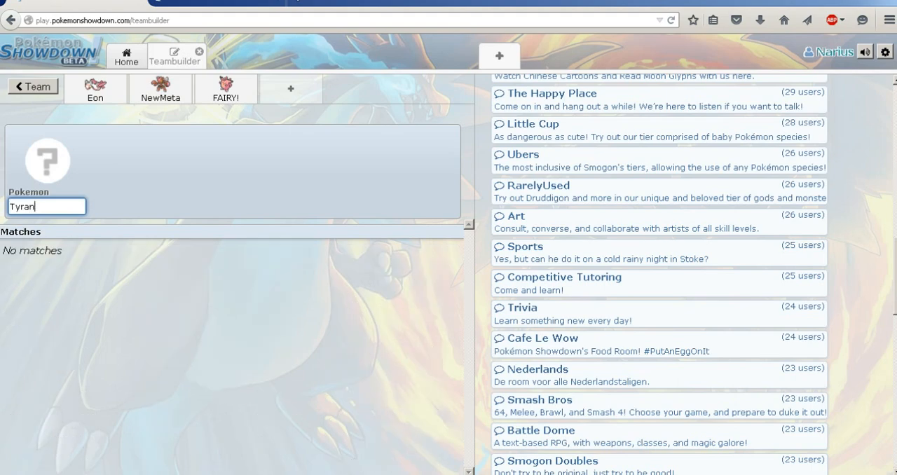
pyautogui.write('i')
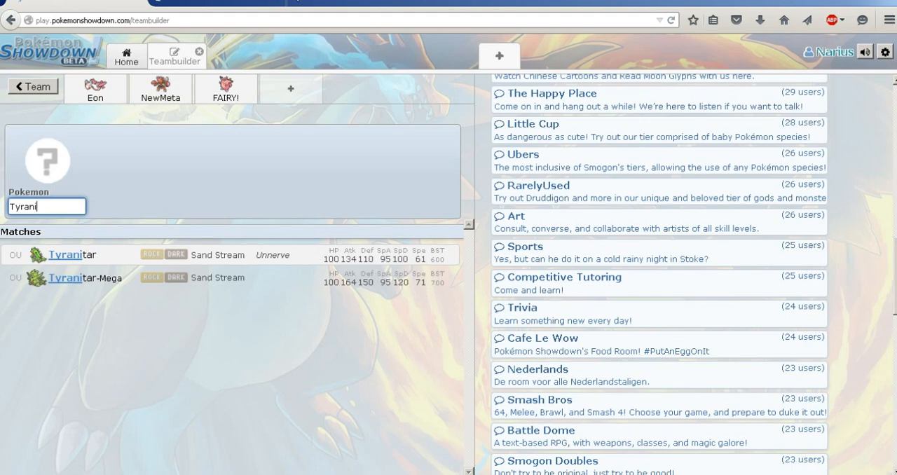
pyautogui.click(71, 254)
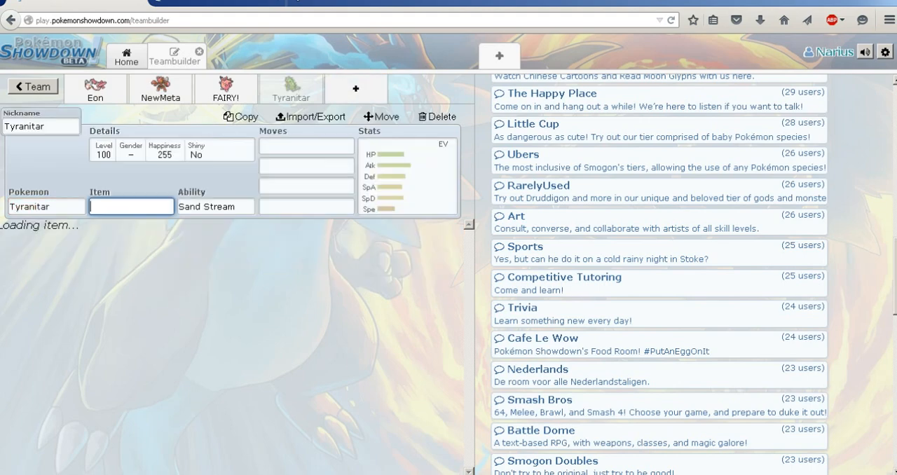
# Step: Give Tyranitar Leftovers as its item and keep Sand Stream as its ability
pyautogui.click(131, 206)
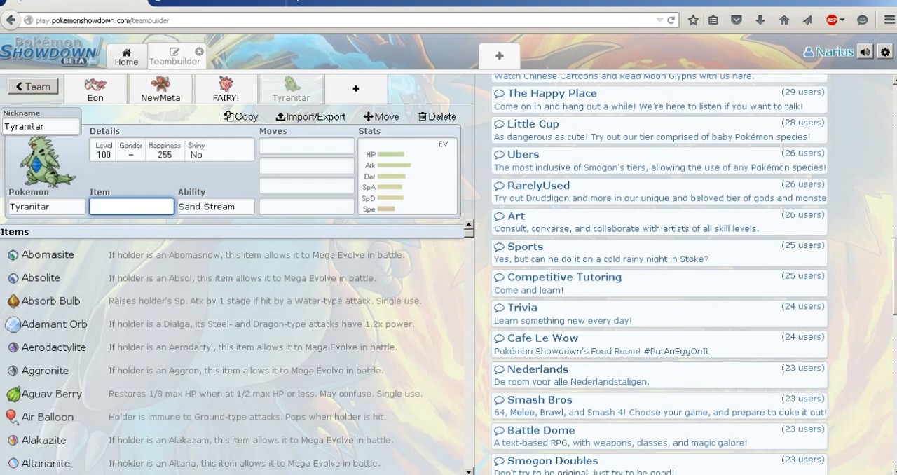
pyautogui.write('Lefto')
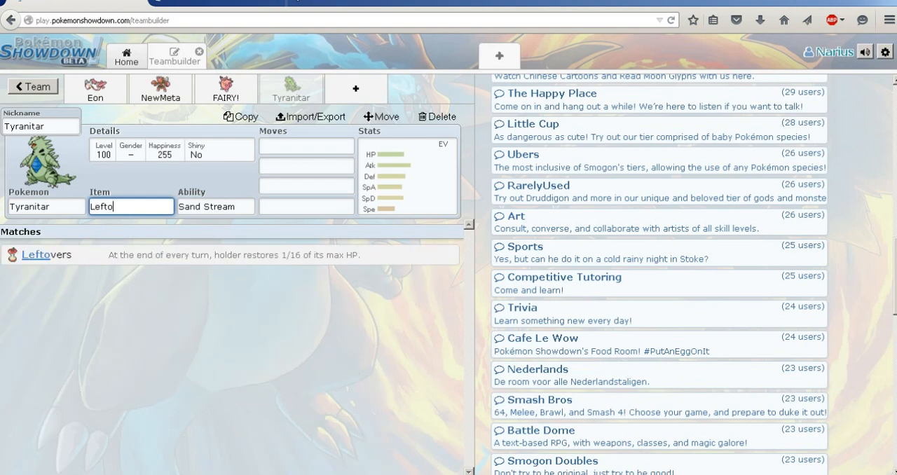
pyautogui.click(215, 206)
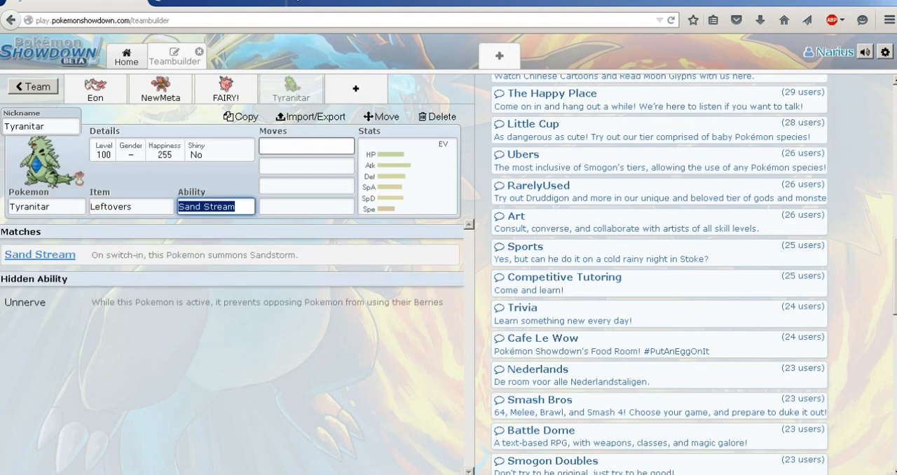
pyautogui.click(306, 146)
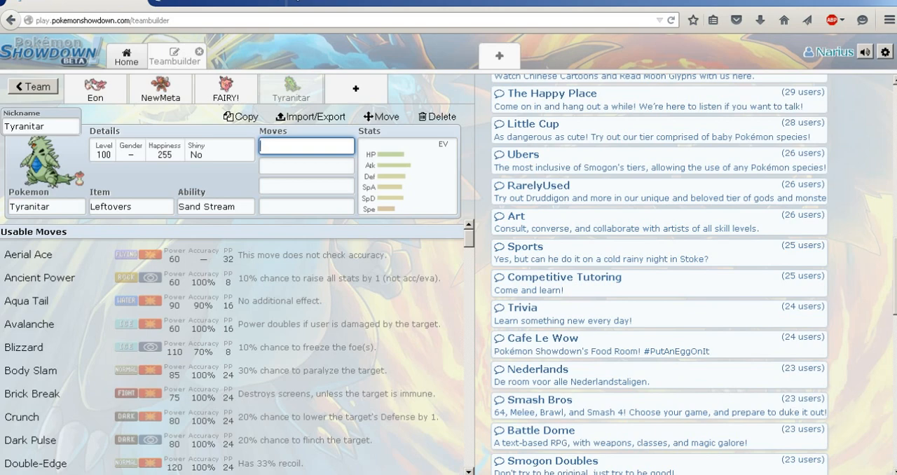
# Step: Give Tyranitar the moves Substitute, Dragon Dance, Stone Edge and Pursuit
pyautogui.click(306, 146)
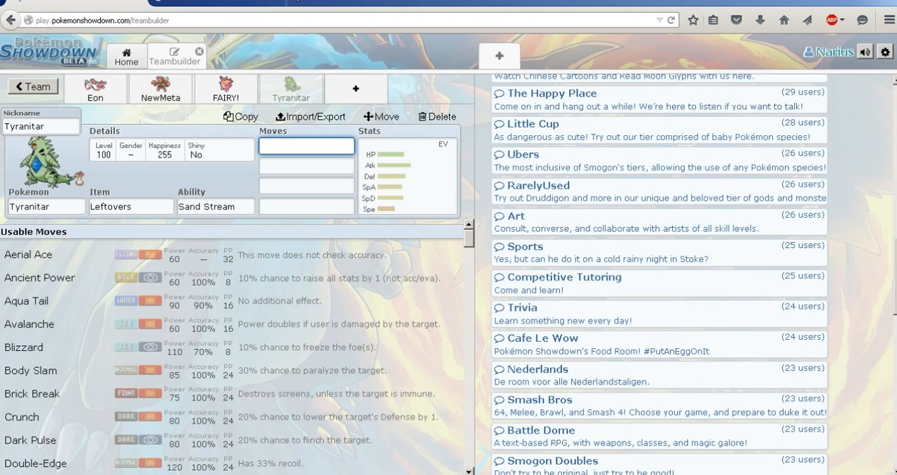
pyautogui.write('Substitute')
pyautogui.click(306, 166)
pyautogui.write('Dragon dan')
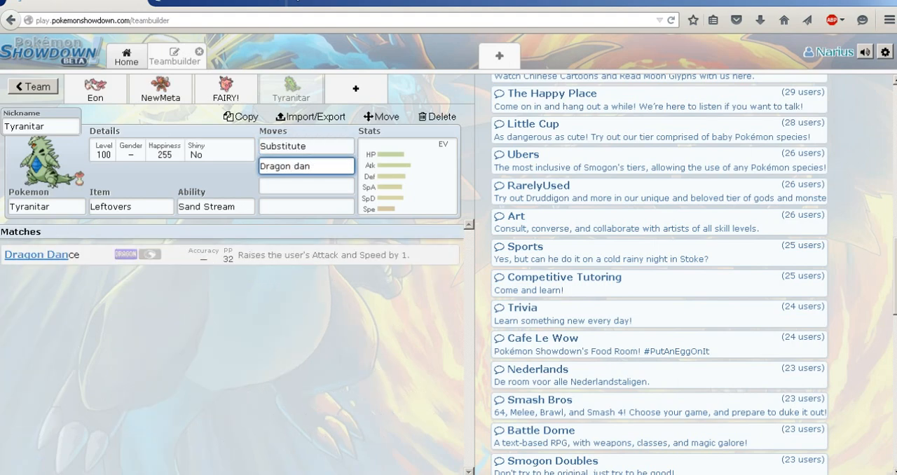
pyautogui.click(306, 185)
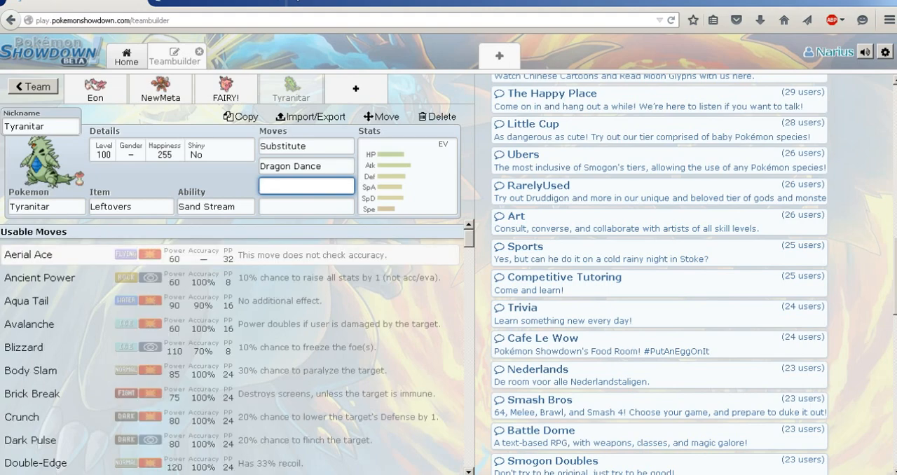
pyautogui.write('stone')
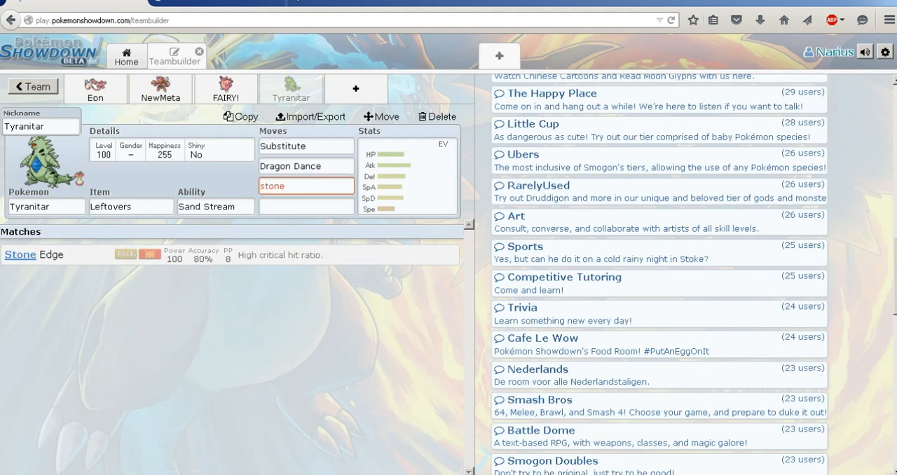
pyautogui.write('pur')
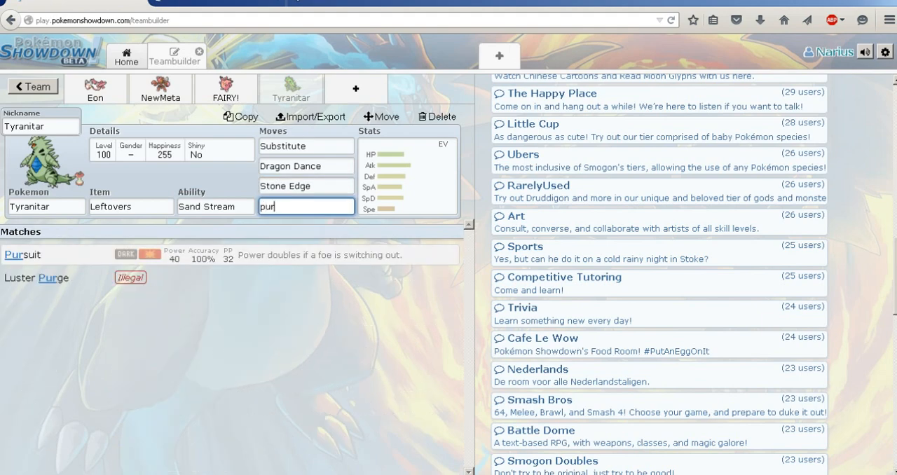
pyautogui.click(22, 253)
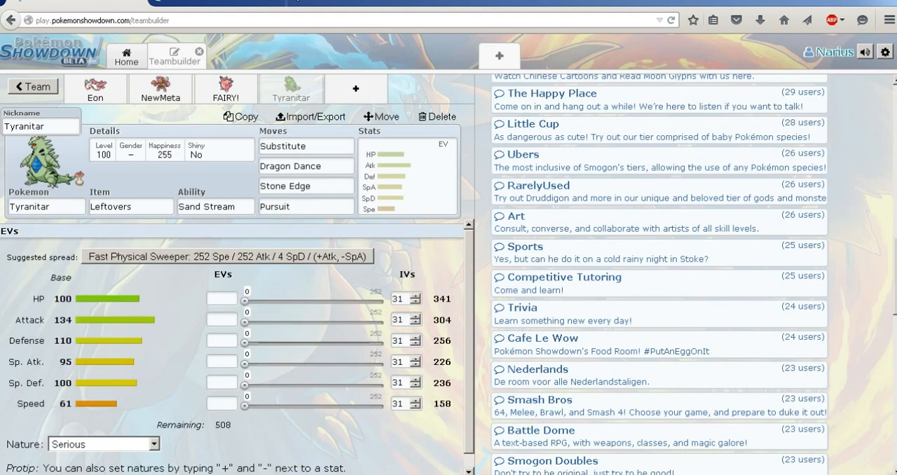
# Step: Set Tyranitar's EVs to 252 HP, 4 Def, 252 SpD and nickname it Bruce
pyautogui.click(227, 256)
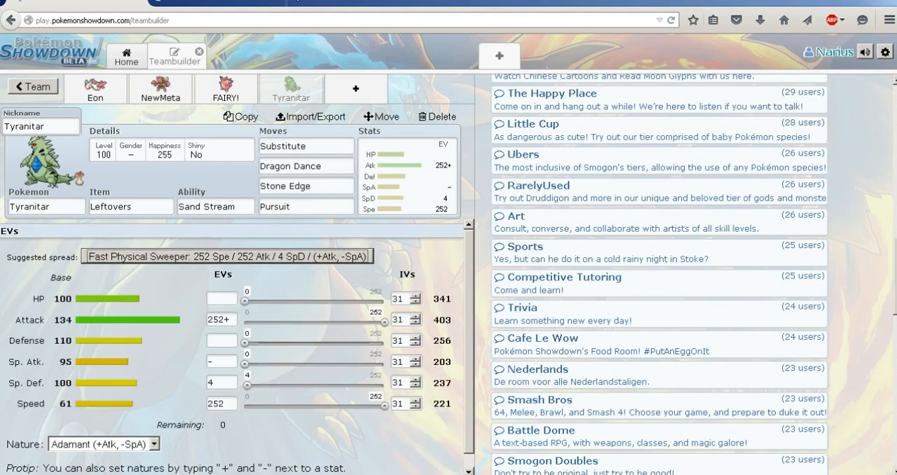
pyautogui.click(220, 320)
pyautogui.write('252')
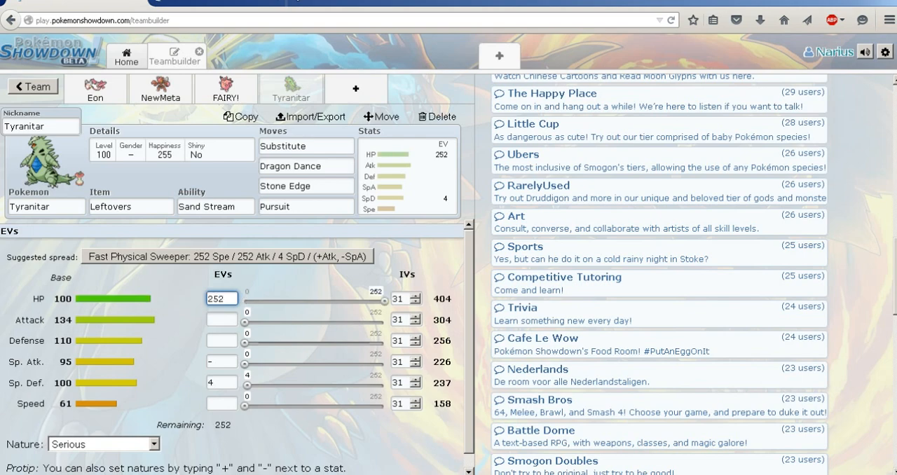
pyautogui.click(220, 361)
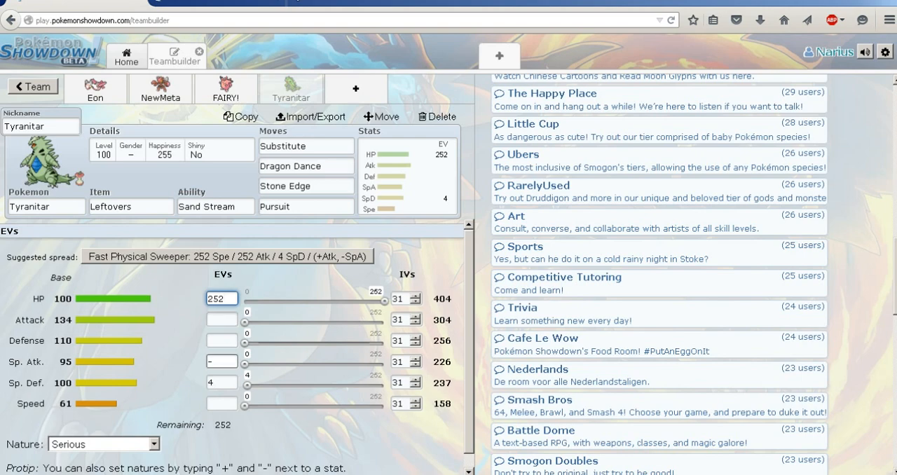
pyautogui.click(221, 382)
pyautogui.write('252')
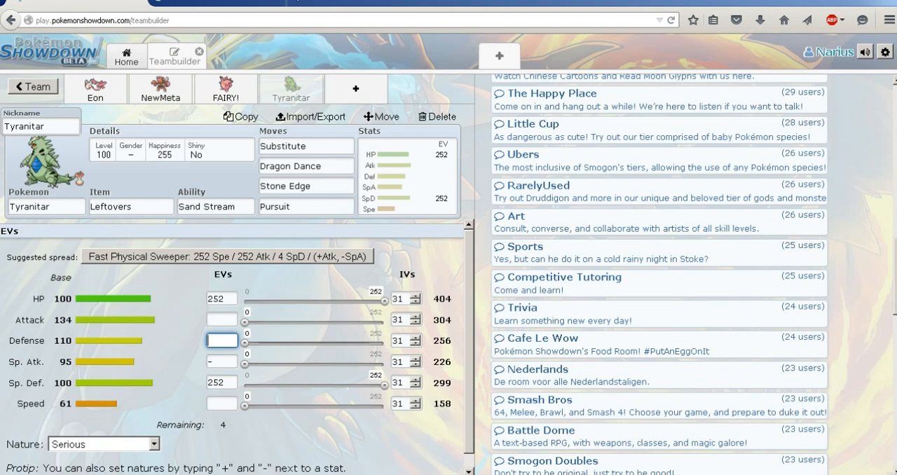
pyautogui.write('4')
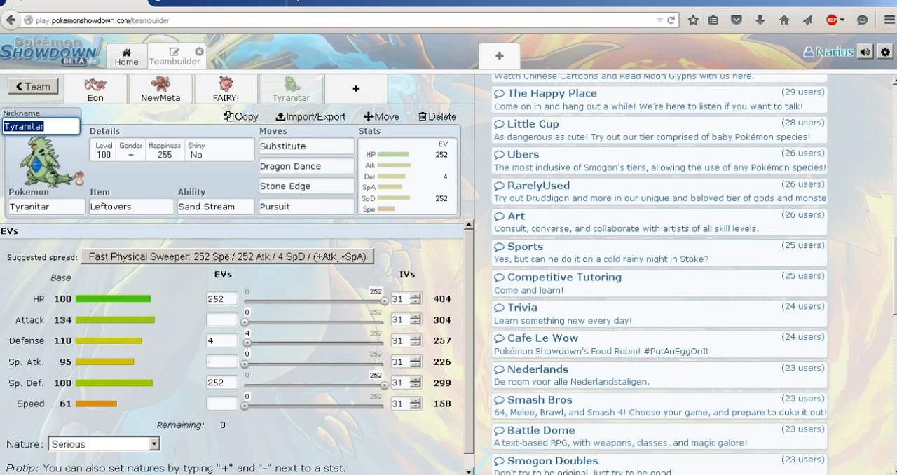
pyautogui.write('Bruce')
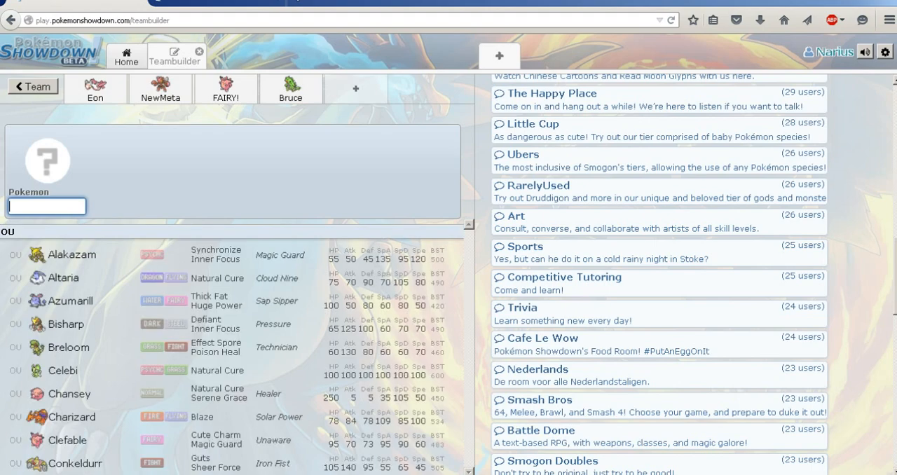
# Step: Add Excadrill to the fifth slot, keeping its Sand Rush ability
pyautogui.write('Excadri')
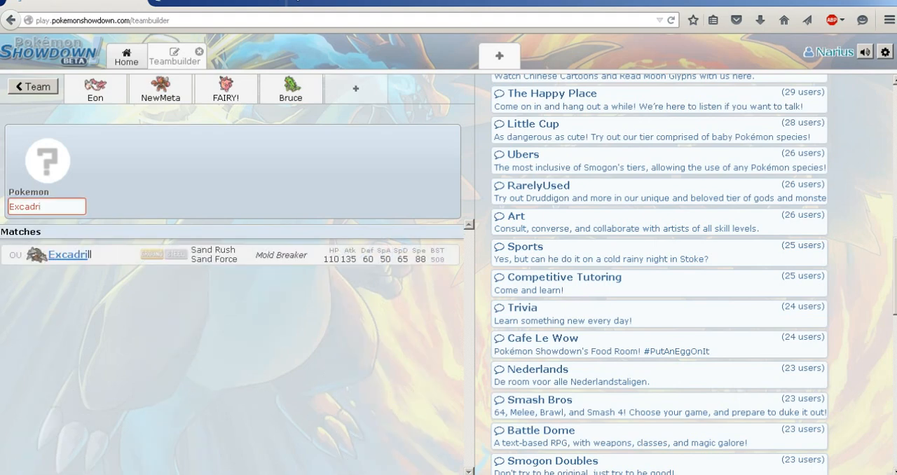
pyautogui.click(69, 254)
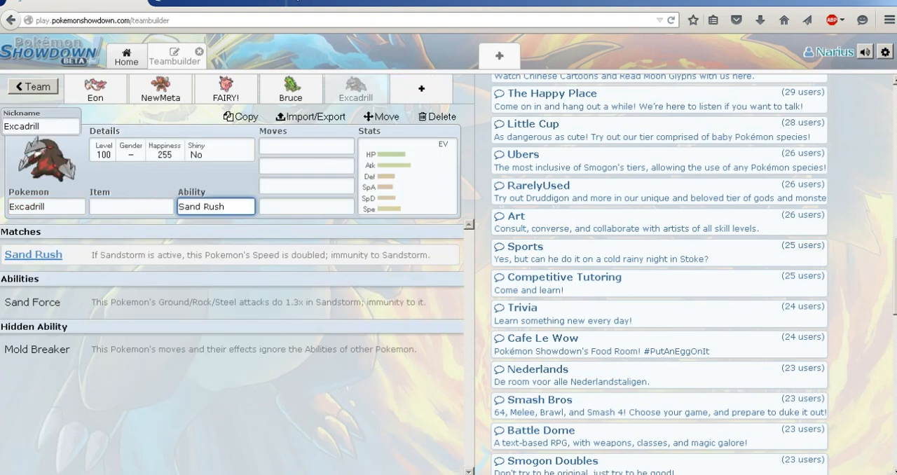
pyautogui.click(215, 206)
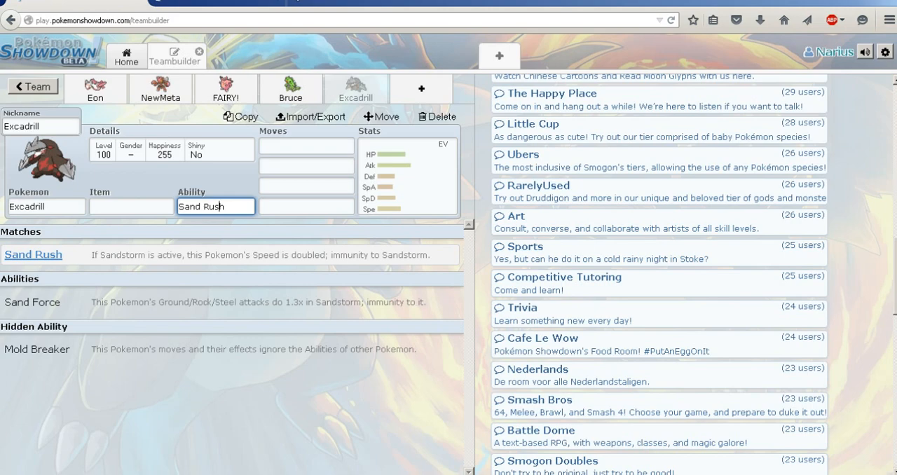
# Step: Check Excadrill's EV spread, then give it a Life Orb as its item
pyautogui.click(407, 175)
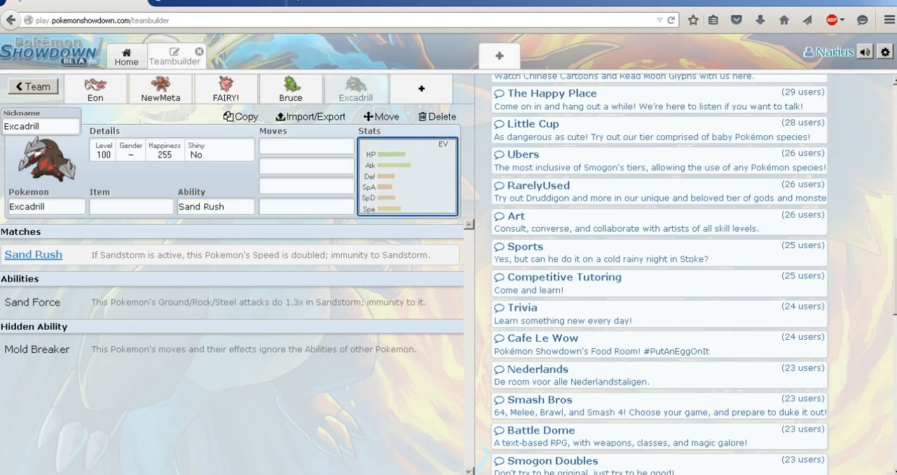
pyautogui.click(215, 206)
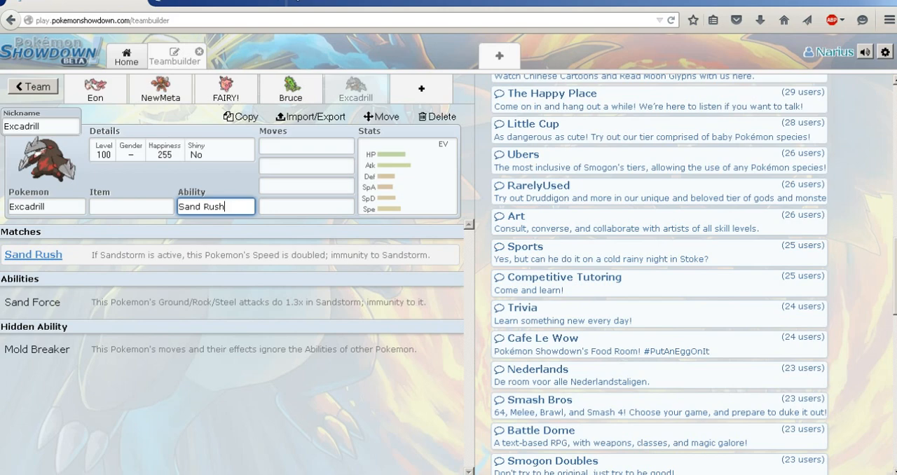
pyautogui.click(408, 176)
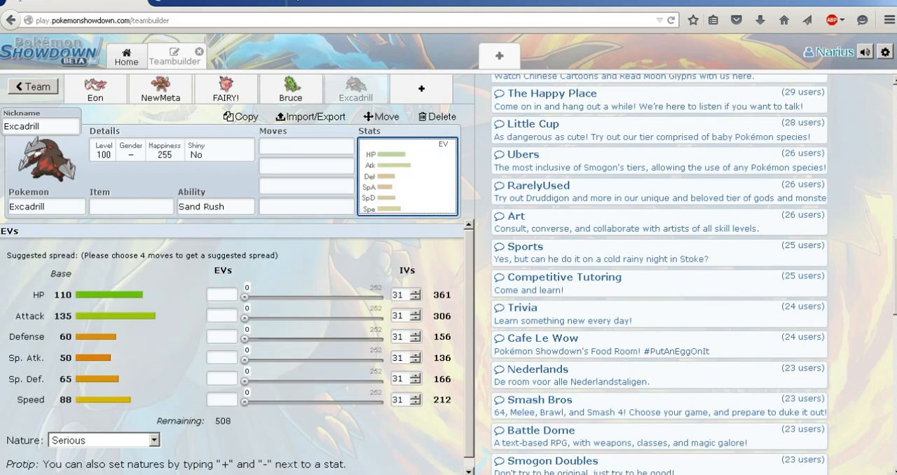
pyautogui.click(215, 206)
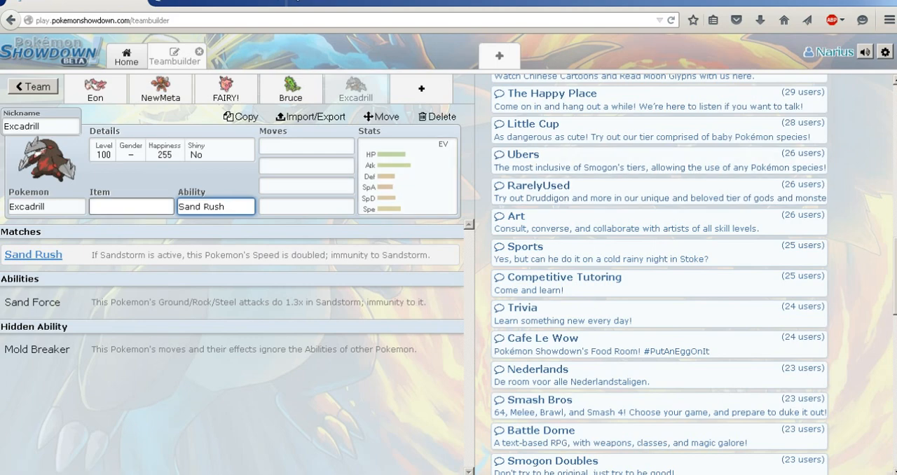
pyautogui.click(131, 206)
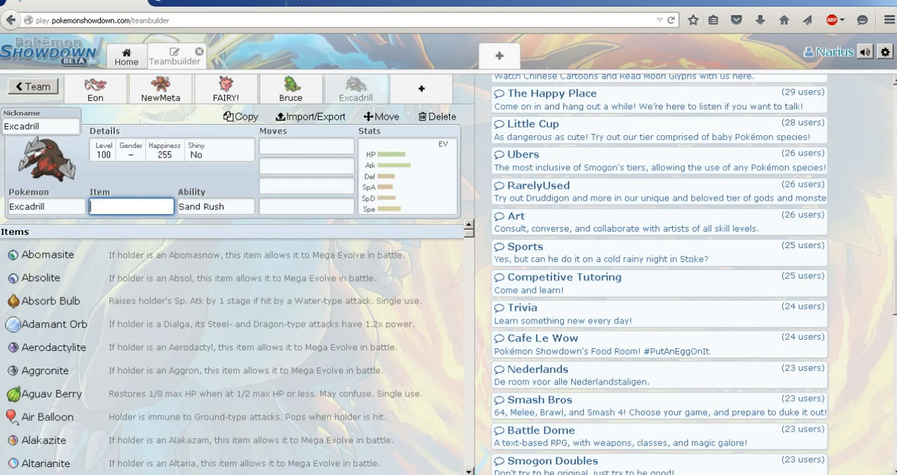
pyautogui.write('life o')
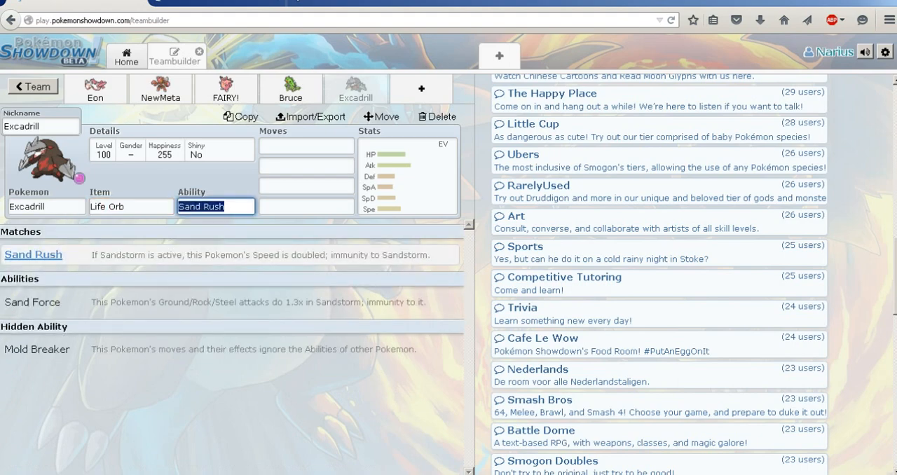
# Step: Give Excadrill Iron Head, Earthquake and Rapid Spin as its first three moves
pyautogui.click(306, 146)
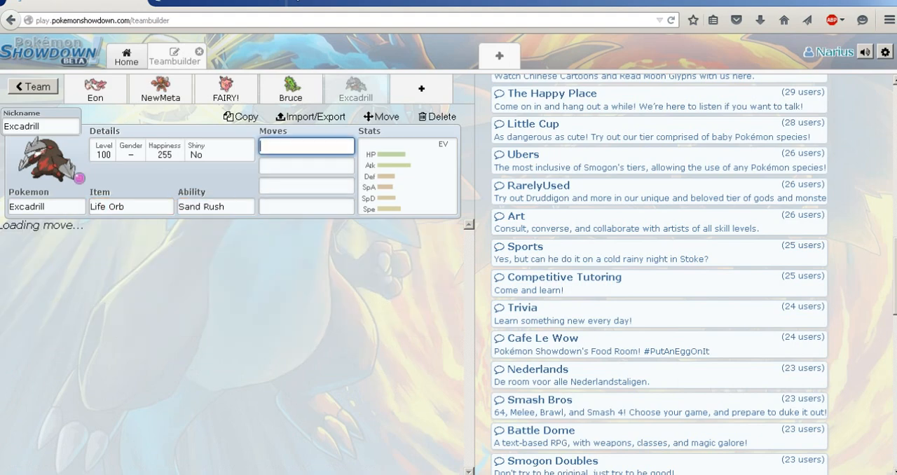
pyautogui.write('Iron Head')
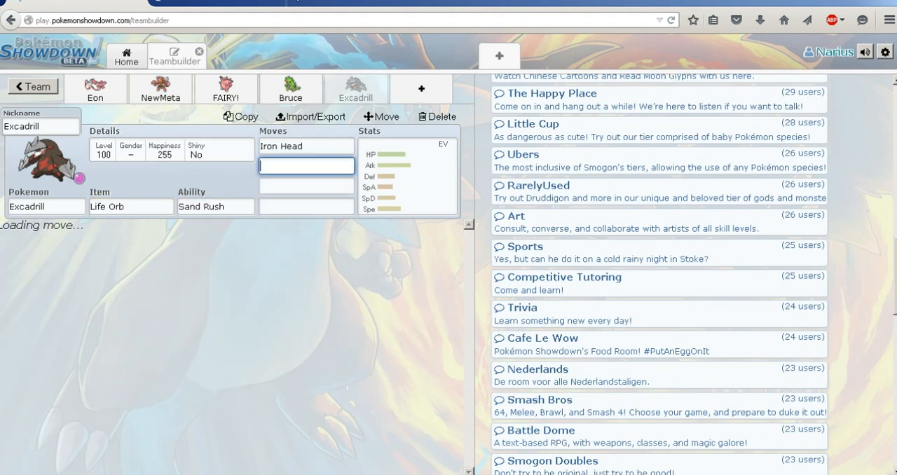
pyautogui.click(305, 166)
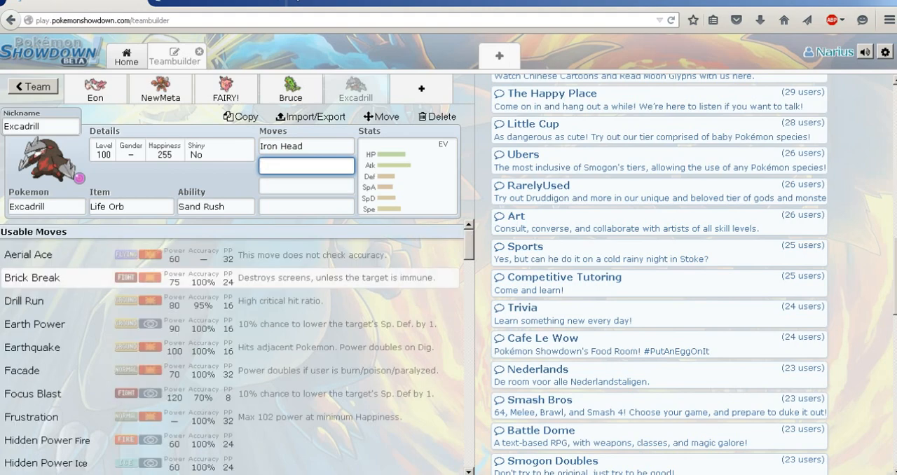
pyautogui.write('earth')
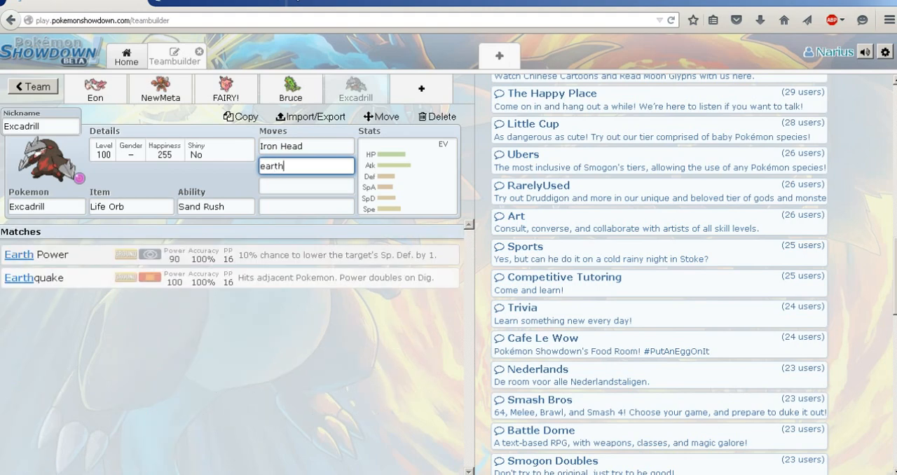
pyautogui.write('rapid Spin')
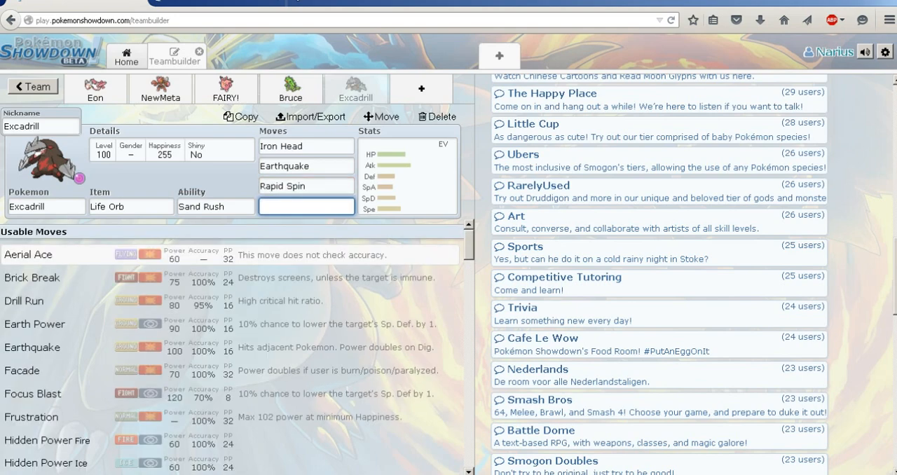
# Step: Try Pursuit, then scroll the move list and pick Rock Slide as the fourth move
pyautogui.write('pursui')
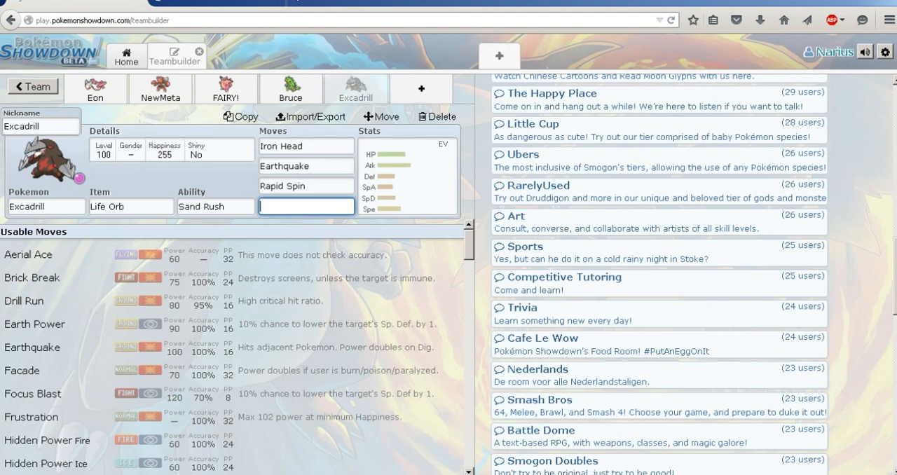
pyautogui.scroll(-3)
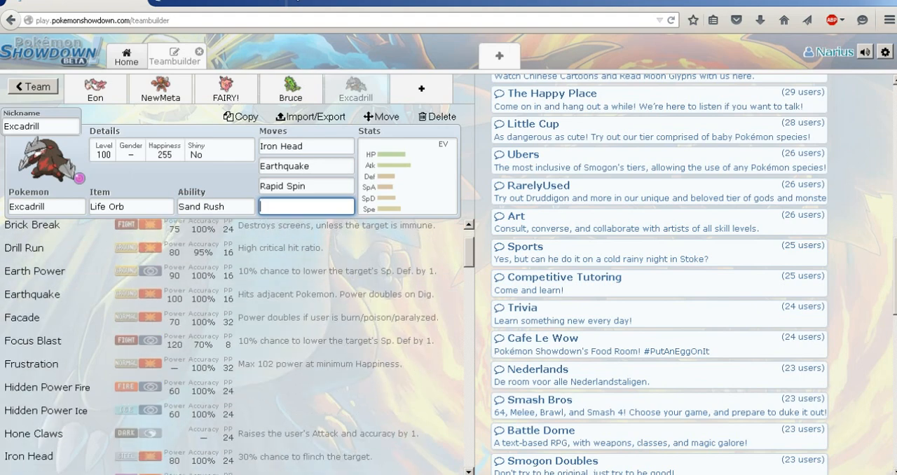
pyautogui.scroll(-3)
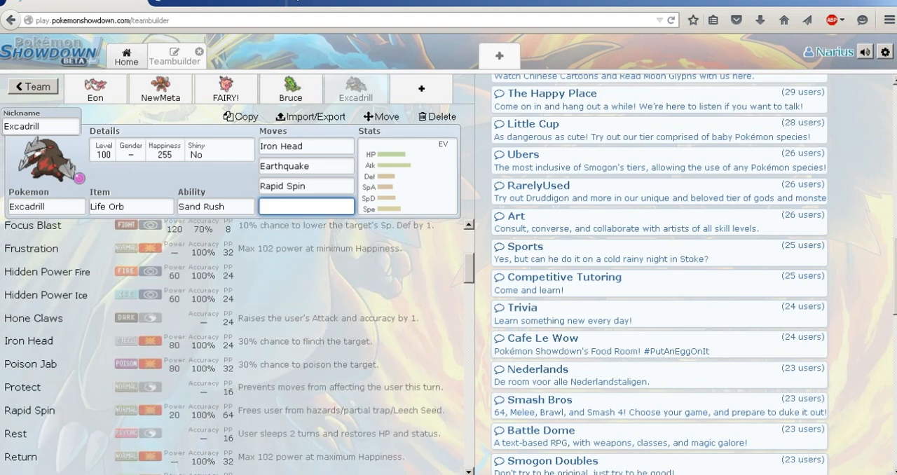
pyautogui.scroll(-3)
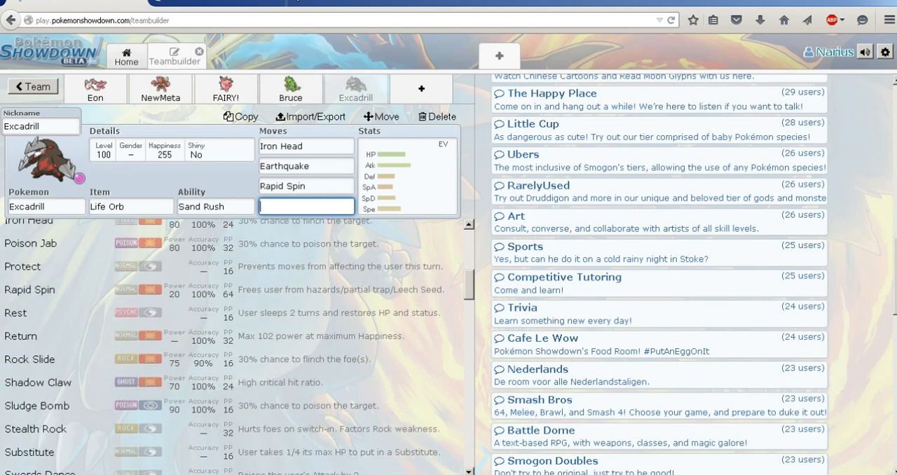
pyautogui.scroll(-3)
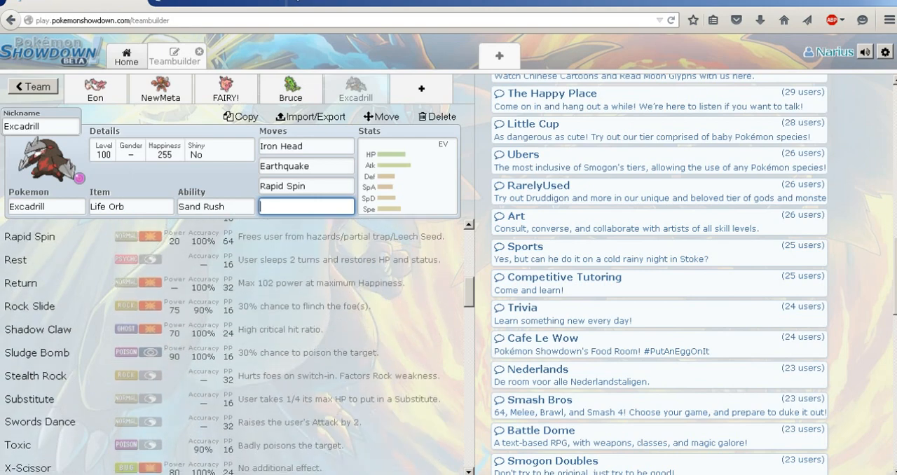
pyautogui.scroll(-3)
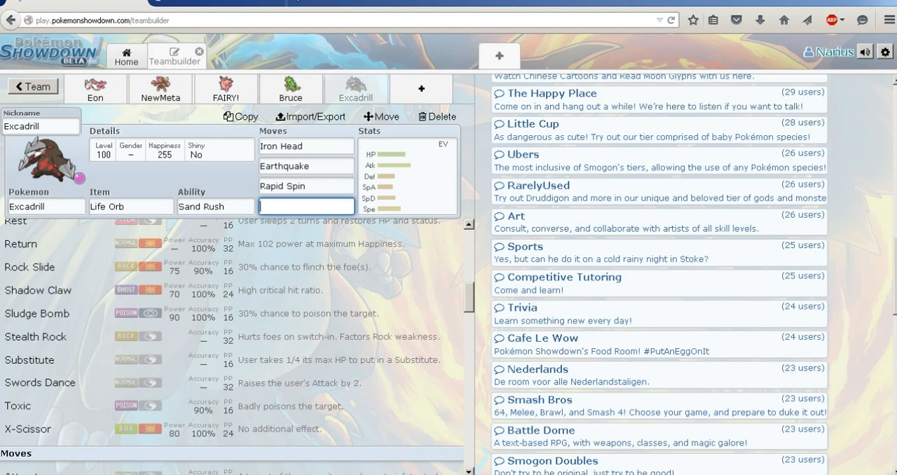
pyautogui.scroll(-3)
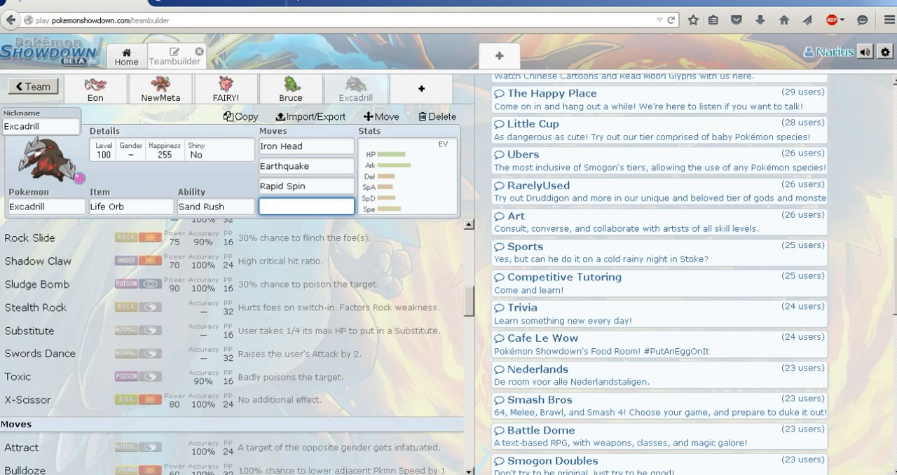
pyautogui.scroll(-3)
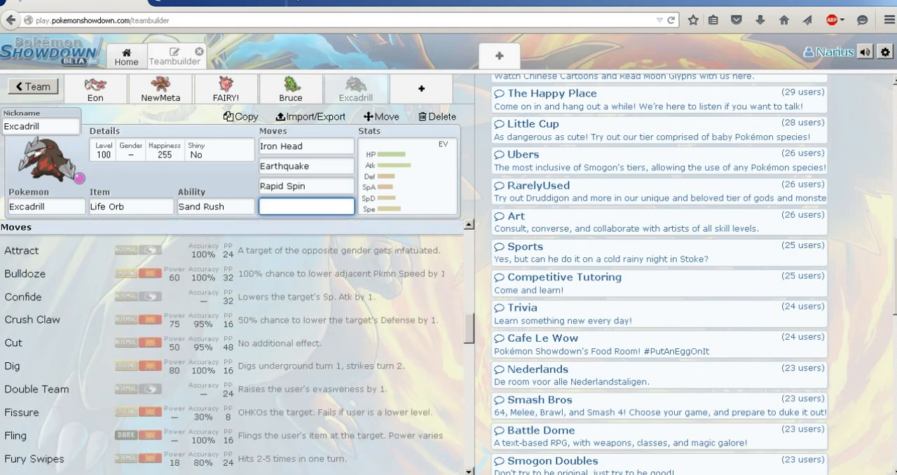
pyautogui.scroll(-3)
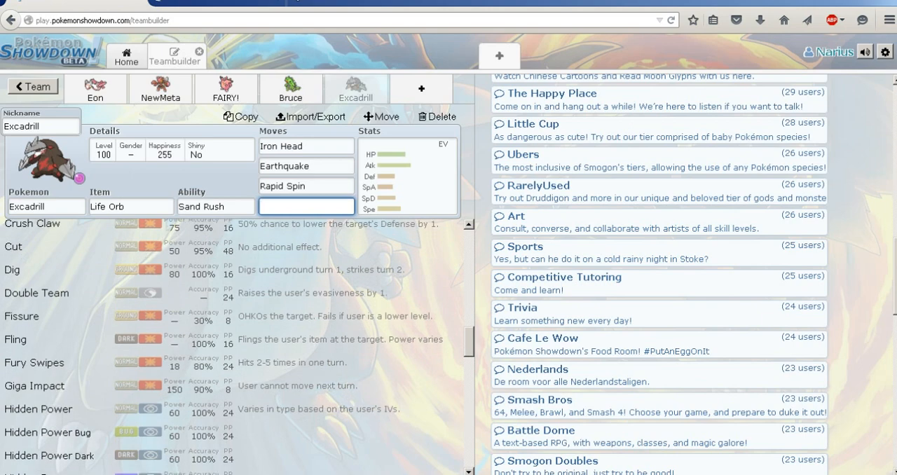
pyautogui.scroll(-3)
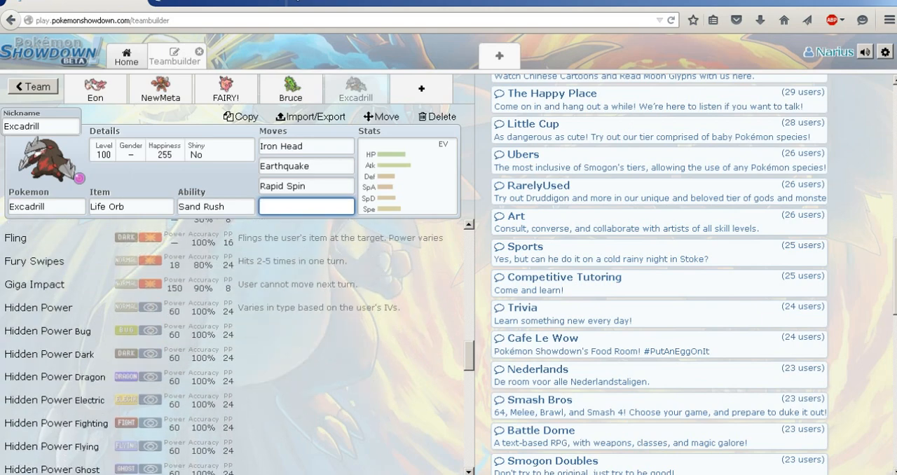
pyautogui.scroll(-3)
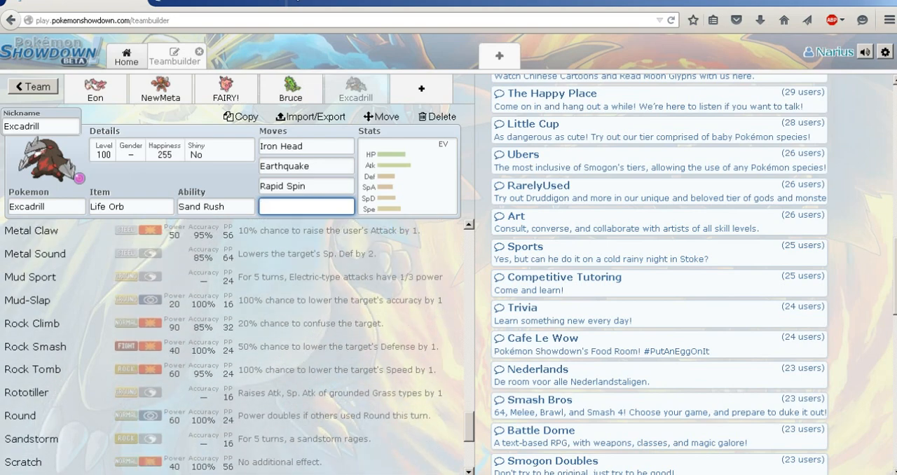
pyautogui.scroll(-3)
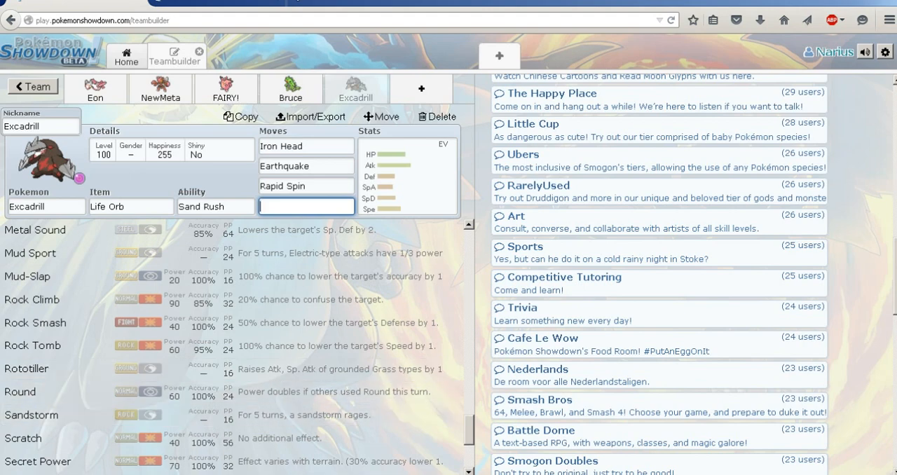
pyautogui.scroll(-3)
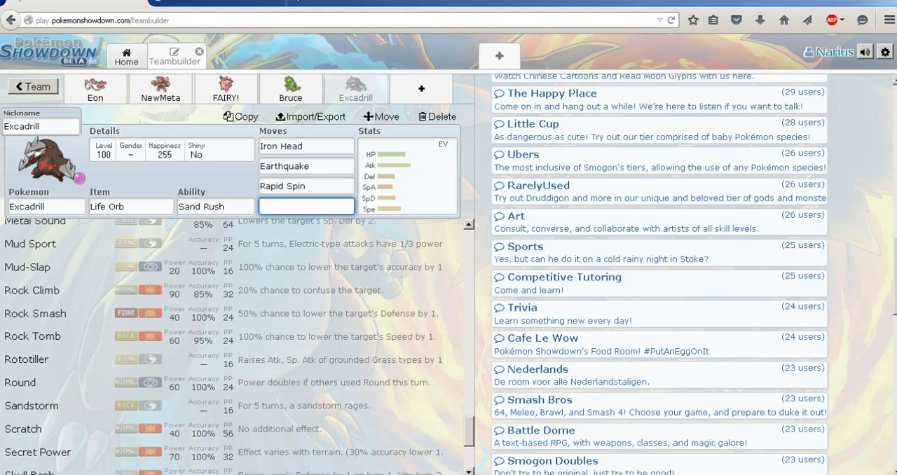
pyautogui.scroll(-3)
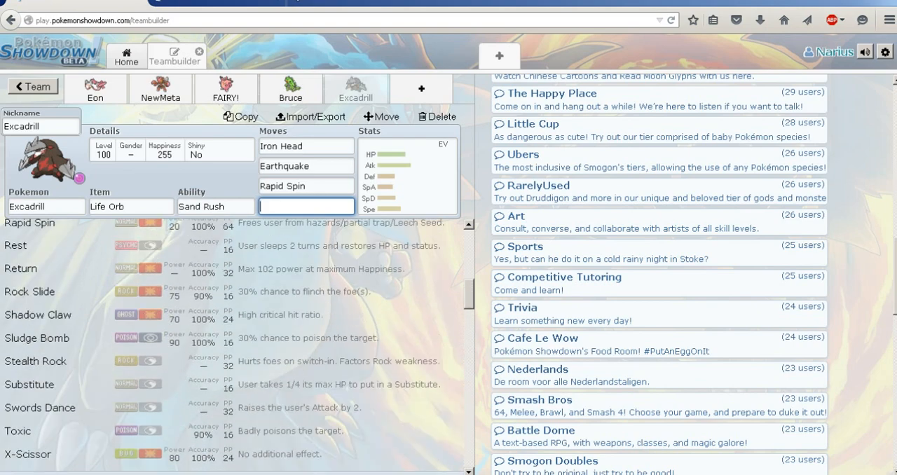
pyautogui.click(306, 205)
pyautogui.write('Rock Slide')
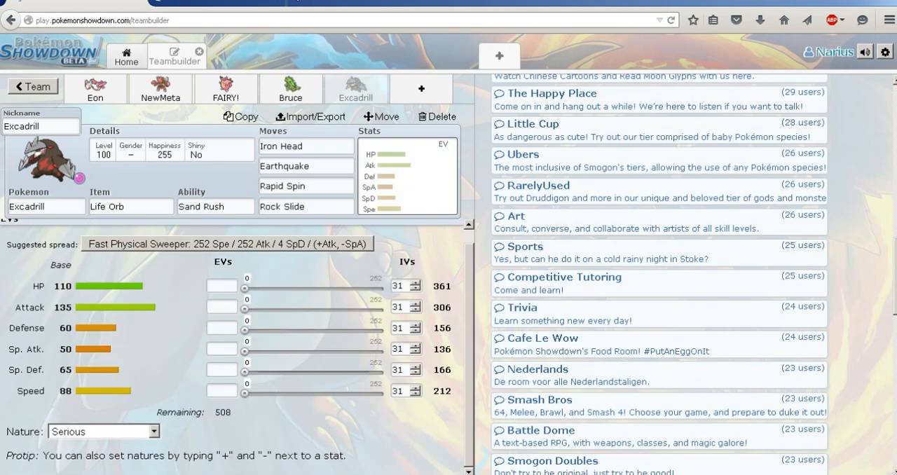
# Step: Replace Rock Slide with Poison Jab and apply the Adamant 252 Atk / 4 SpD / 252 Spe spread
pyautogui.click(304, 206)
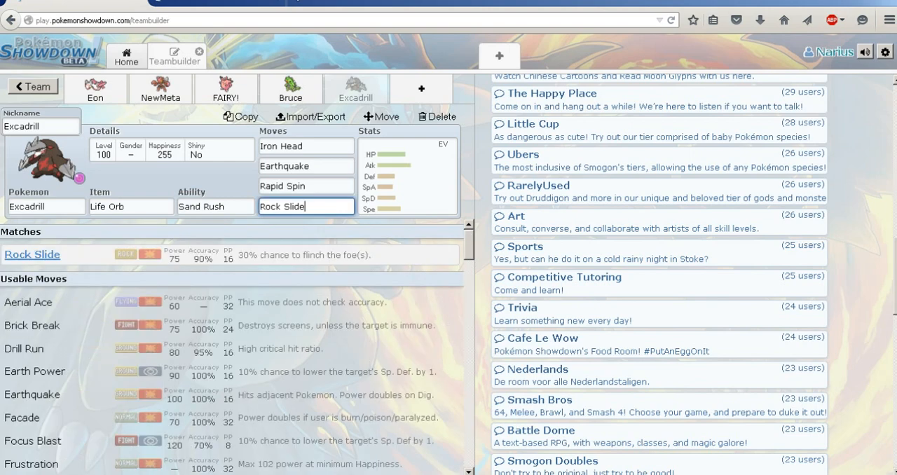
pyautogui.doubleClick(281, 206)
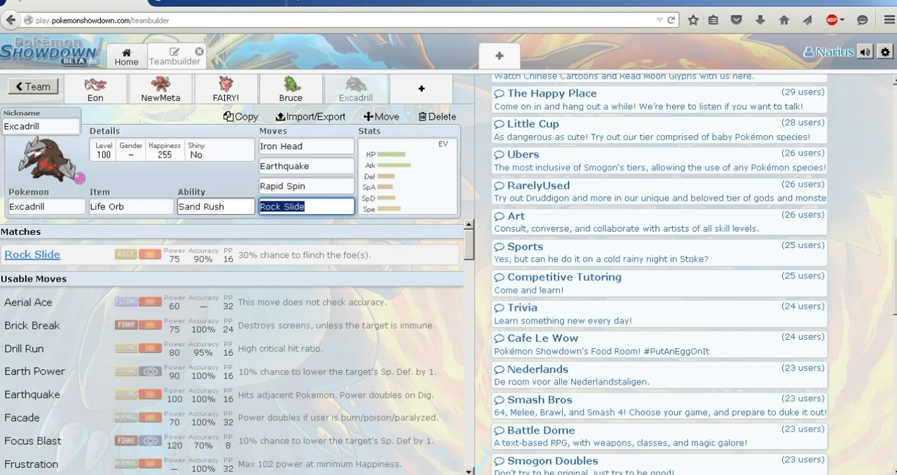
pyautogui.write('poio')
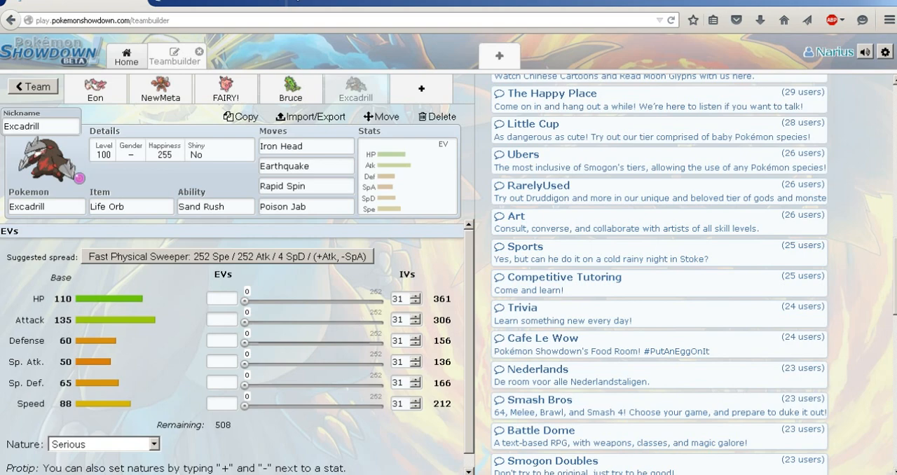
pyautogui.click(227, 256)
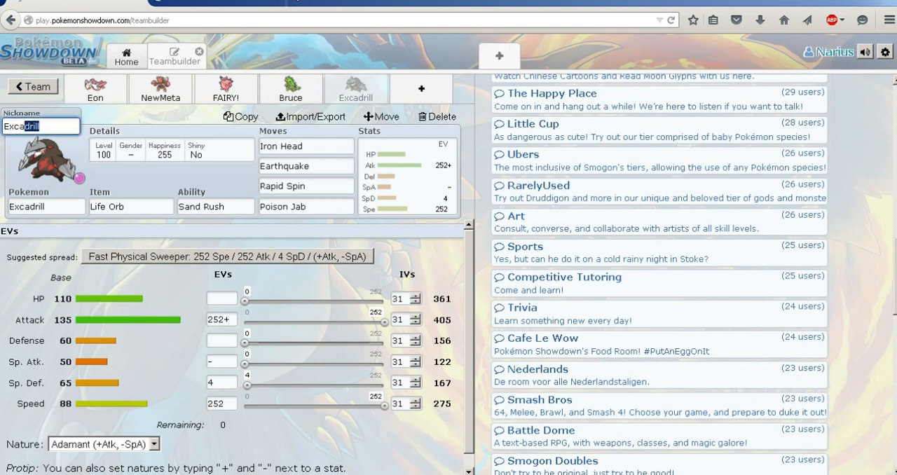
pyautogui.click(222, 403)
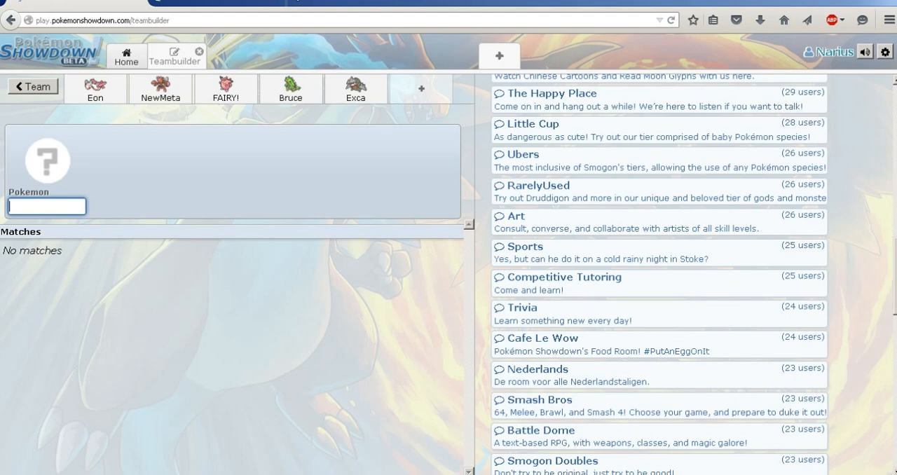
pyautogui.click(290, 88)
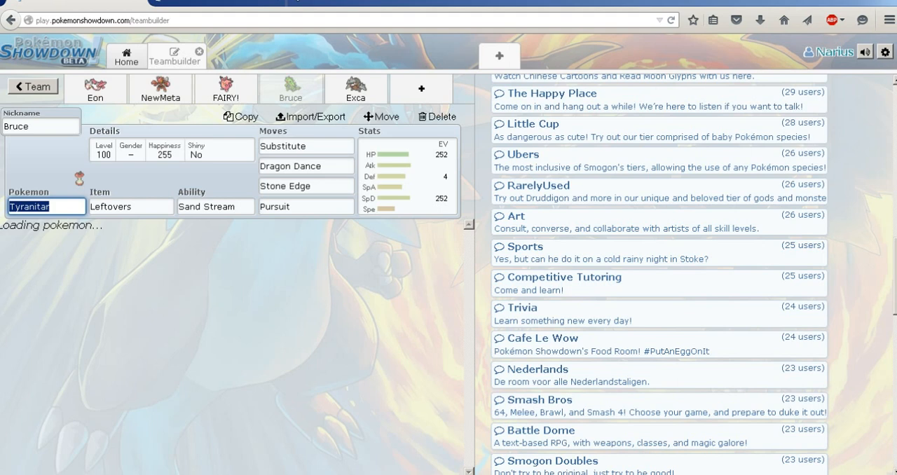
pyautogui.click(355, 88)
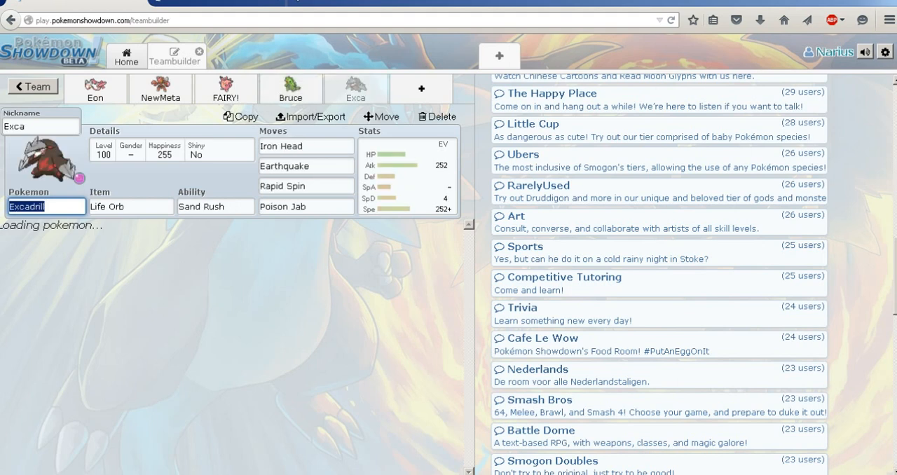
pyautogui.write('==')
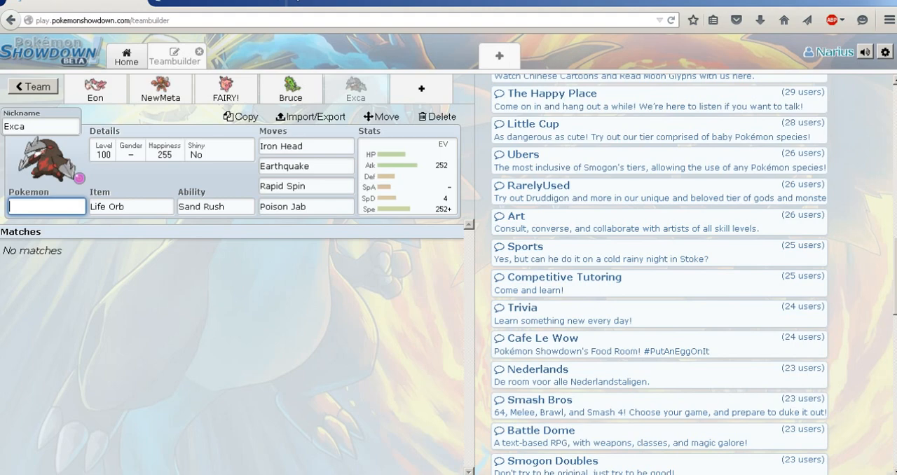
pyautogui.write('Excadrill')
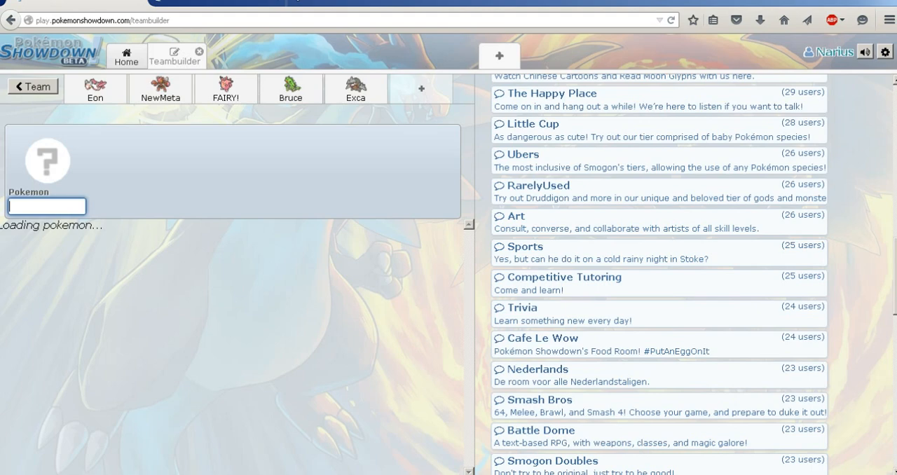
pyautogui.click(46, 205)
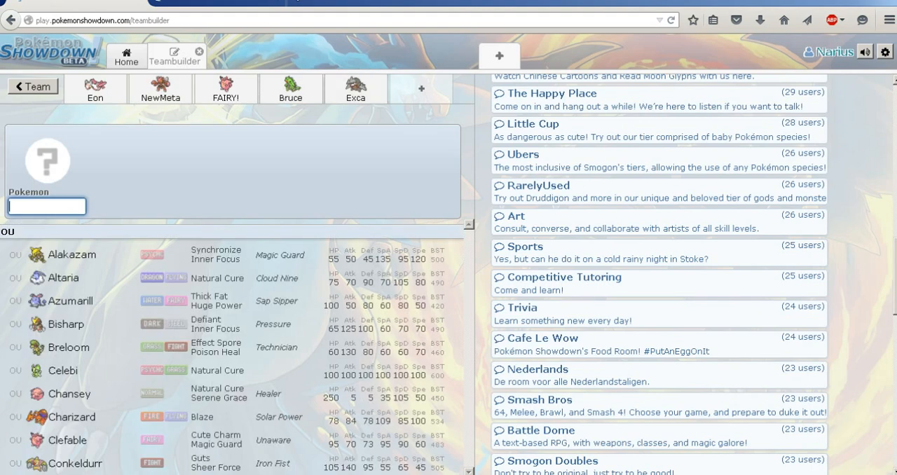
pyautogui.click(355, 88)
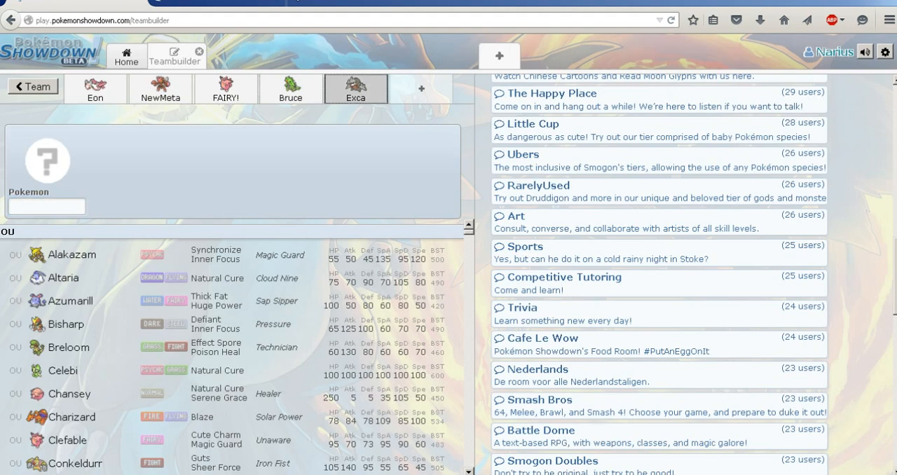
pyautogui.click(356, 91)
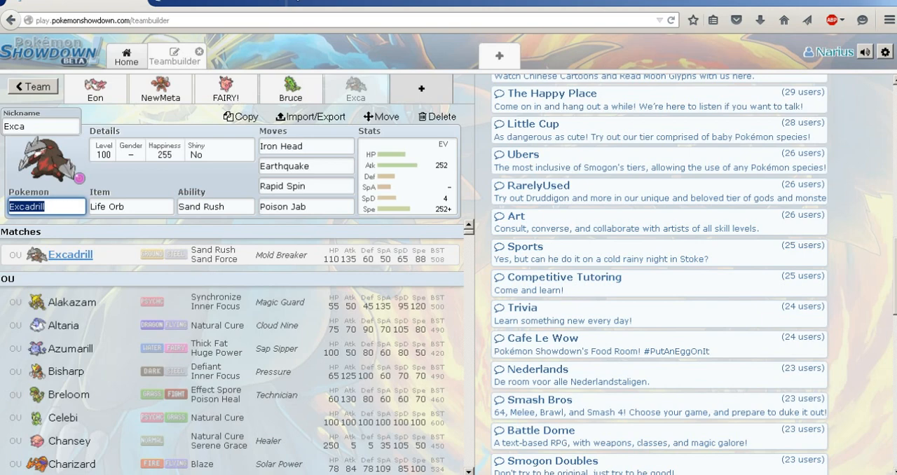
pyautogui.click(420, 88)
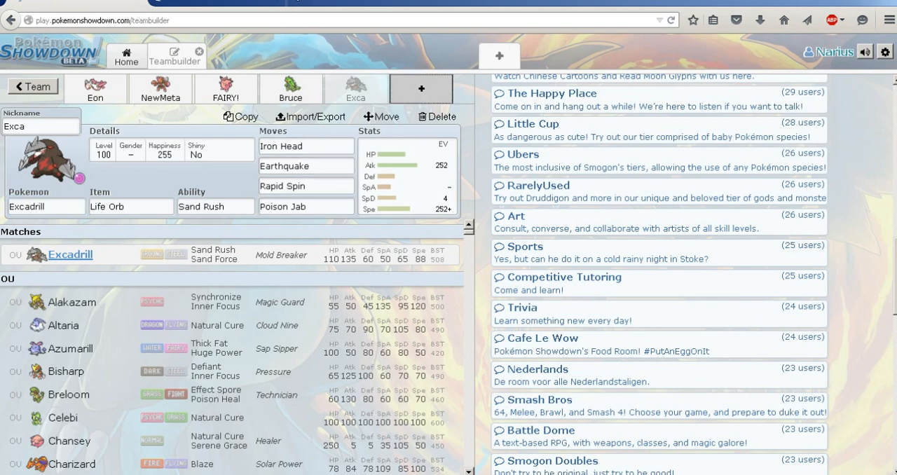
pyautogui.click(421, 88)
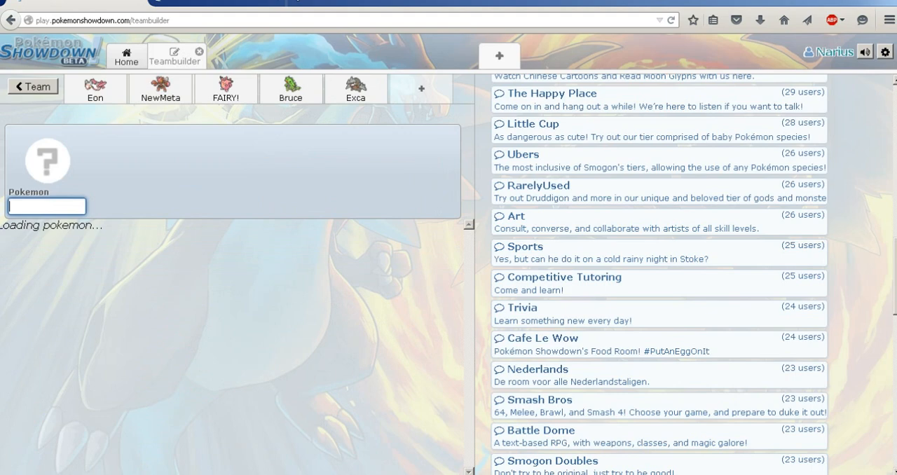
# Step: Open the sixth slot's Pokémon list and scroll through the OU tier into BL
pyautogui.click(46, 205)
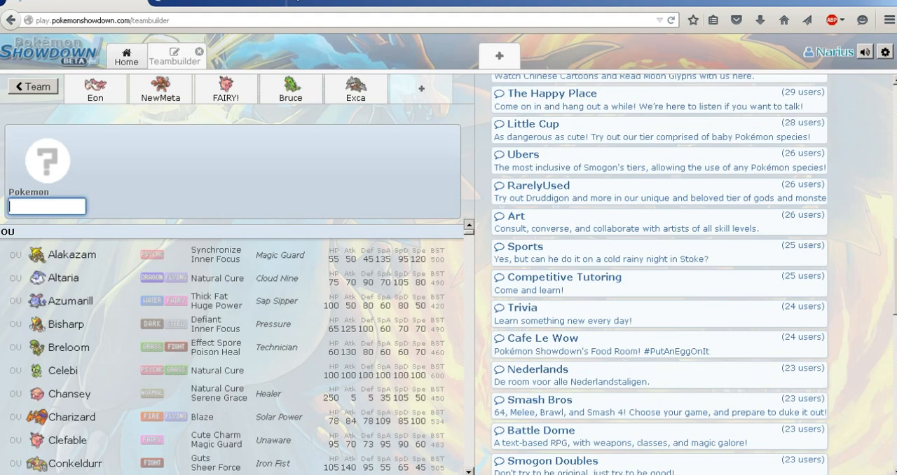
pyautogui.scroll(-3)
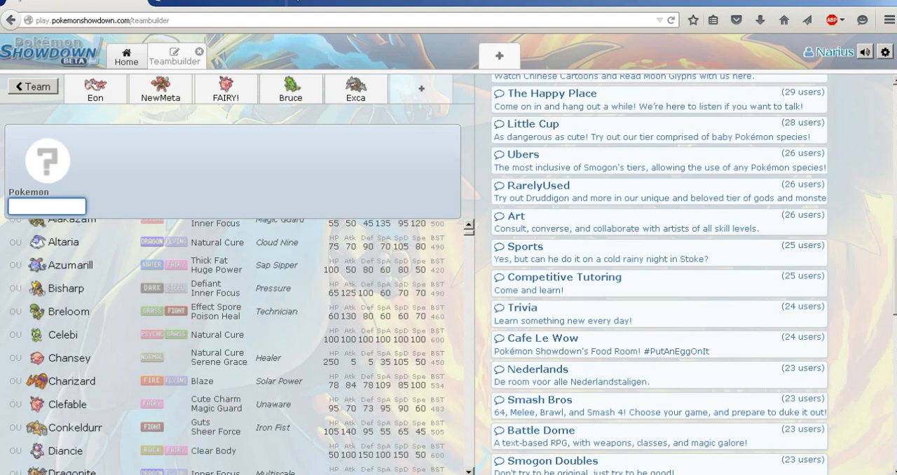
pyautogui.scroll(-3)
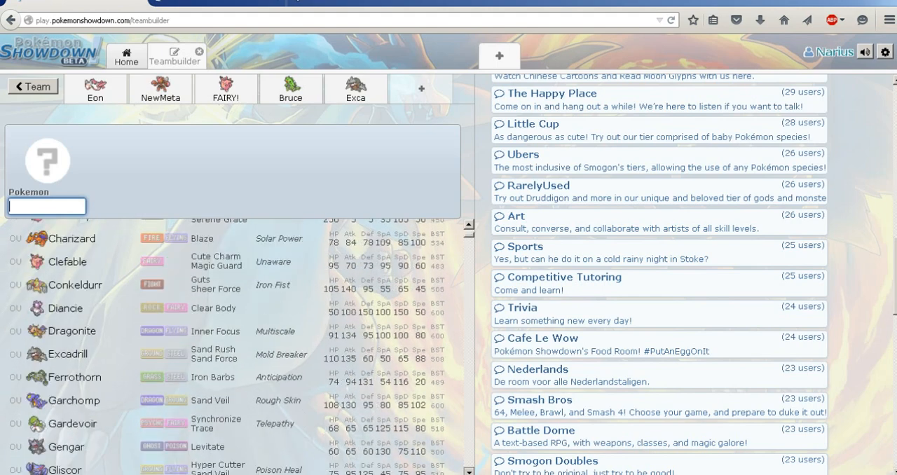
pyautogui.scroll(-3)
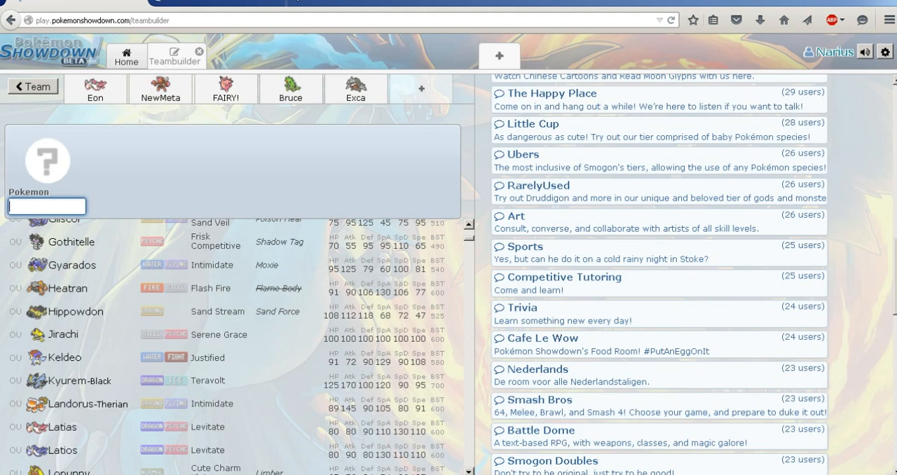
pyautogui.scroll(-3)
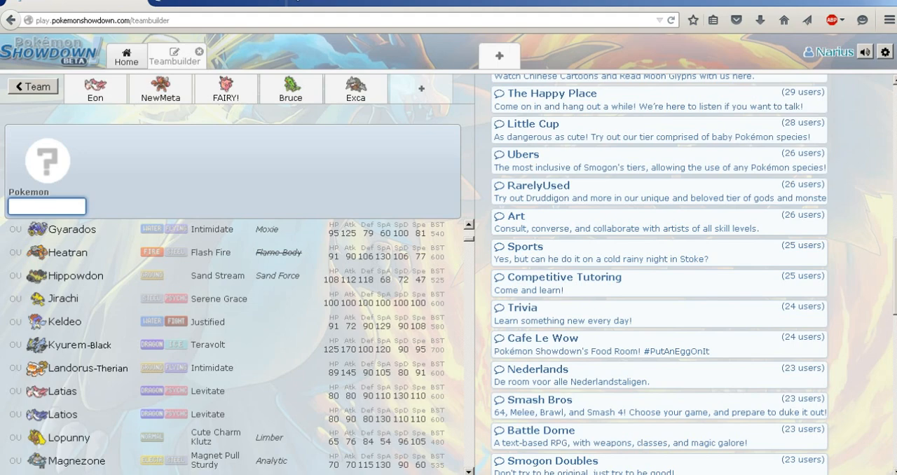
pyautogui.scroll(-3)
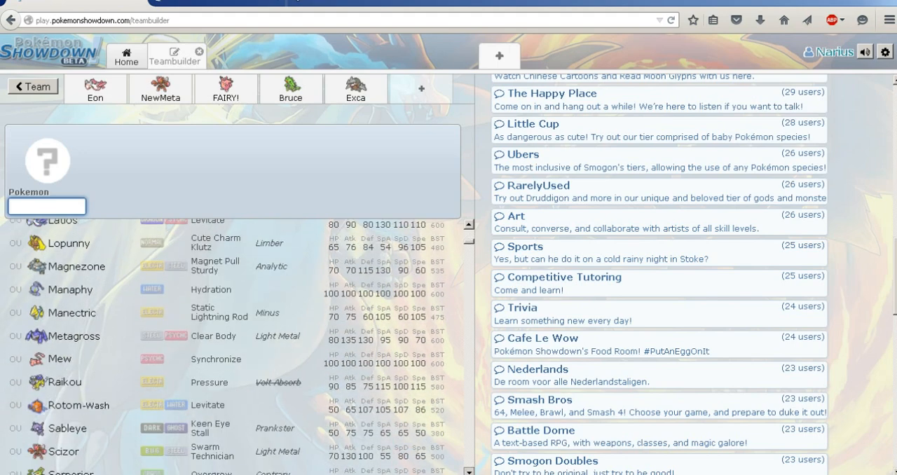
pyautogui.scroll(-3)
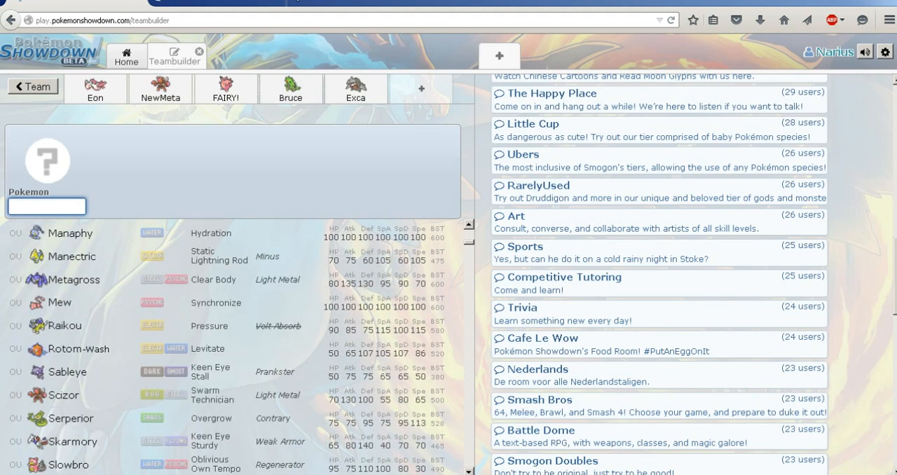
pyautogui.scroll(-3)
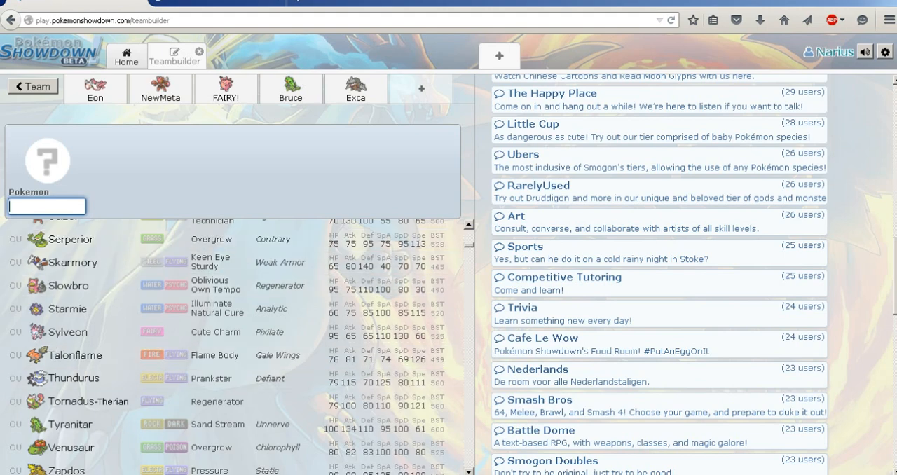
pyautogui.scroll(-3)
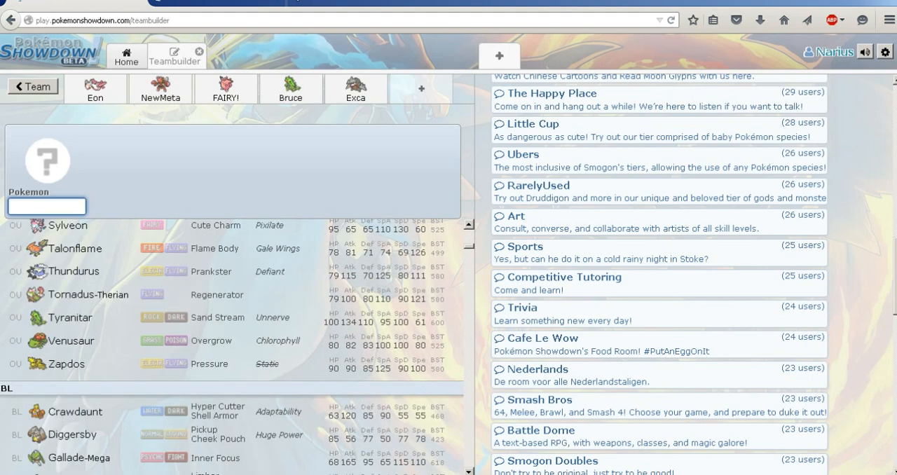
pyautogui.scroll(-3)
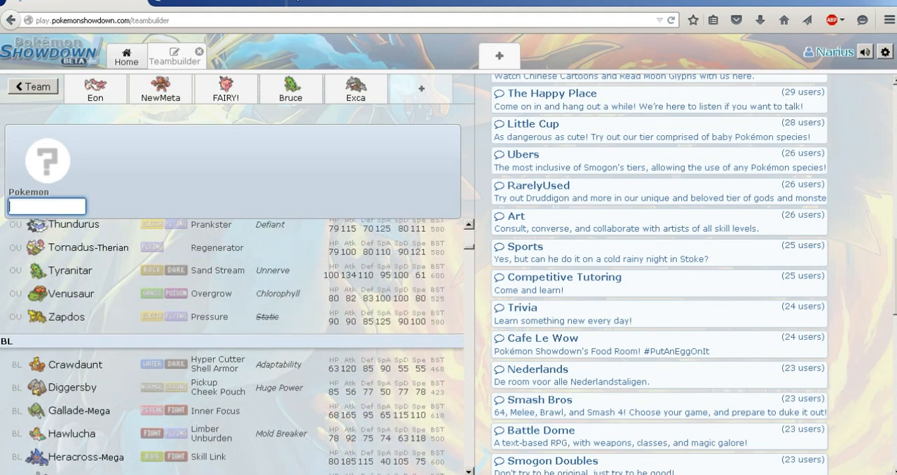
# Step: Add Serperior with the Contrary ability and Leftovers
pyautogui.write('serp')
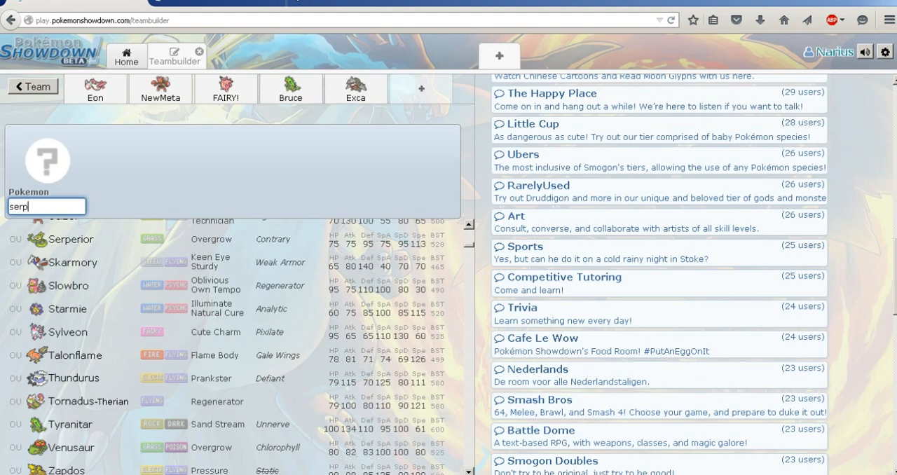
pyautogui.click(70, 238)
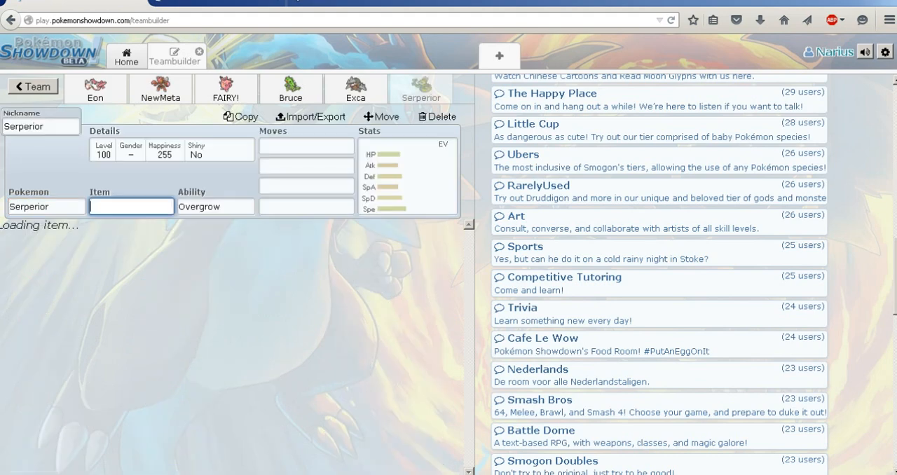
pyautogui.click(216, 206)
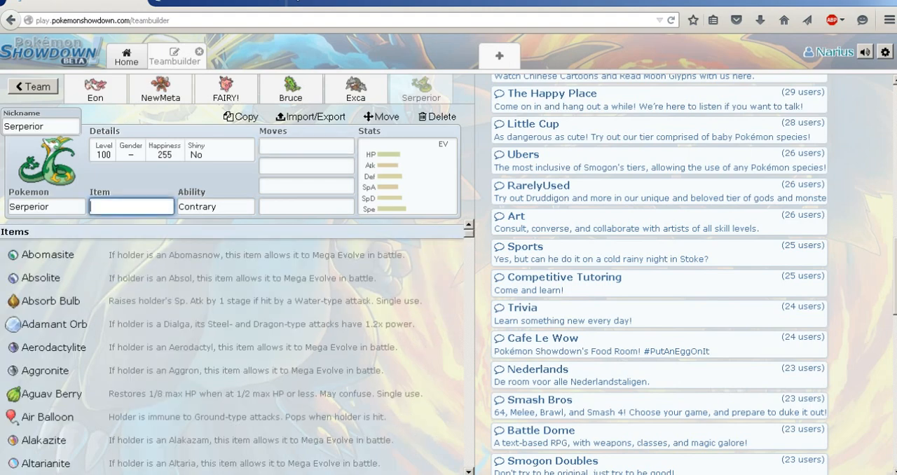
pyautogui.write('lefto')
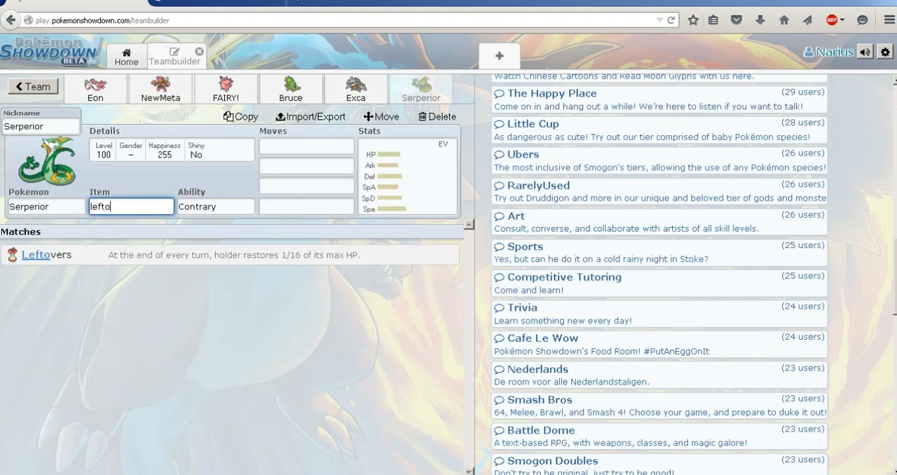
# Step: Give Serperior the moves Leaf Storm, Hidden Power Fire, Dragon Pulse and Glare
pyautogui.write('leaf')
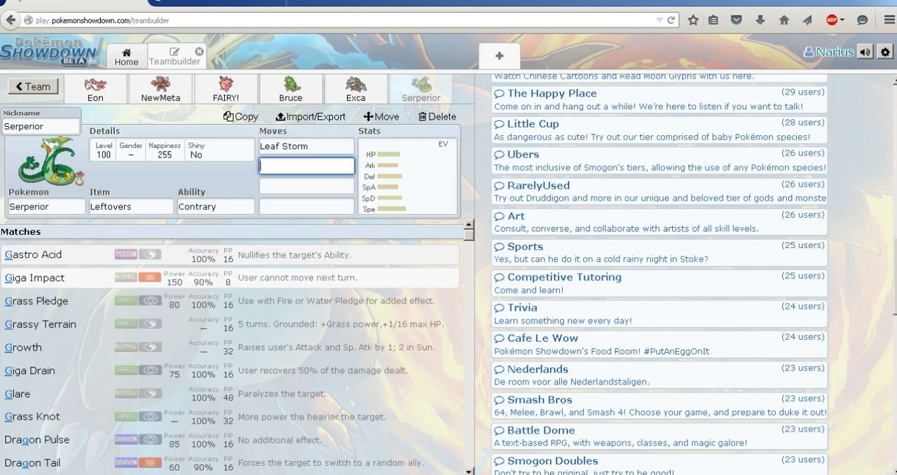
pyautogui.write('hidden p')
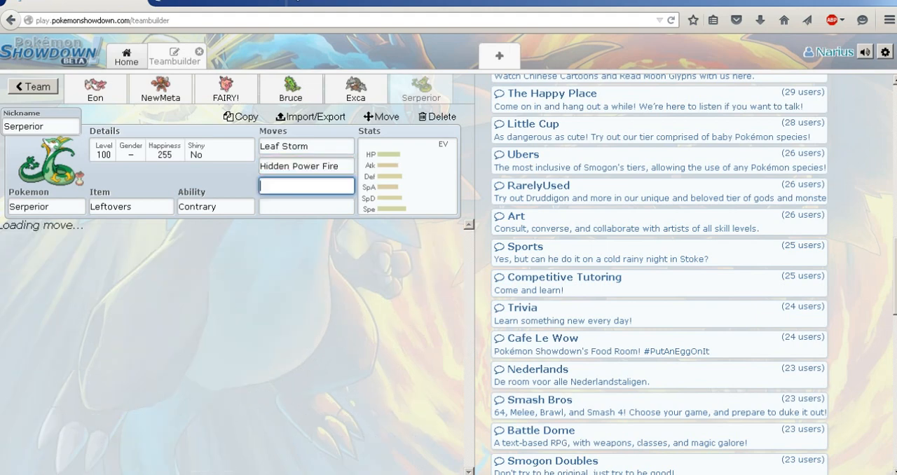
pyautogui.click(306, 185)
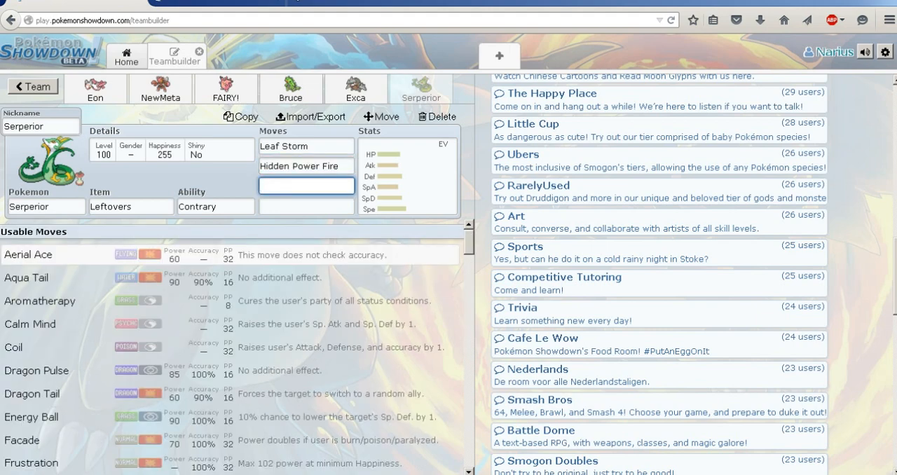
pyautogui.write('d')
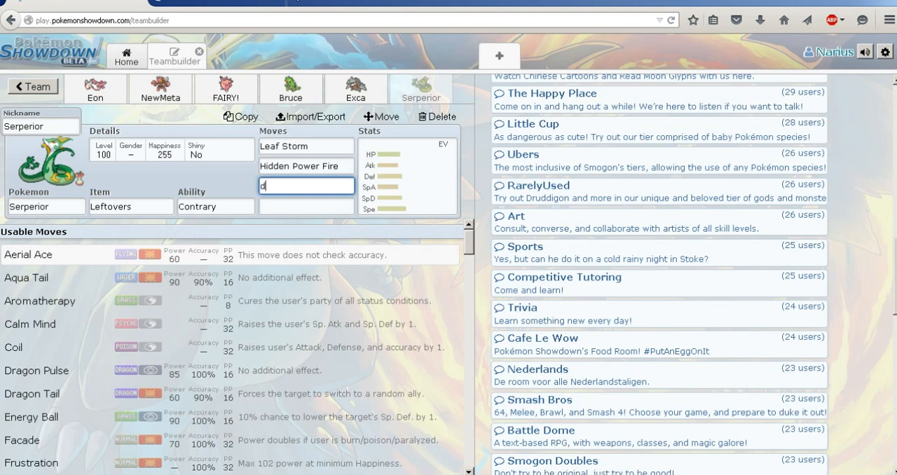
pyautogui.click(36, 370)
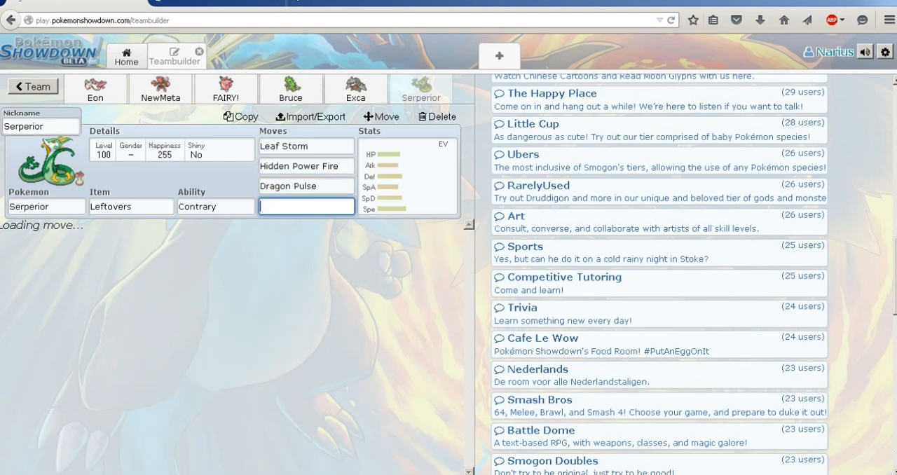
pyautogui.write('glar')
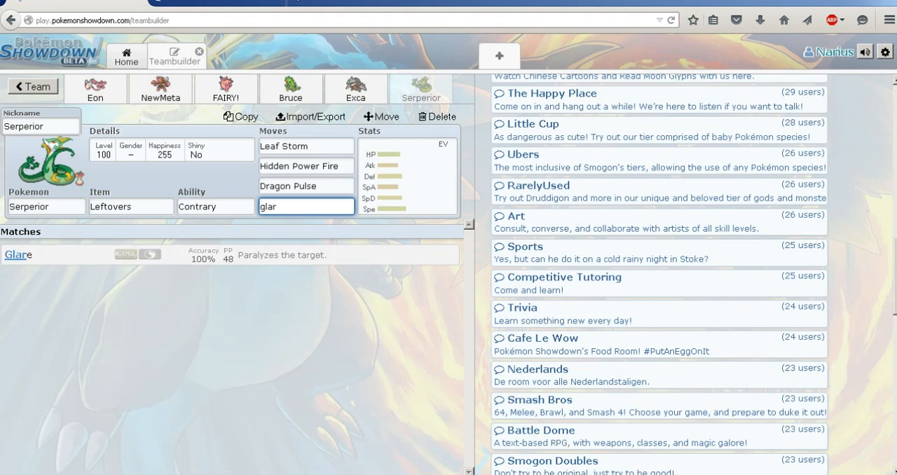
pyautogui.click(18, 255)
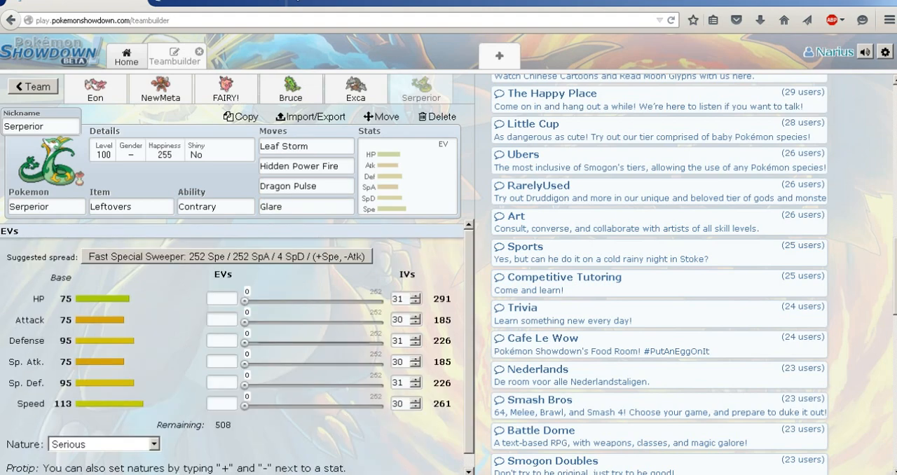
# Step: Give Serperior a Timid 252 SpA / 4 SpD / 252 Spe spread and nickname Serp, then view Tyranitar
pyautogui.click(228, 256)
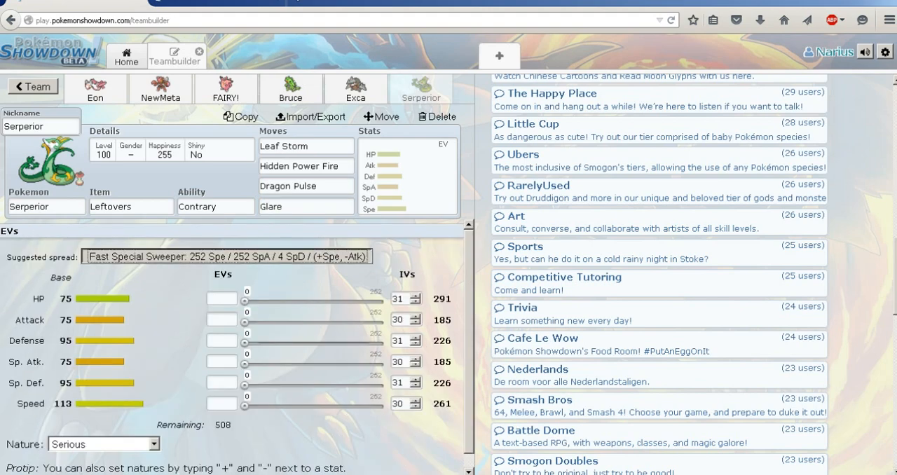
pyautogui.click(226, 256)
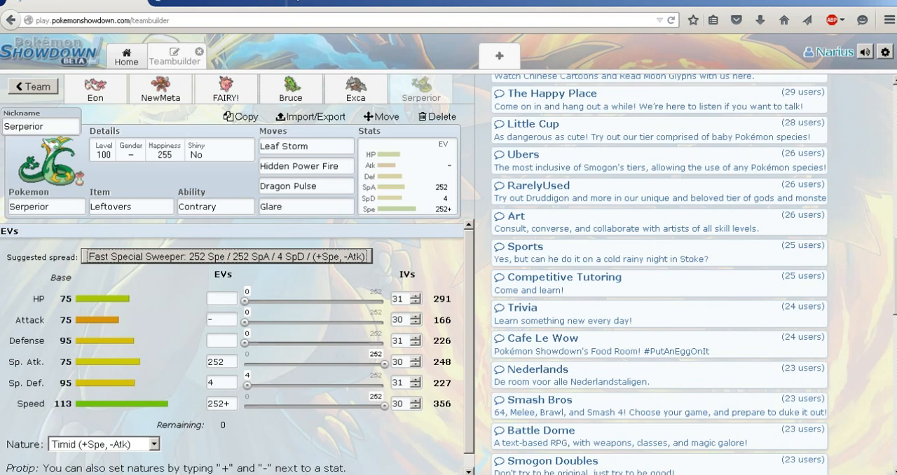
pyautogui.click(41, 126)
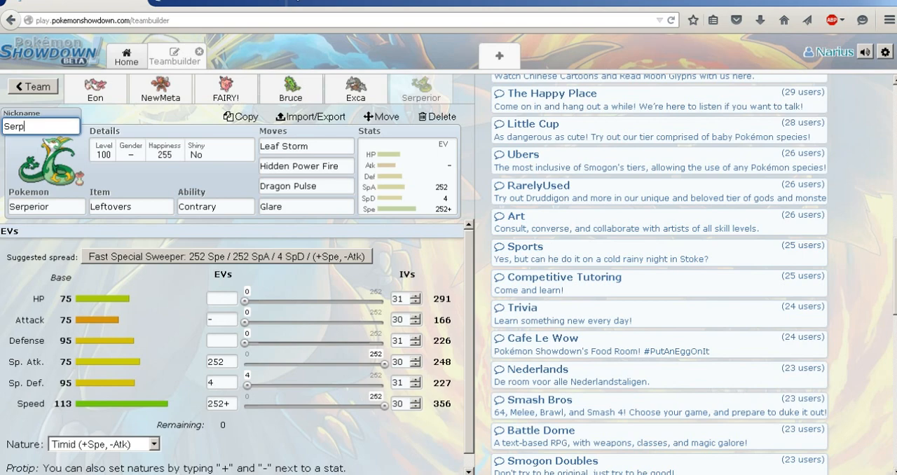
pyautogui.click(355, 89)
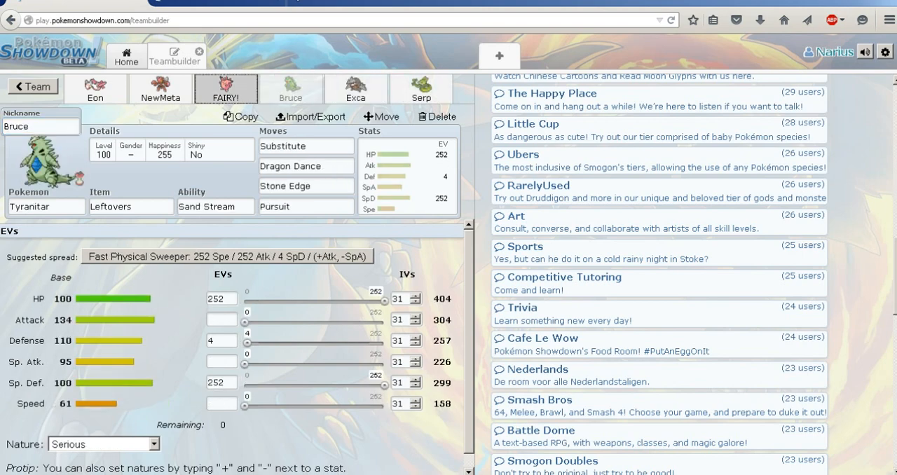
# Step: Cycle through the Serperior, Latias, Excadrill and Clefable sets, ending on Latias 'Eon'
pyautogui.click(421, 89)
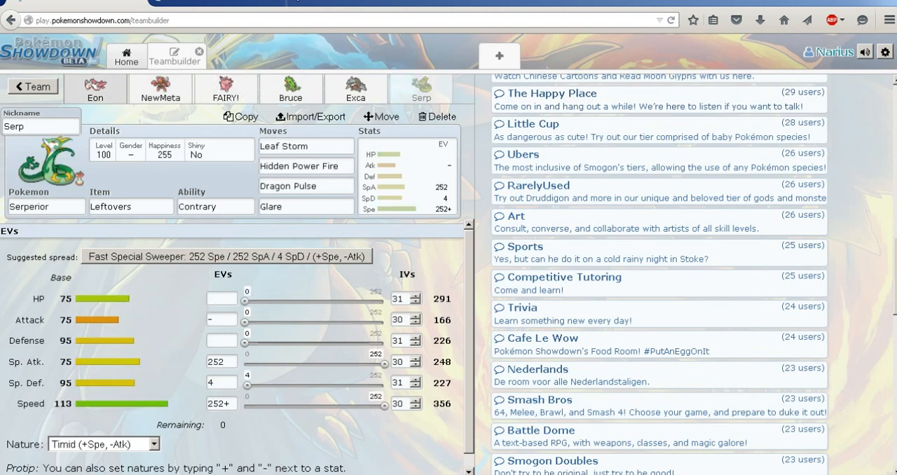
pyautogui.click(95, 88)
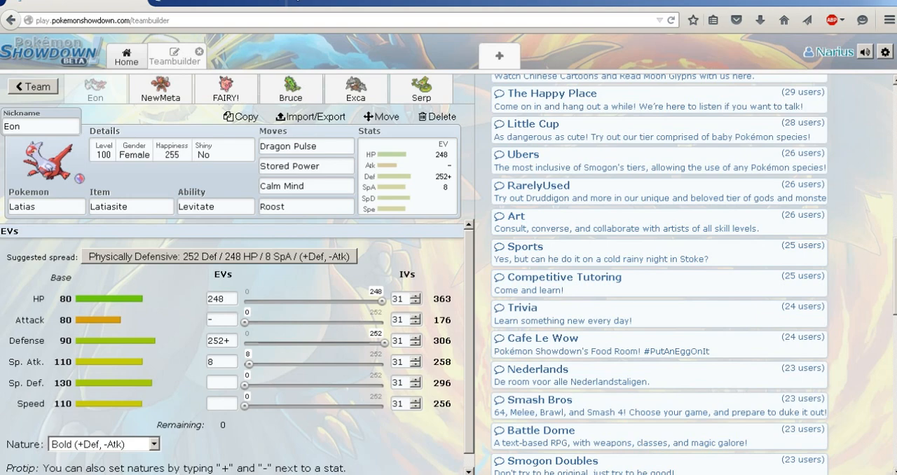
pyautogui.click(421, 89)
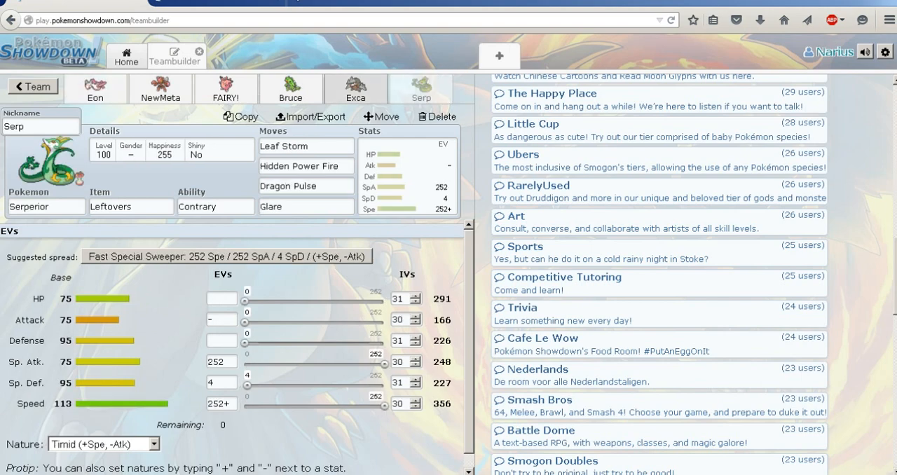
pyautogui.click(356, 88)
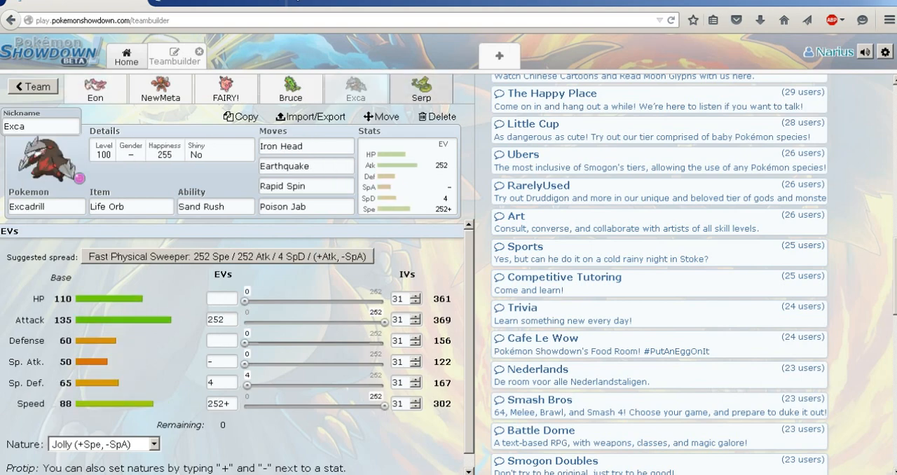
pyautogui.click(421, 89)
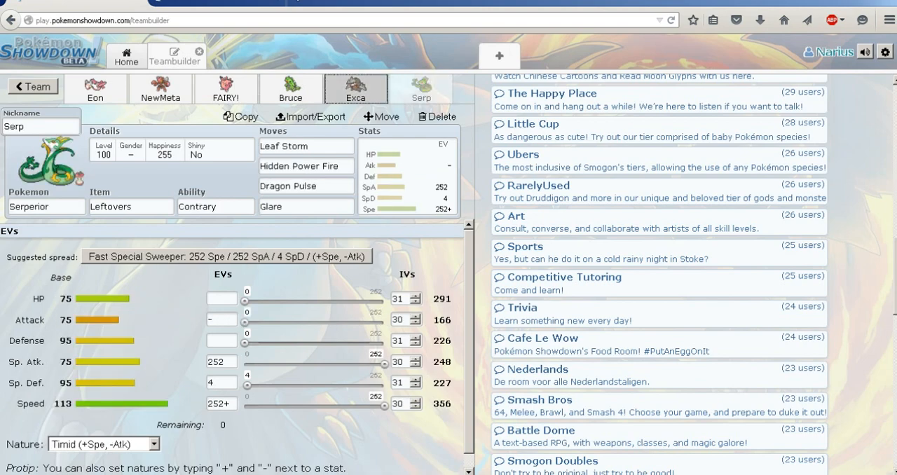
pyautogui.click(290, 89)
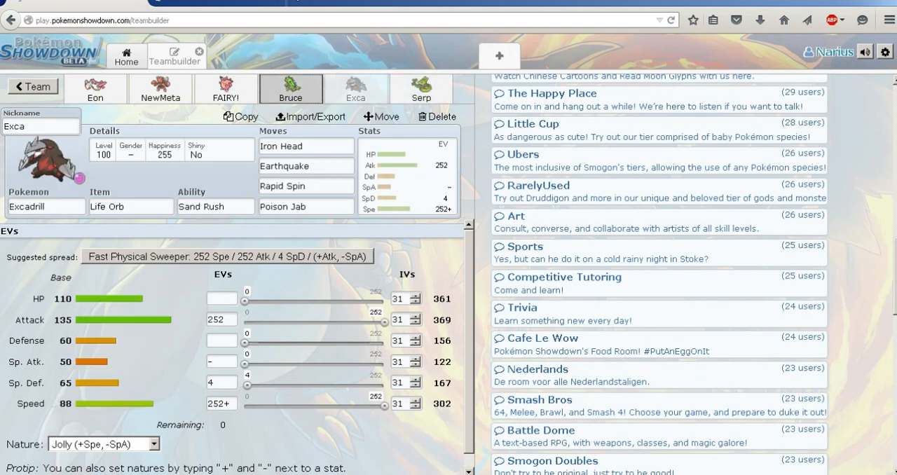
pyautogui.click(160, 88)
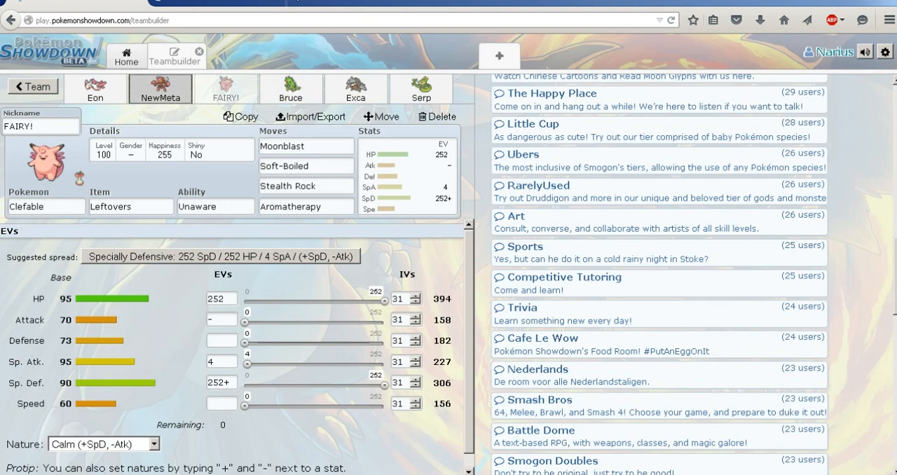
pyautogui.click(94, 89)
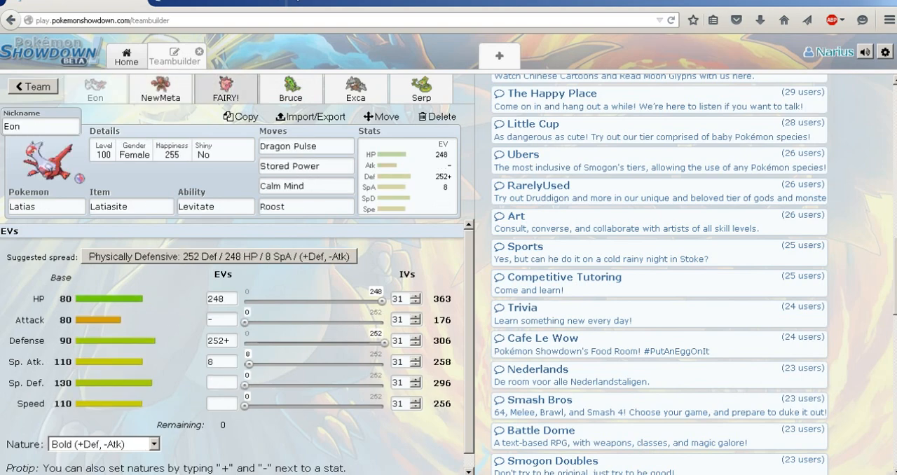